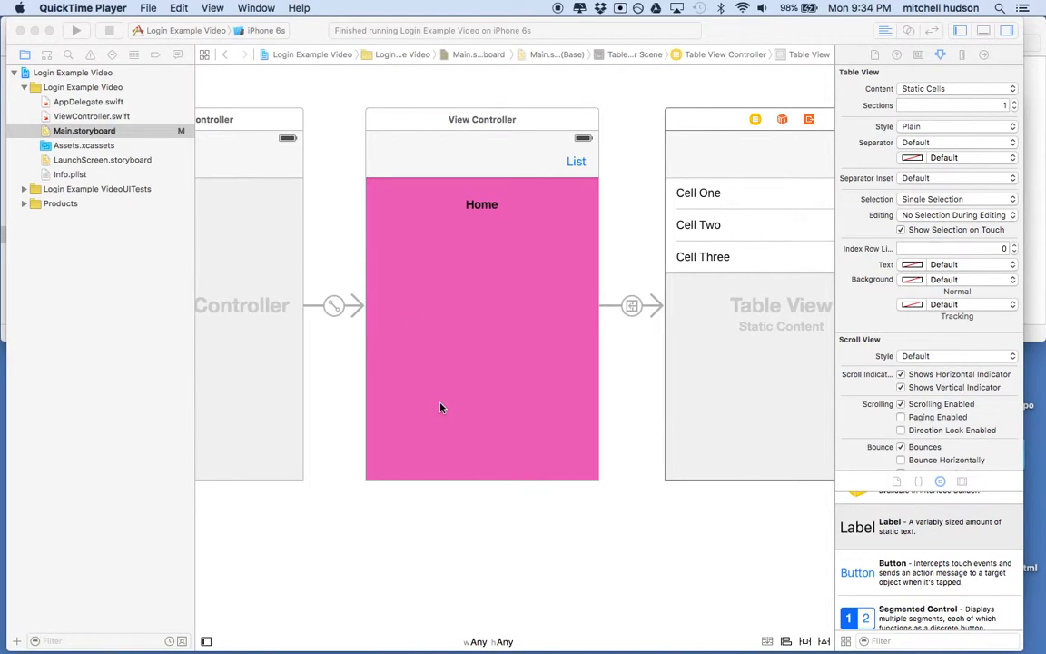
pyautogui.moveTo(429, 506)
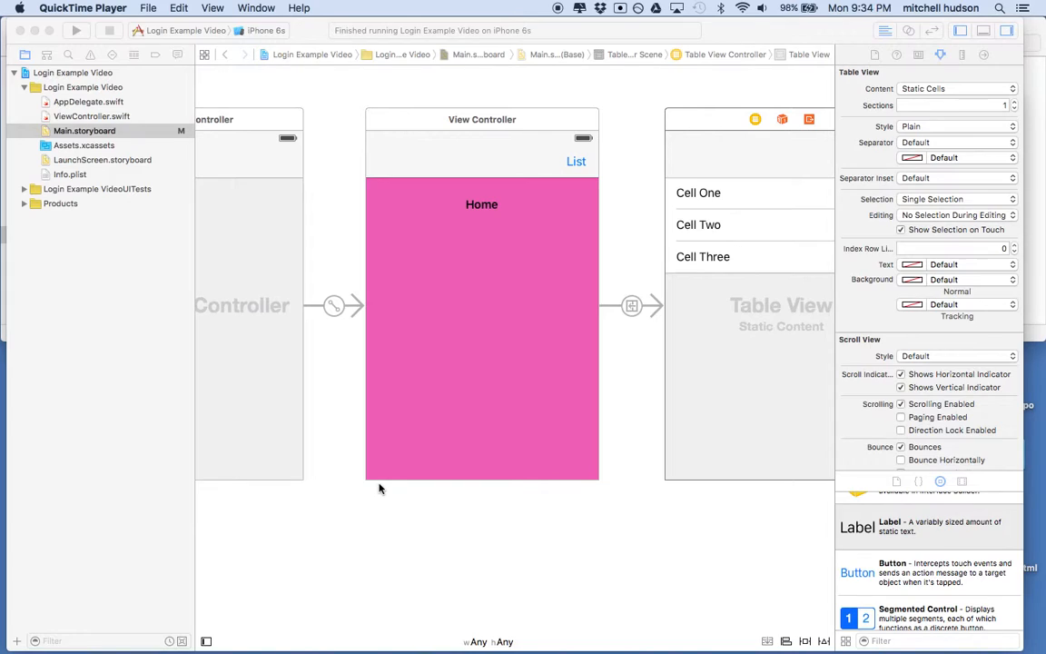
pyautogui.moveTo(443, 490)
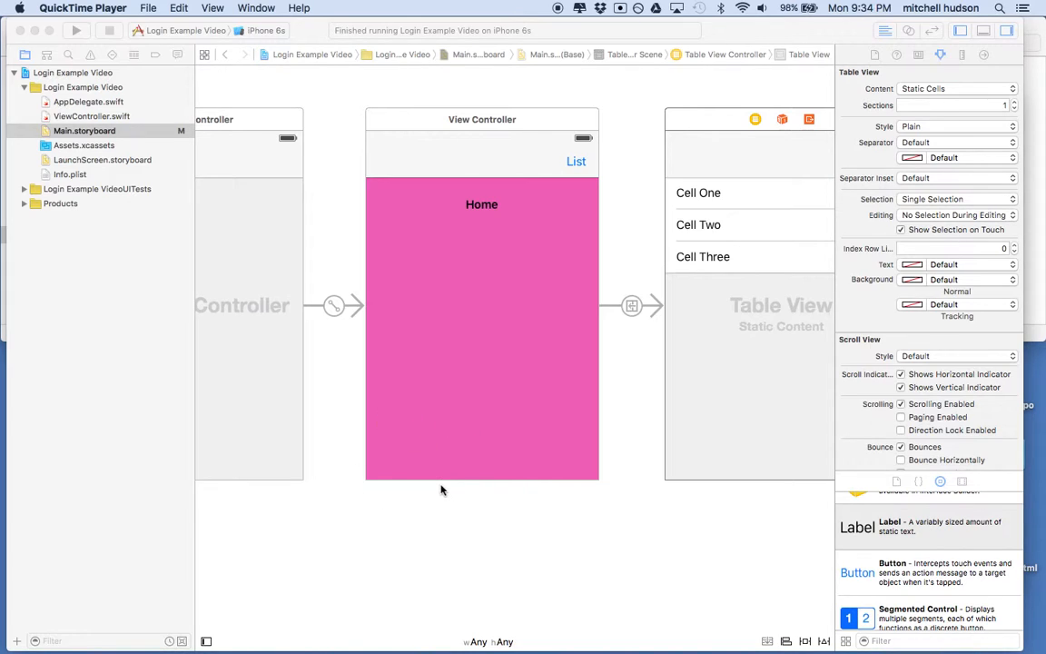
pyautogui.moveTo(408, 487)
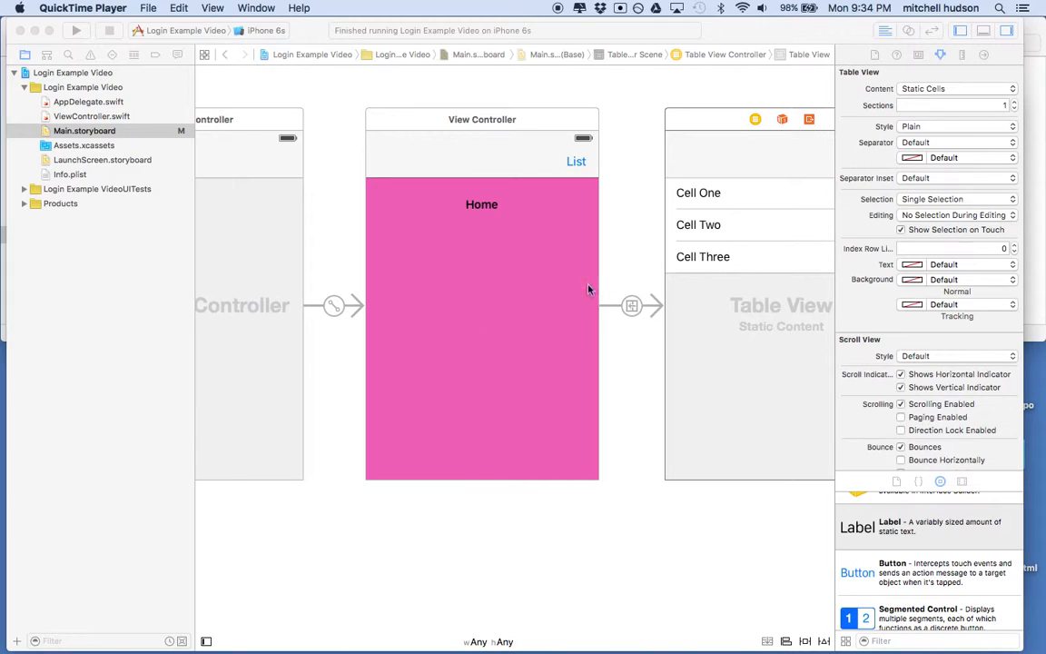
pyautogui.moveTo(483, 280)
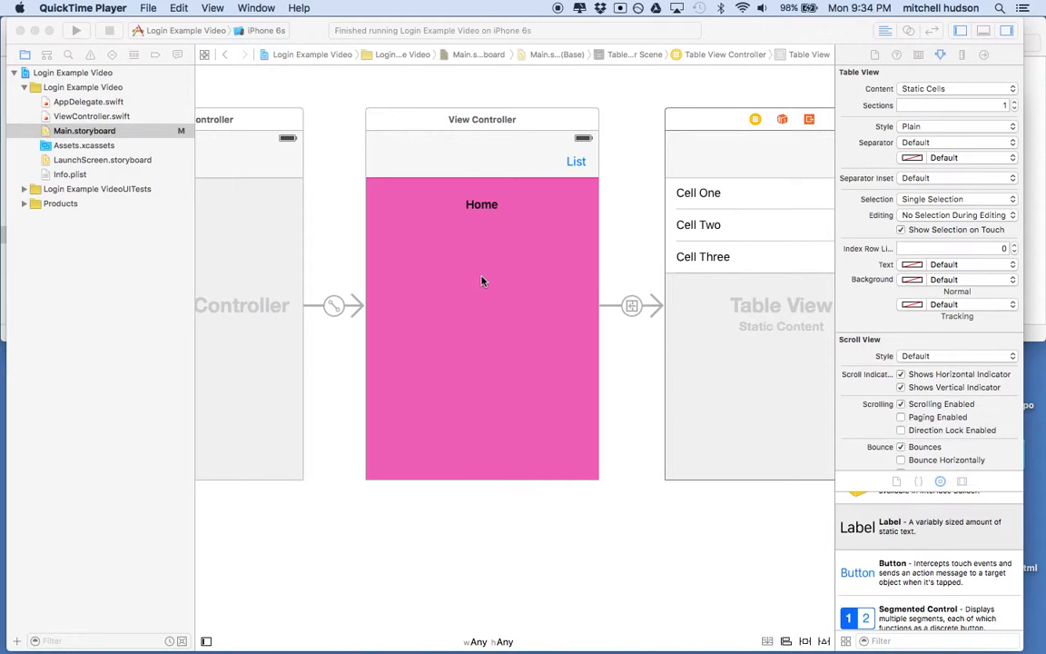
pyautogui.moveTo(697, 290)
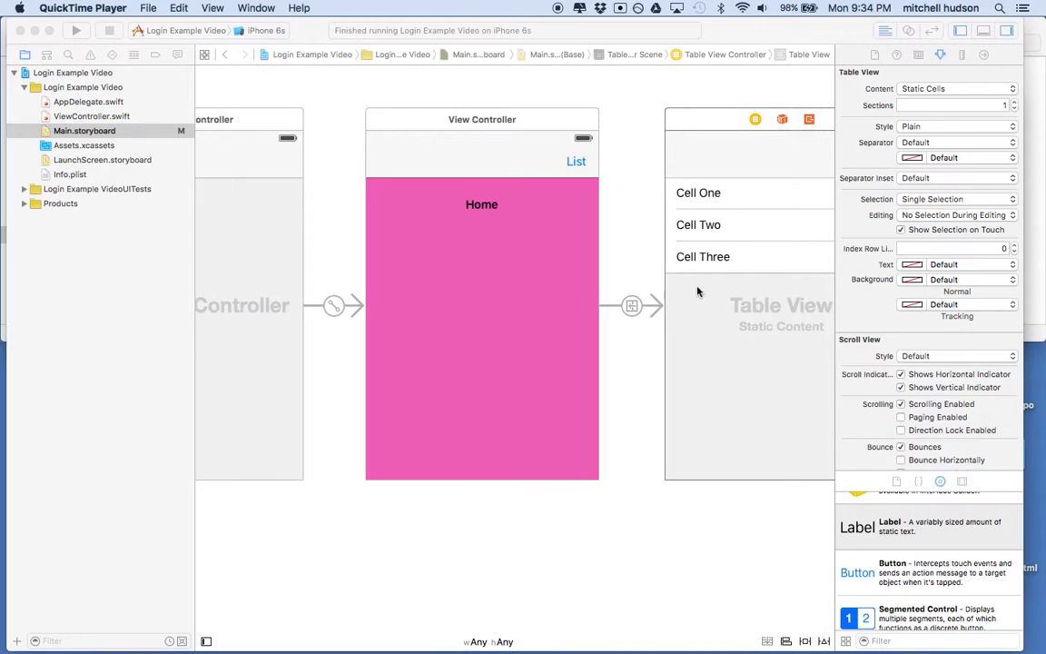
pyautogui.moveTo(320, 294)
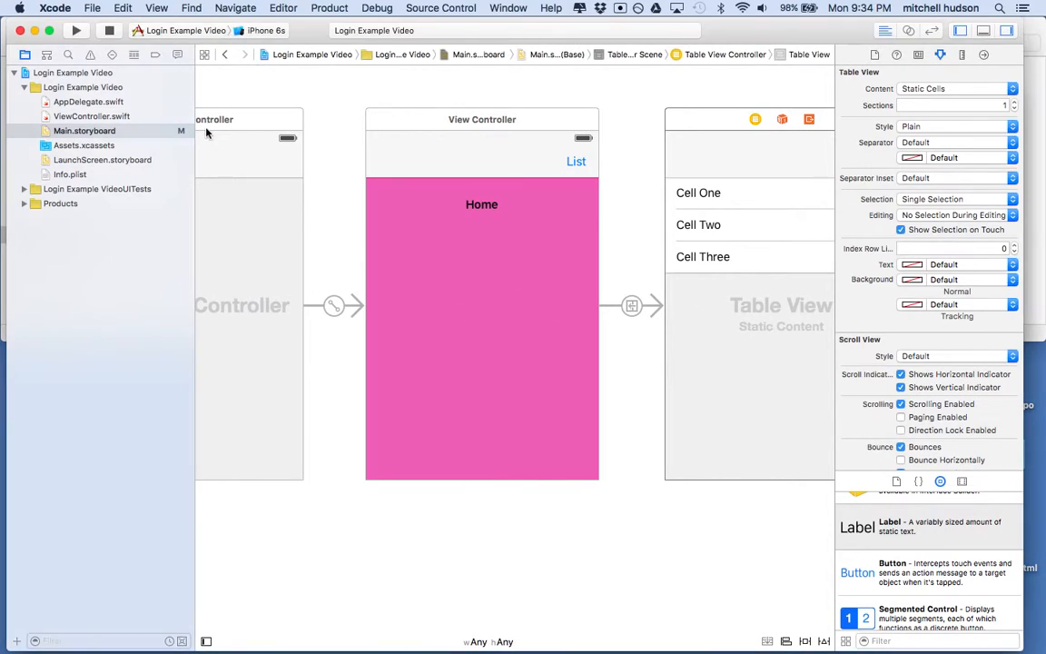
# - Build and run on the iPhone 6s simulator, view the three-cell list, then go back to Home
pyautogui.click(76, 29)
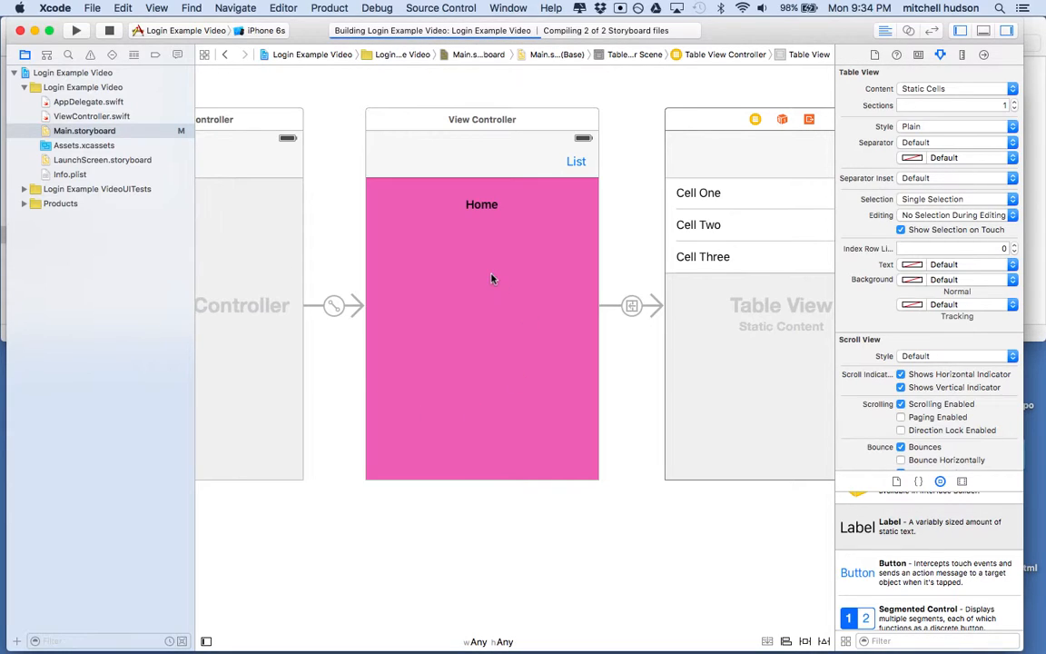
pyautogui.moveTo(627, 265)
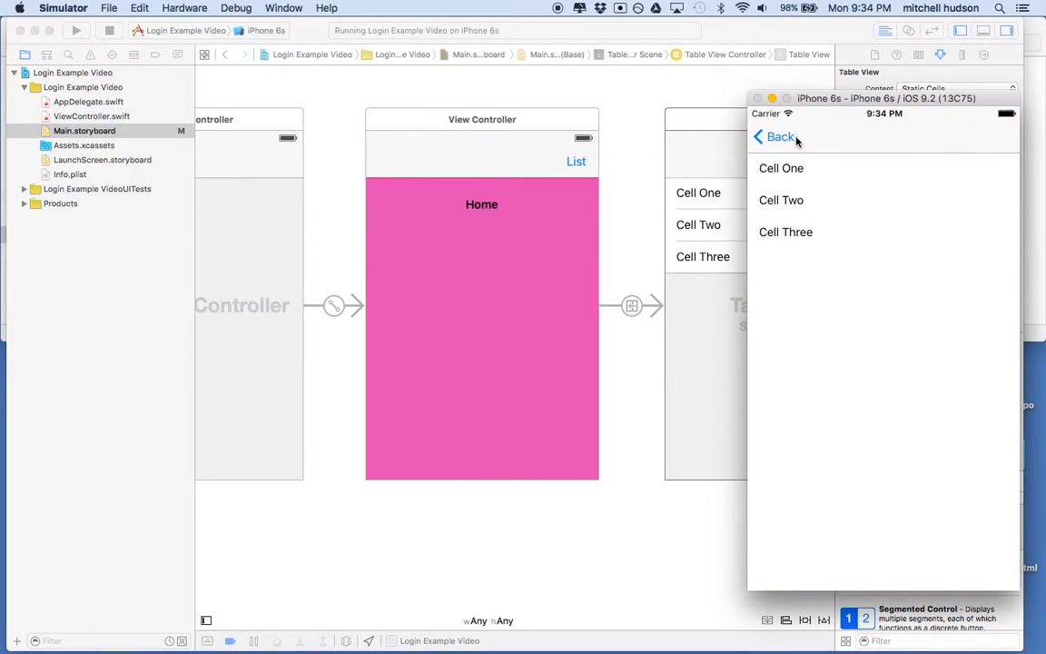
pyautogui.click(774, 137)
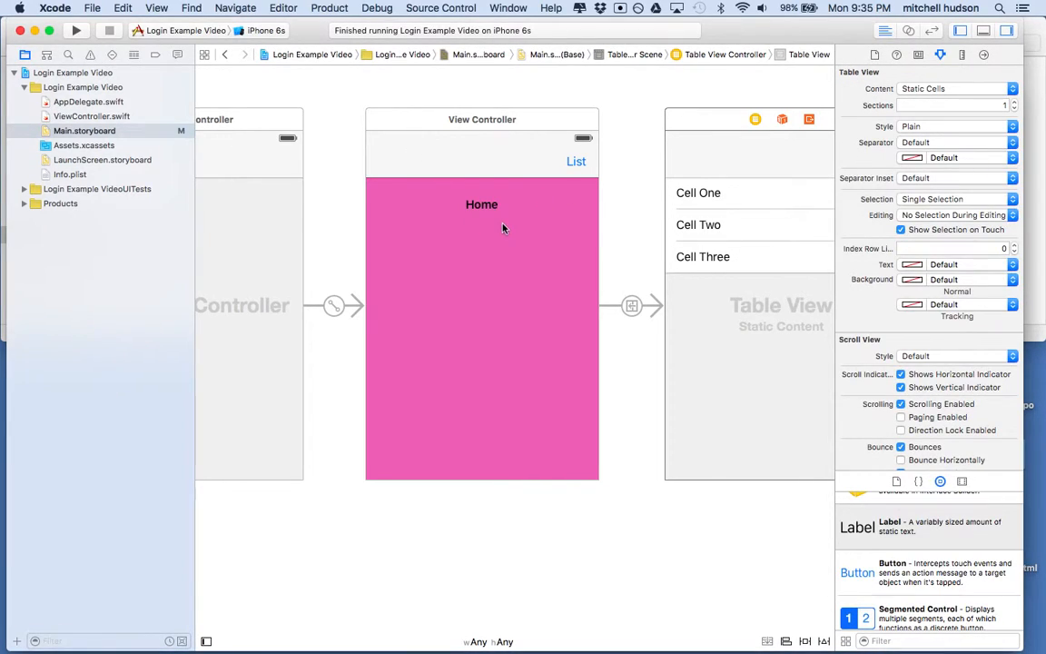
pyautogui.click(493, 243)
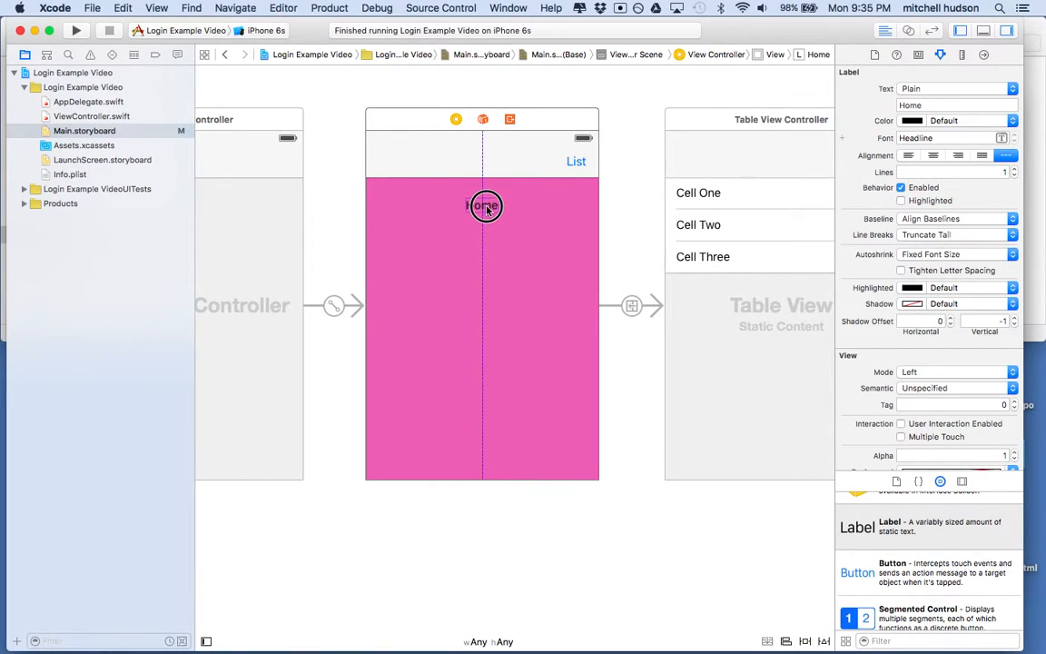
pyautogui.click(483, 203)
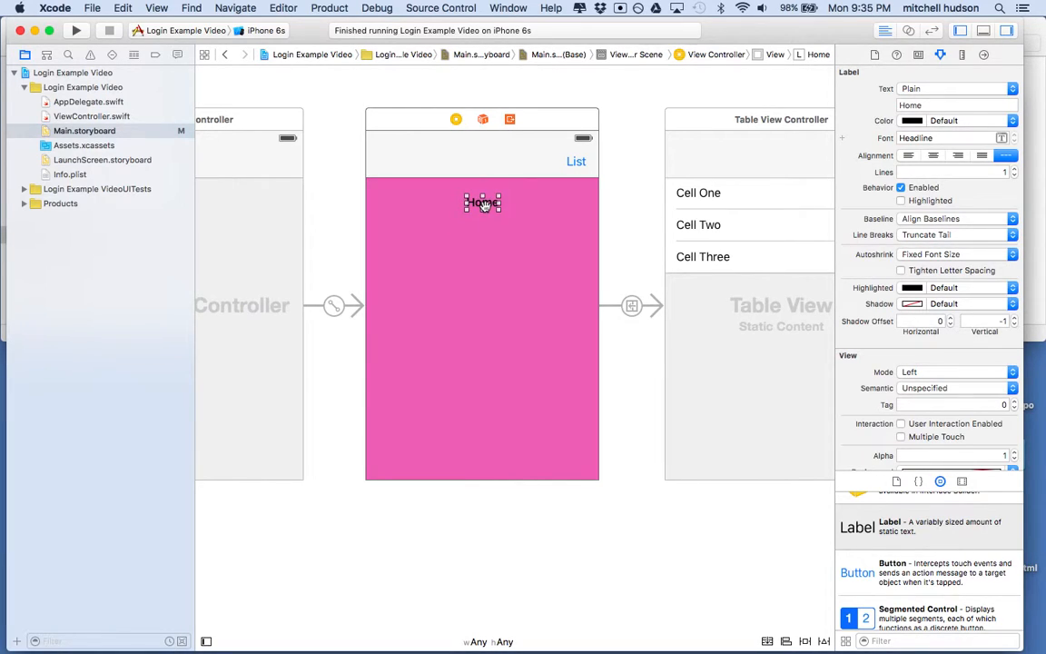
pyautogui.click(483, 318)
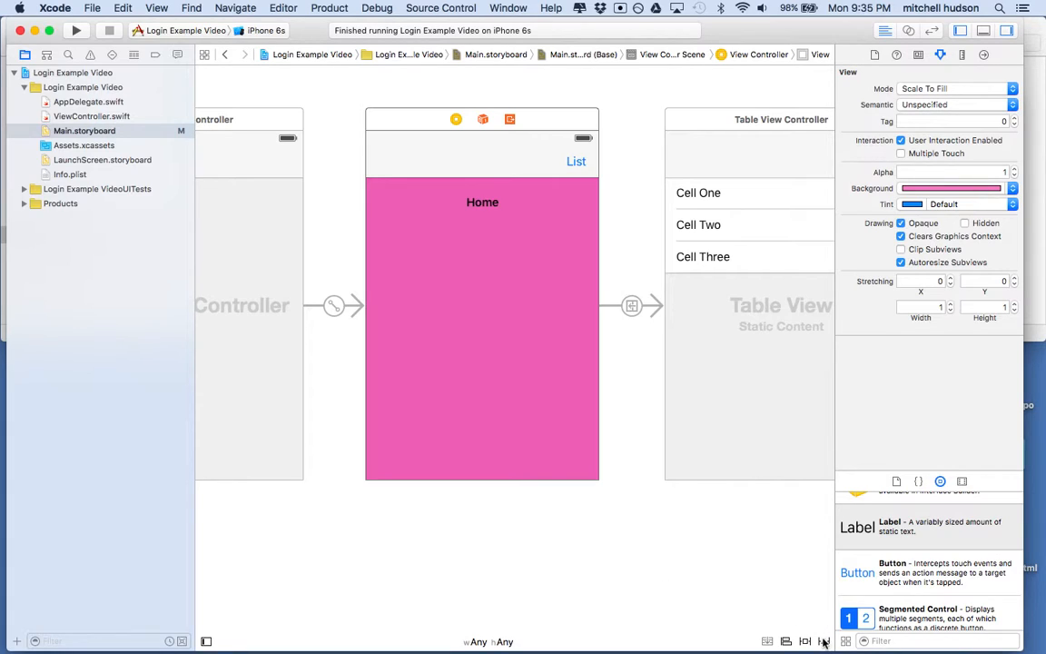
pyautogui.click(822, 641)
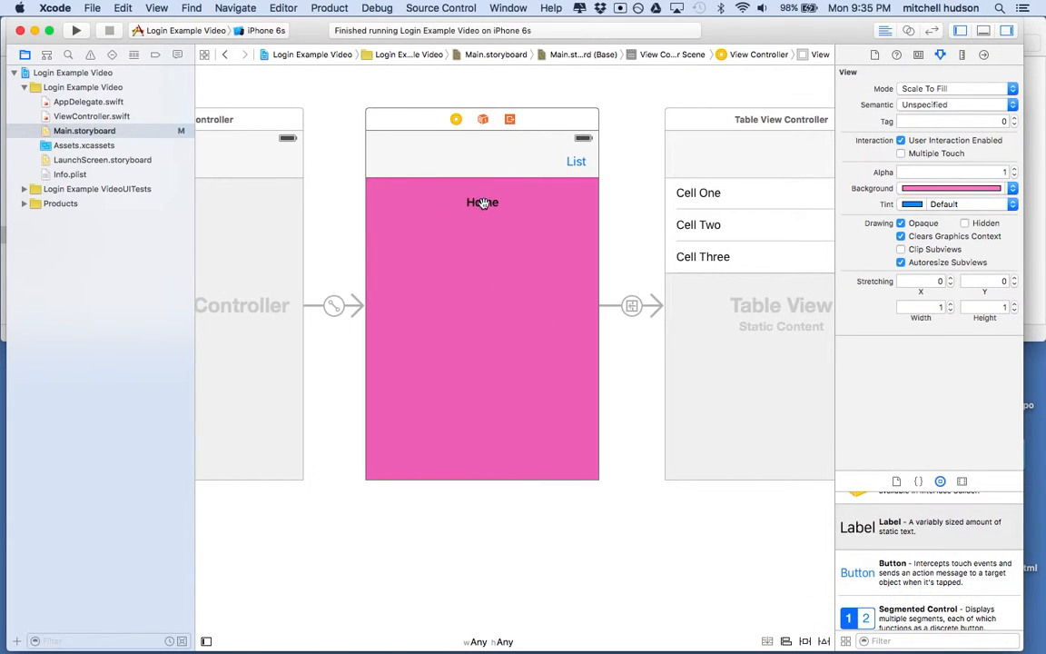
pyautogui.click(483, 202)
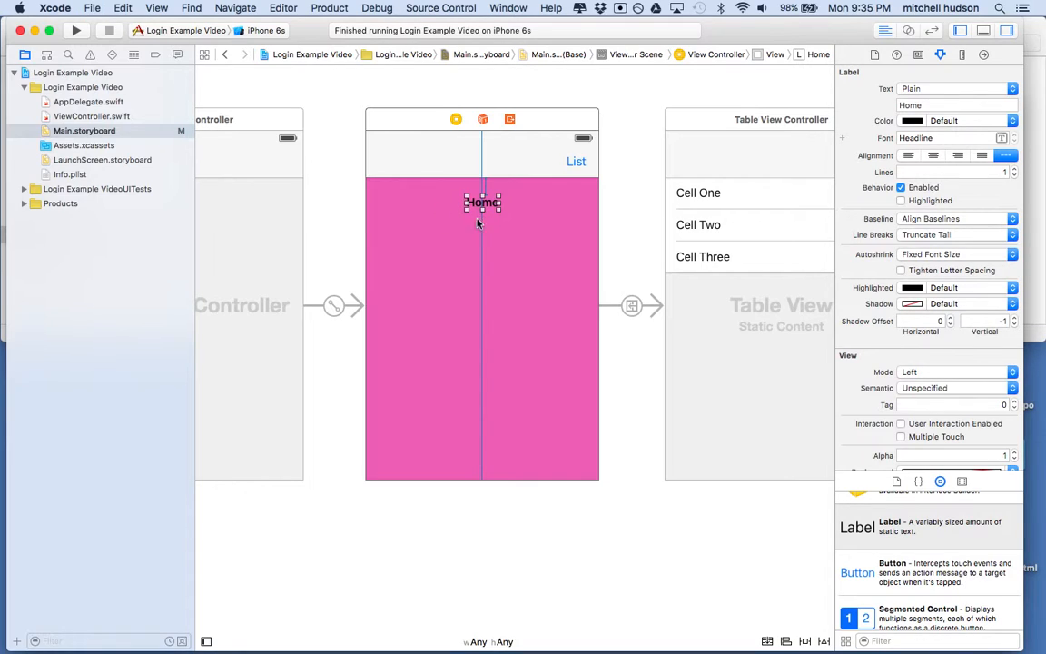
pyautogui.moveTo(489, 243)
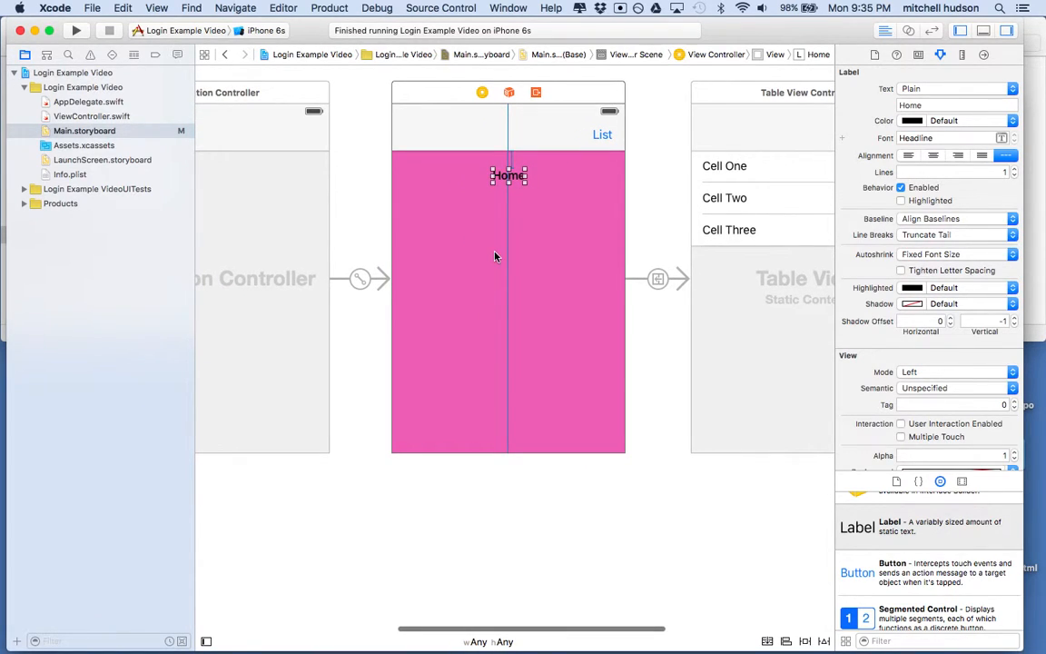
pyautogui.moveTo(483, 247)
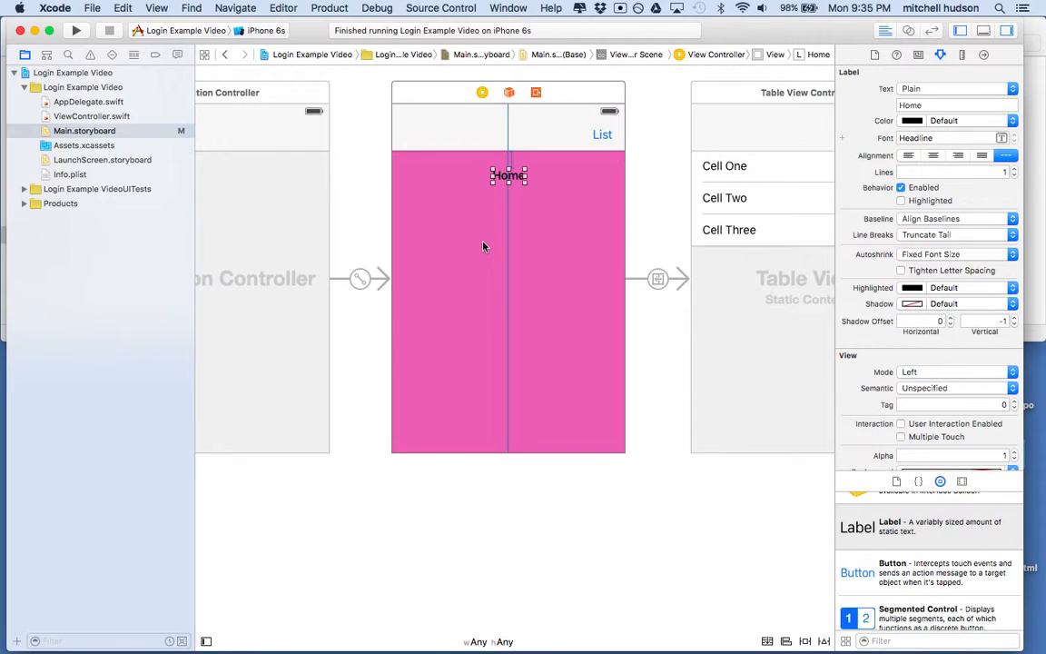
pyautogui.moveTo(893, 488)
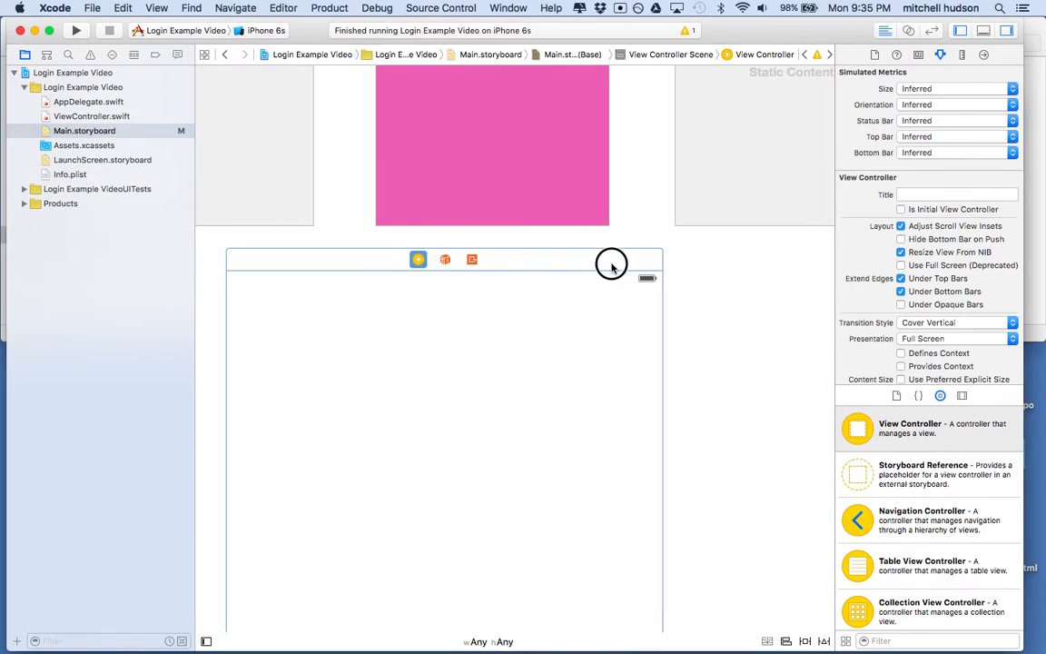
# - Set the new scene's simulated size to iPhone 3.5-inch and its background to Group Table View color
pyautogui.click(954, 87)
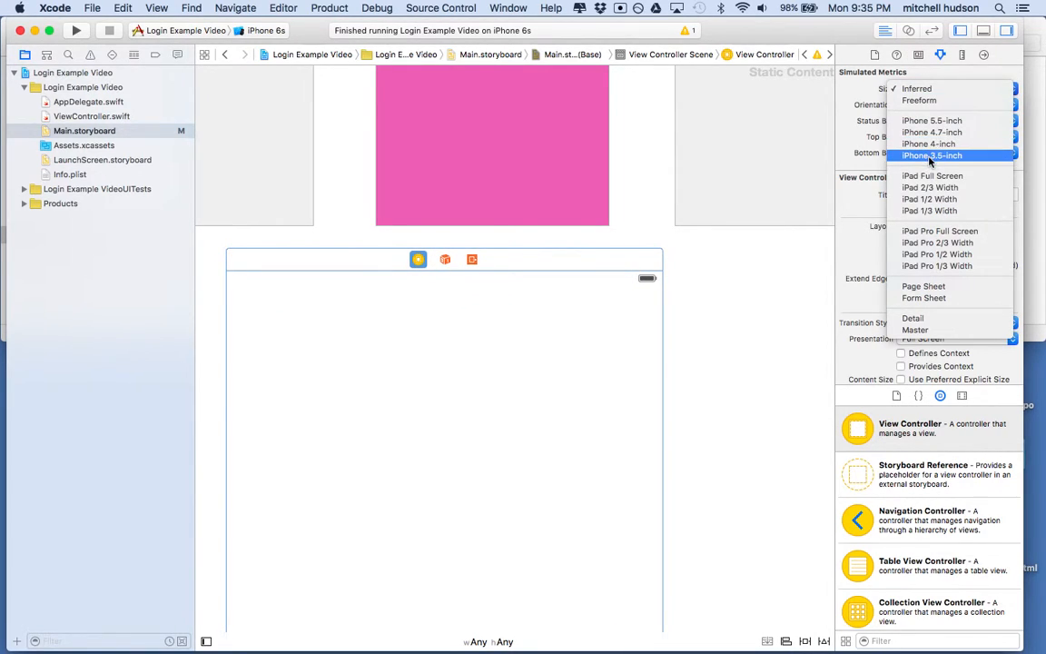
pyautogui.click(931, 156)
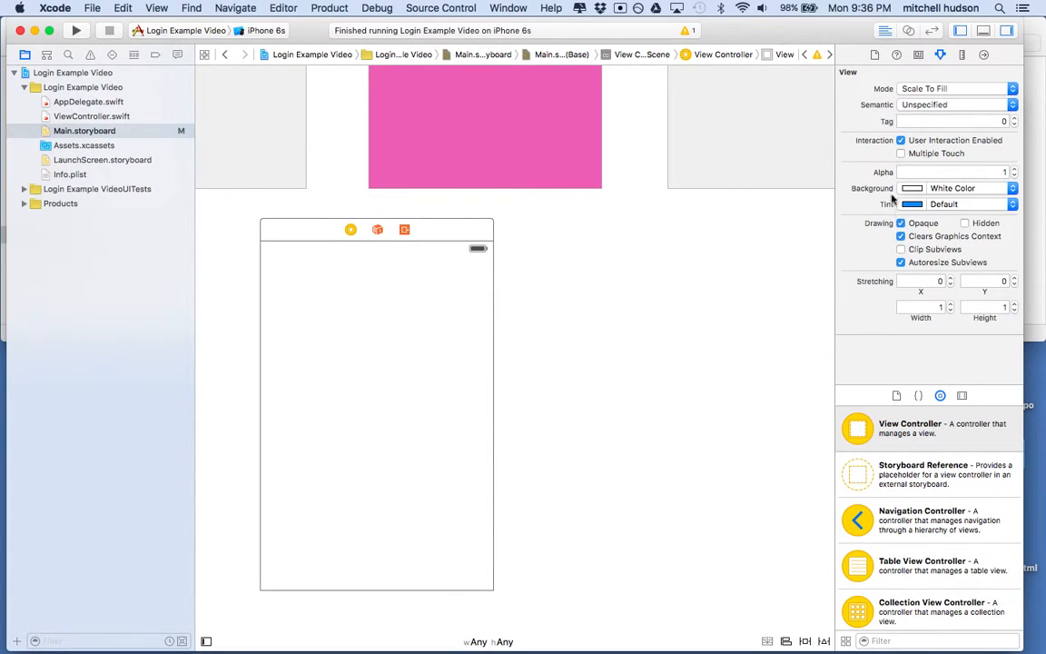
pyautogui.click(911, 187)
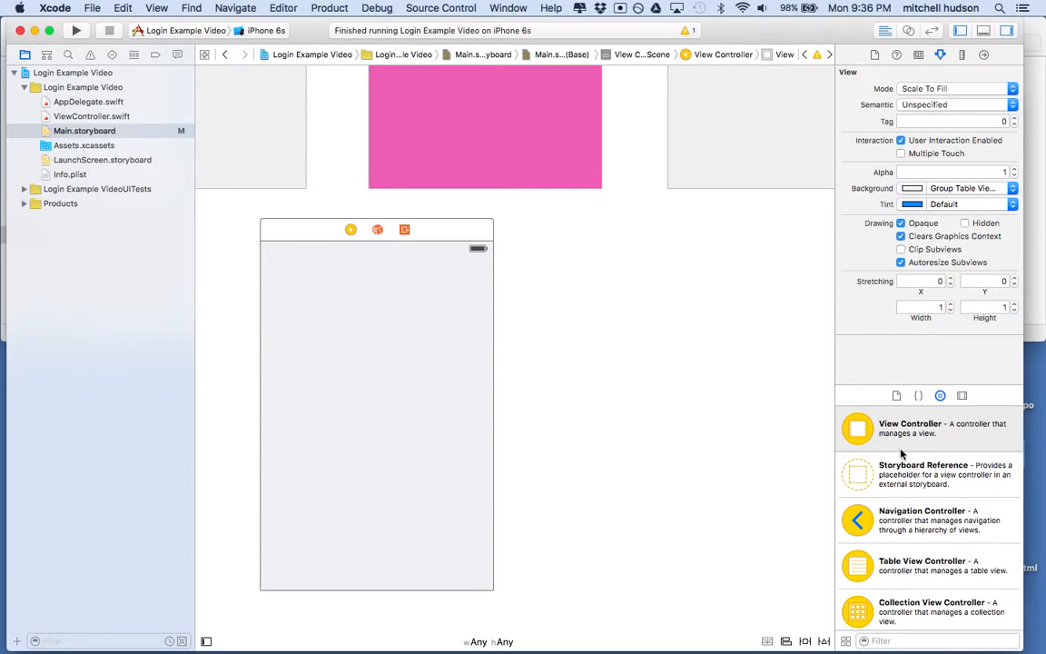
# - Place two stacked text fields near the scene's top and buttons below them from the Object Library
pyautogui.scroll(-3)
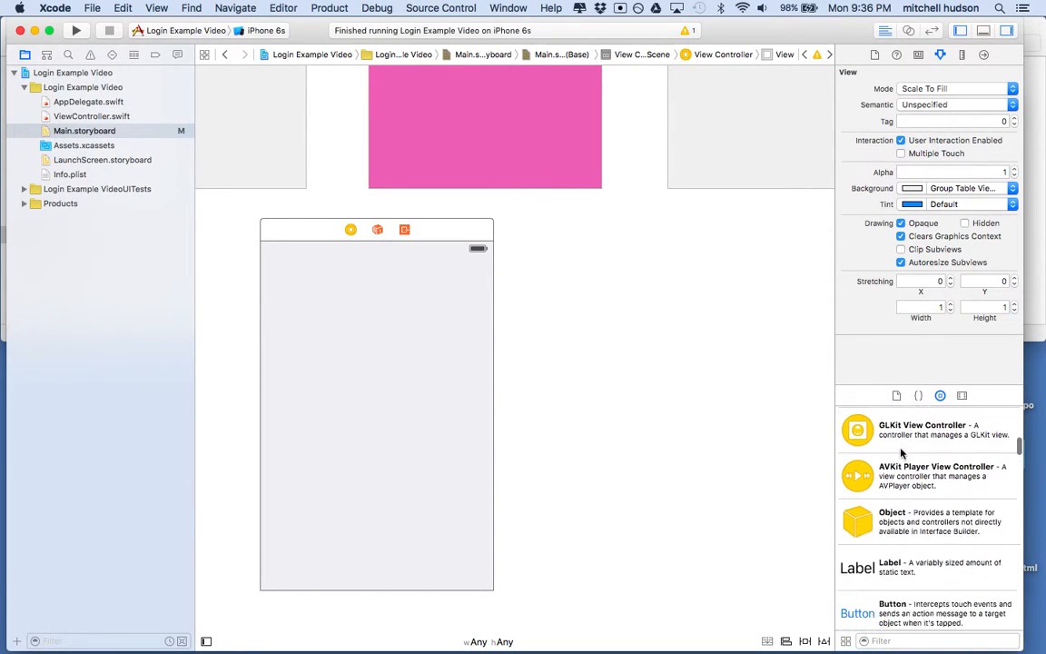
pyautogui.scroll(-3)
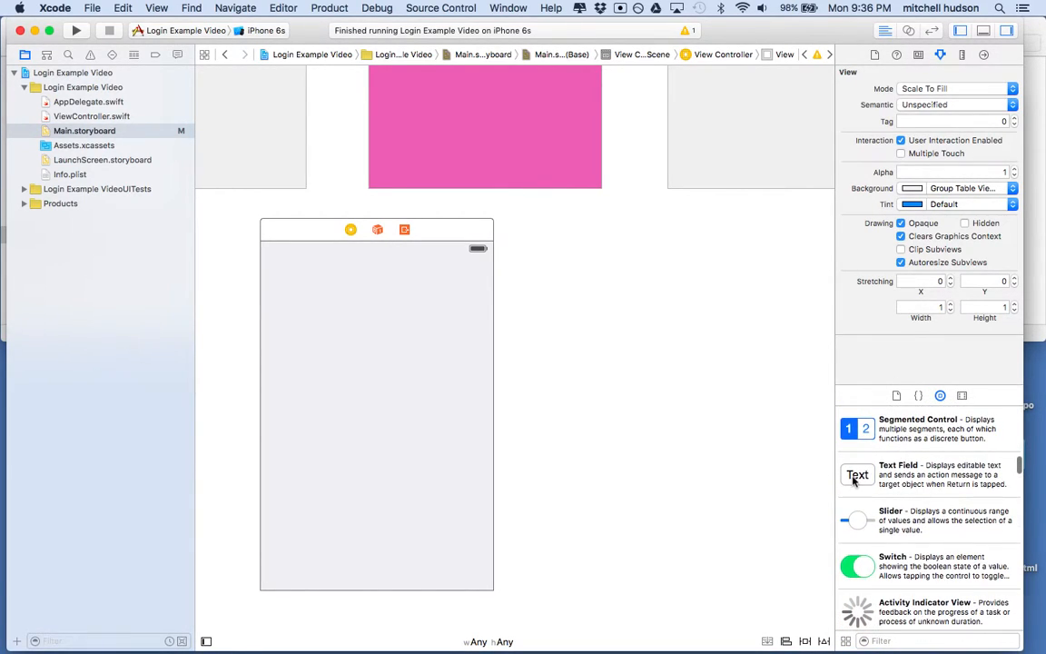
pyautogui.moveTo(856, 474); pyautogui.dragTo(372, 305)
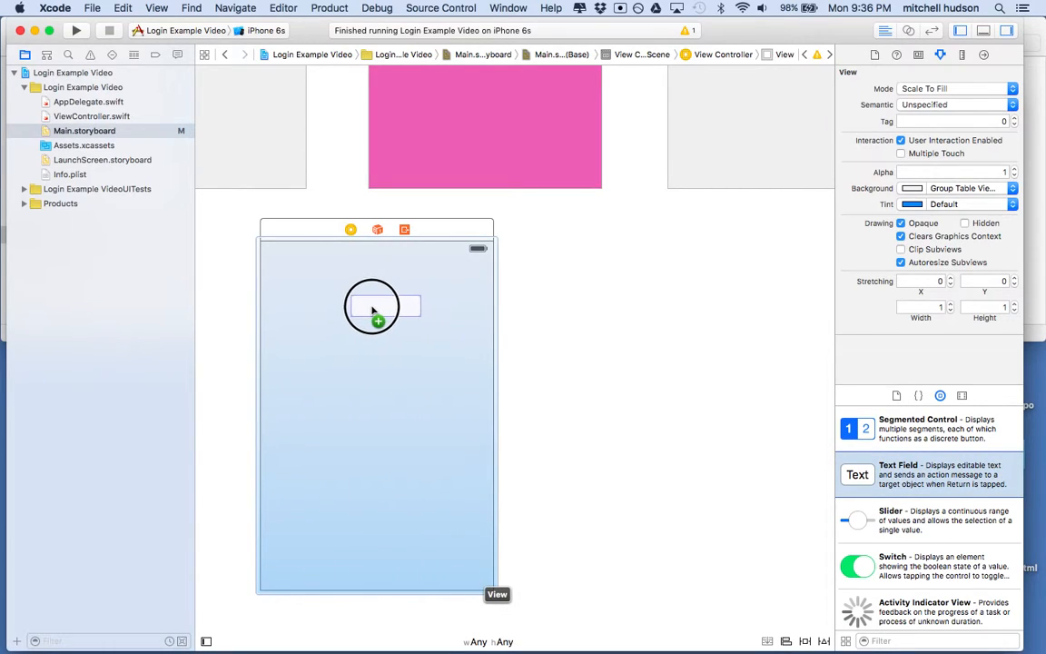
pyautogui.moveTo(856, 474); pyautogui.dragTo(378, 305)
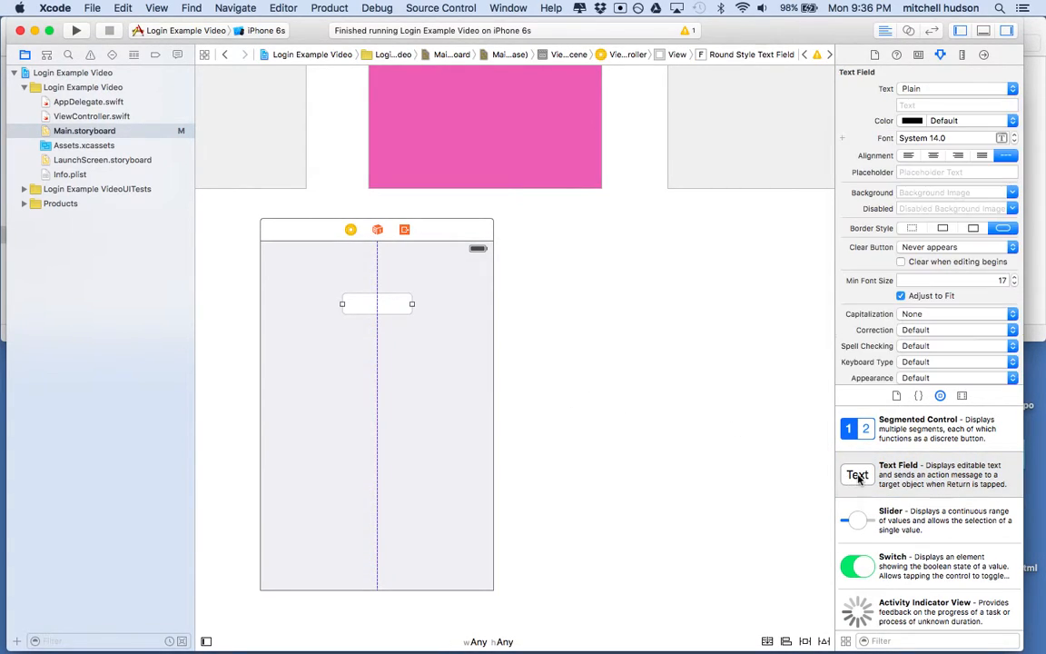
pyautogui.moveTo(857, 474); pyautogui.dragTo(377, 349)
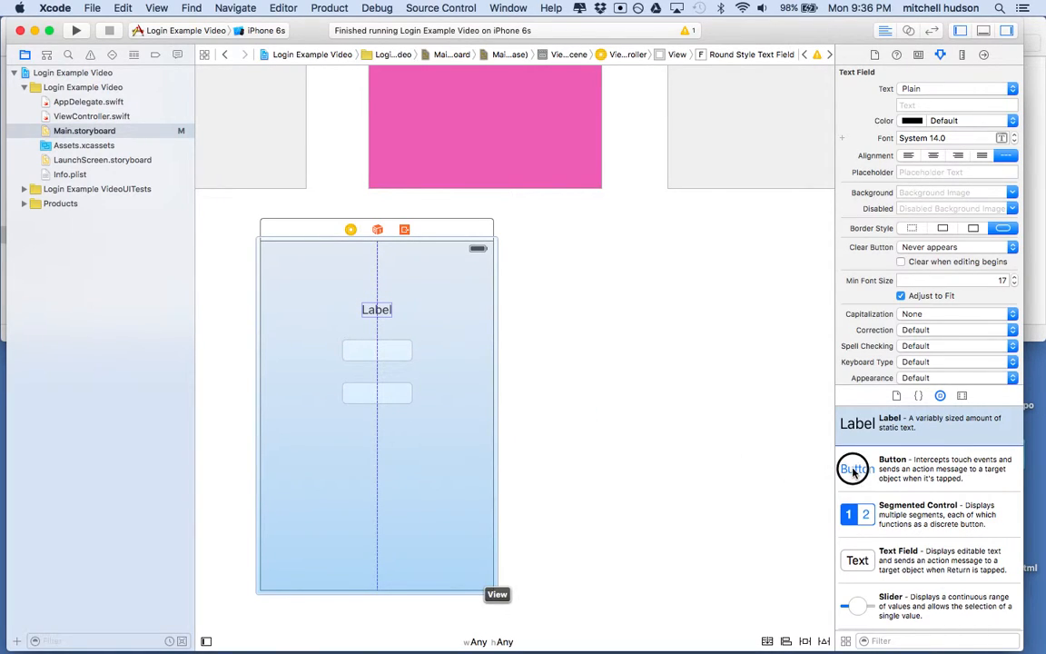
pyautogui.moveTo(853, 468); pyautogui.dragTo(372, 437)
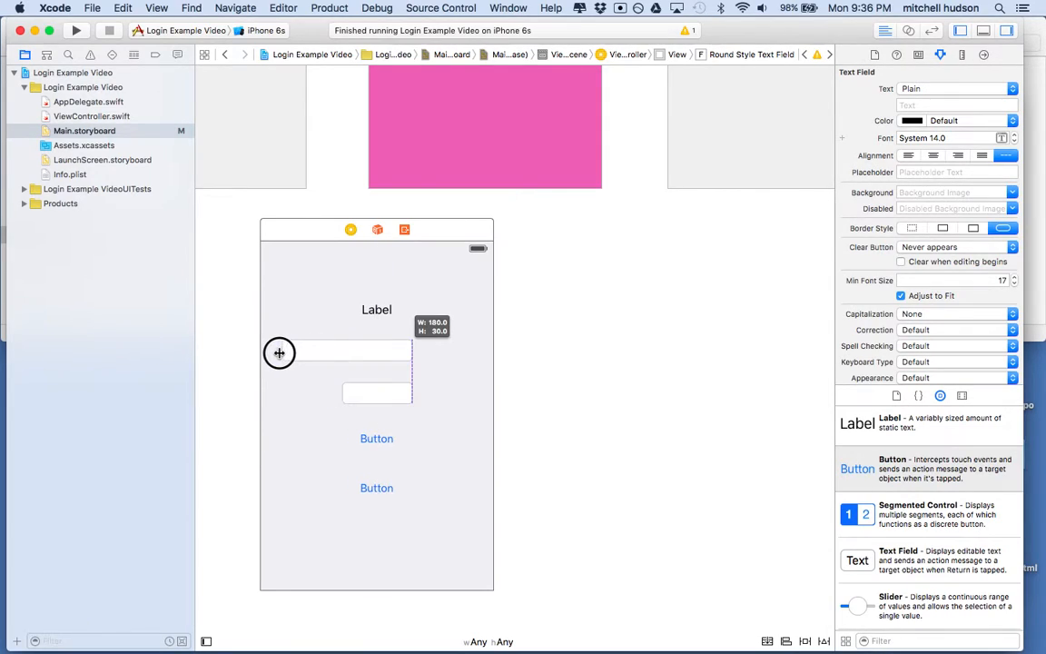
# - Stretch both text fields across the width of the login scene
pyautogui.moveTo(279, 353); pyautogui.dragTo(410, 352)
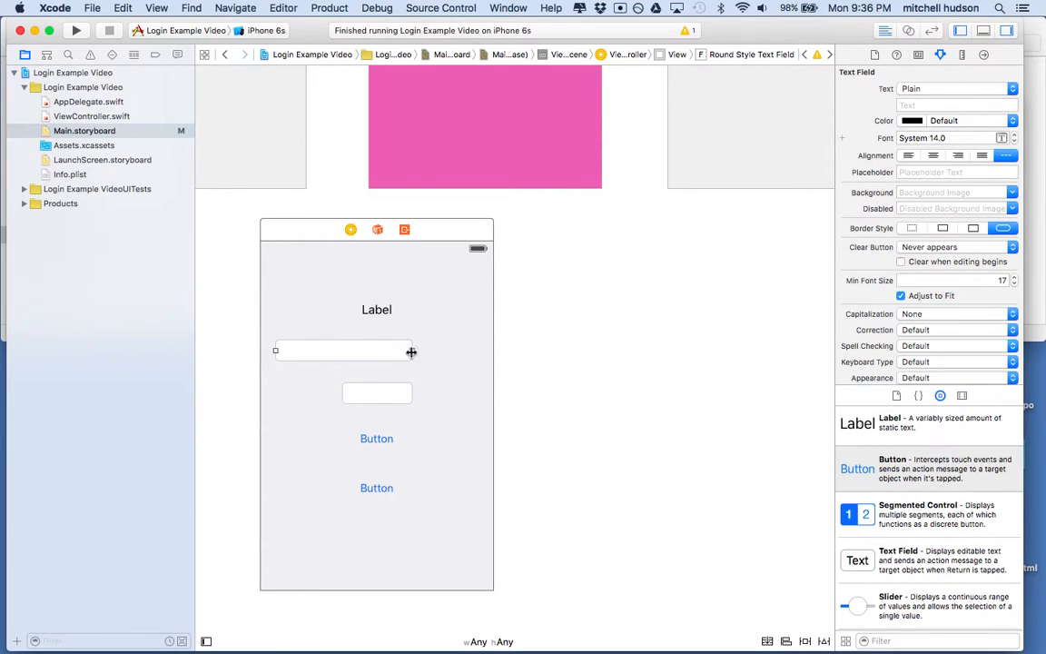
pyautogui.moveTo(410, 353); pyautogui.dragTo(479, 352)
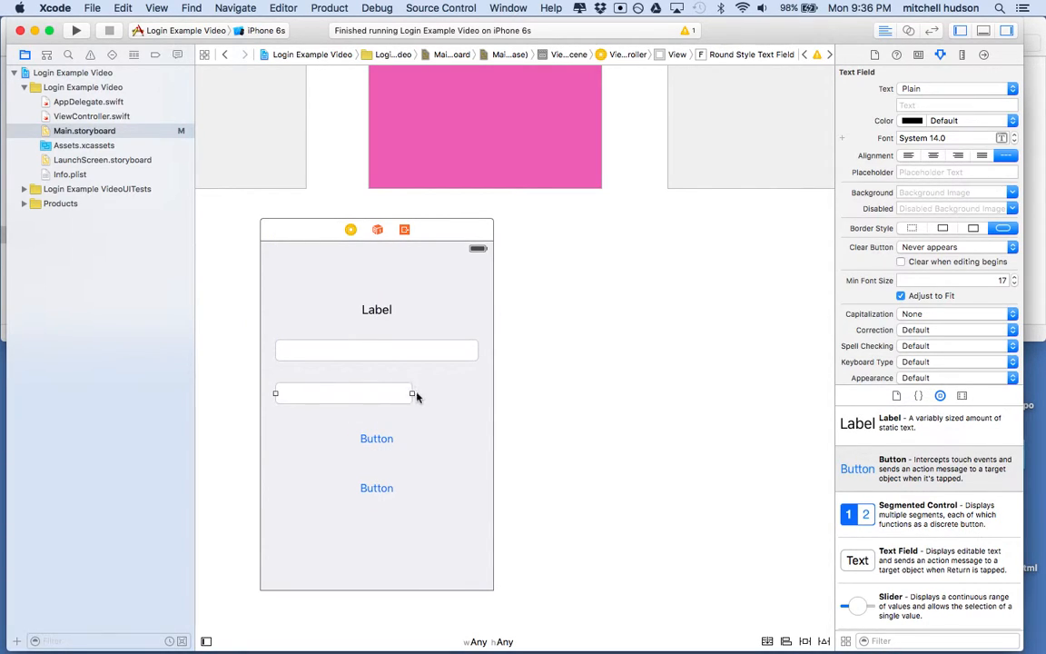
pyautogui.moveTo(414, 392); pyautogui.dragTo(476, 403)
pyautogui.write('Liog')
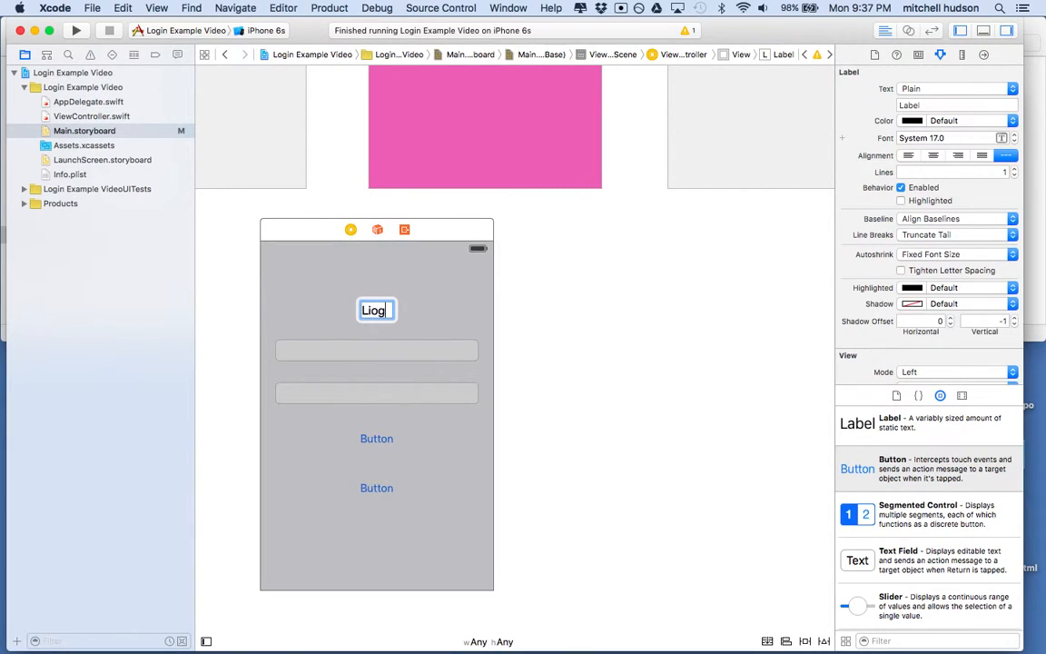
# - Confirm the Login title label and give the text fields placeholders 'username' and 'password'
pyautogui.press('BackSpace')
pyautogui.write('in')
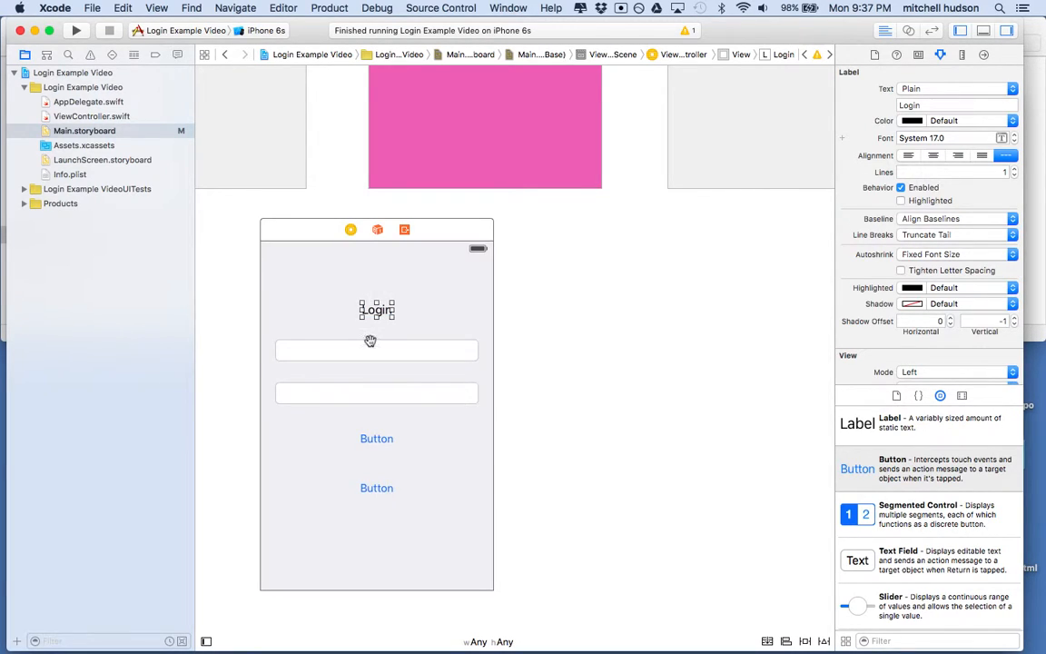
pyautogui.click(376, 309)
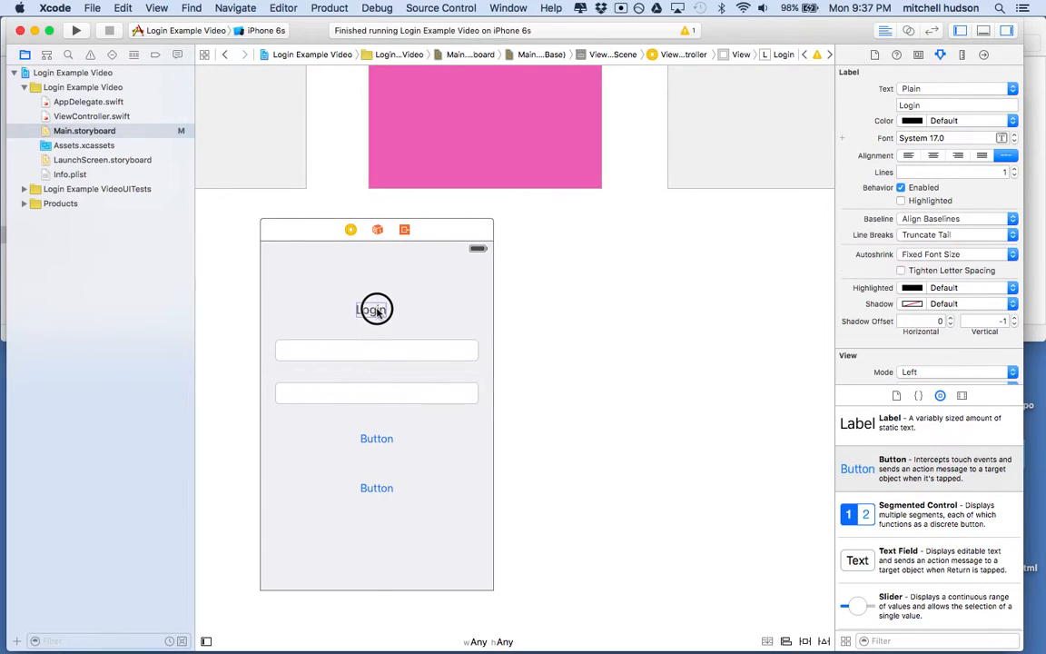
pyautogui.click(375, 309)
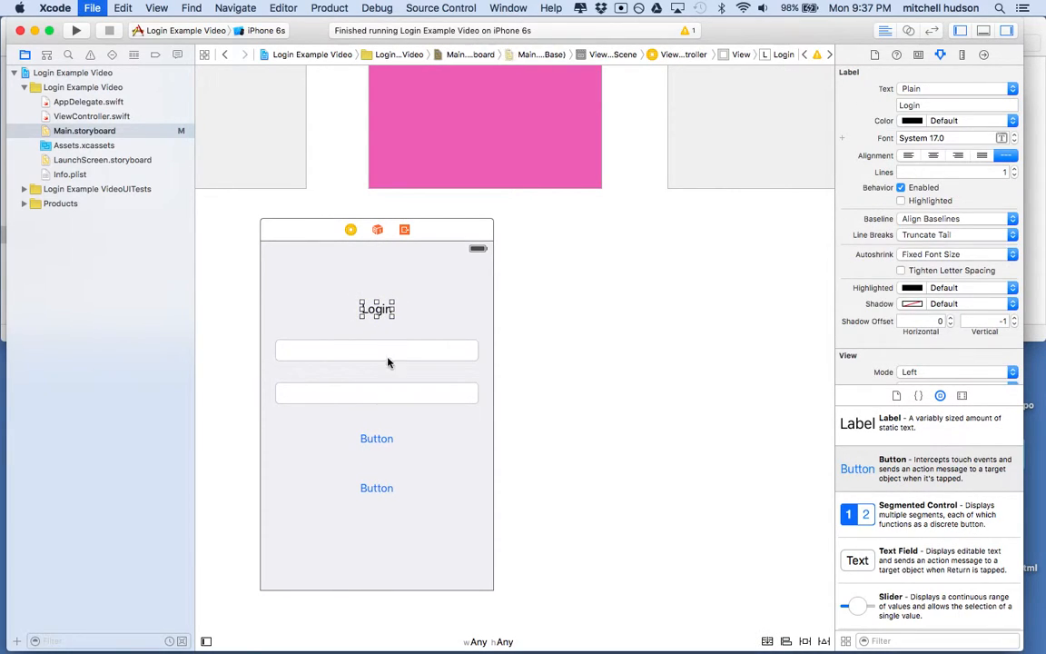
pyautogui.click(376, 348)
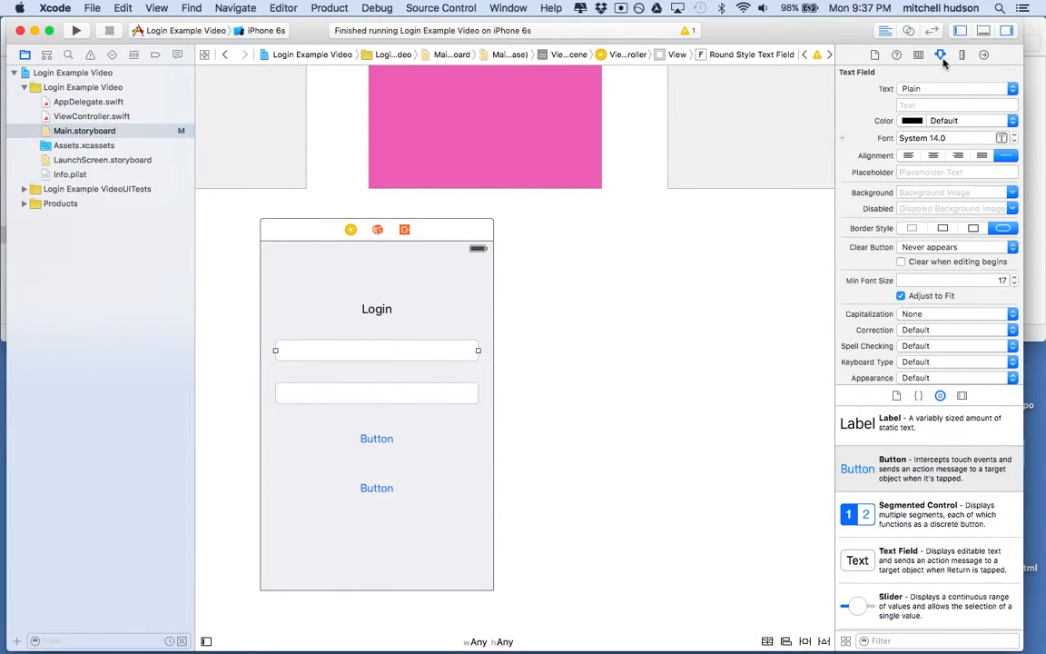
pyautogui.click(955, 171)
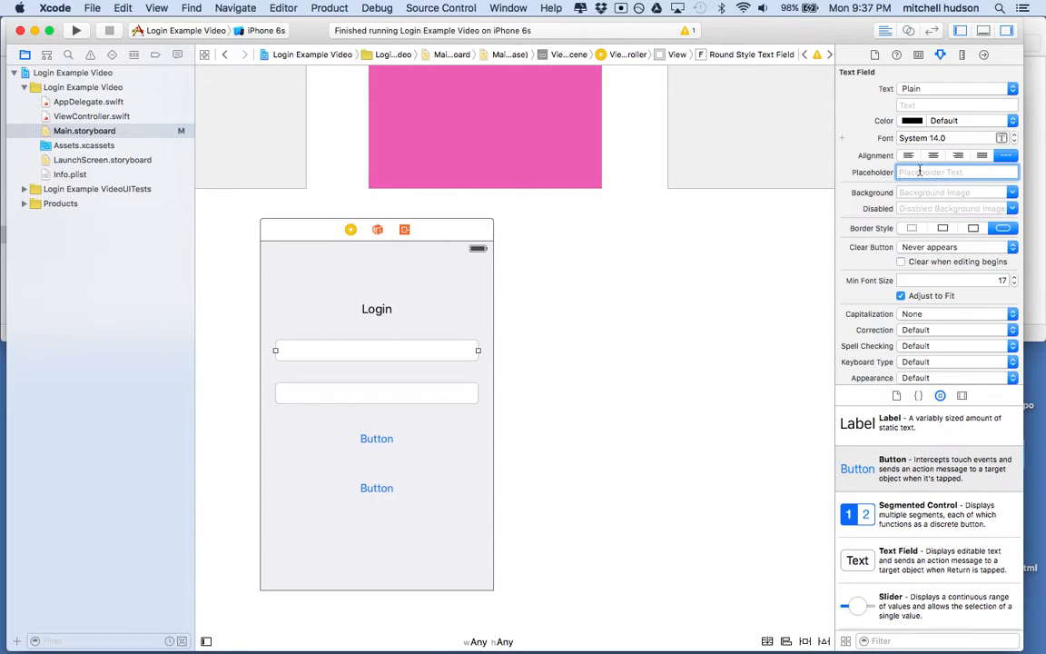
pyautogui.write('username')
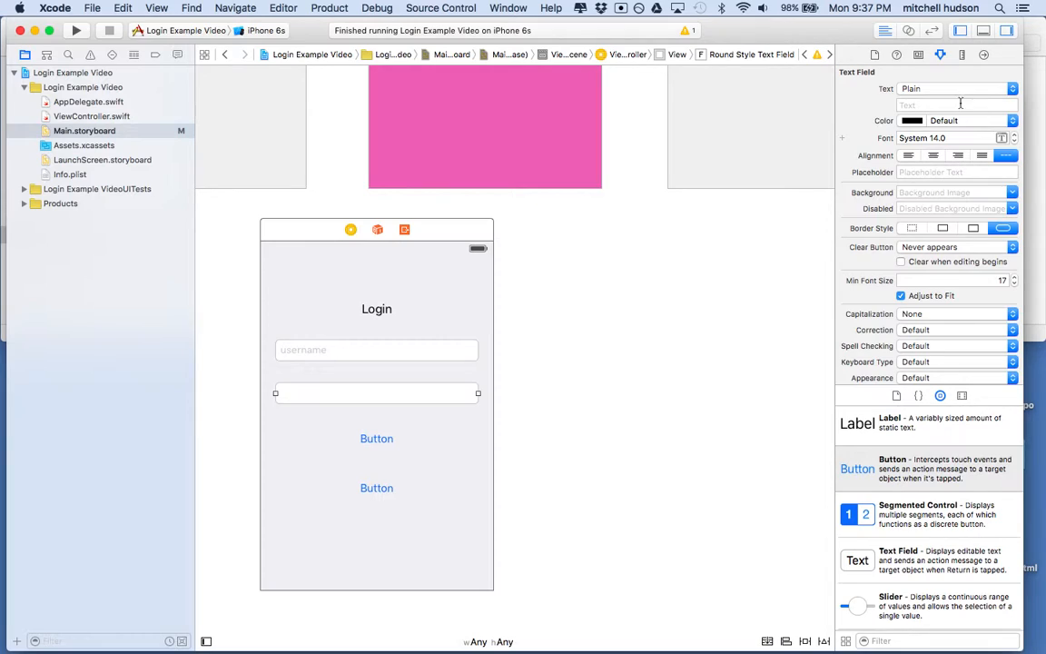
pyautogui.click(954, 170)
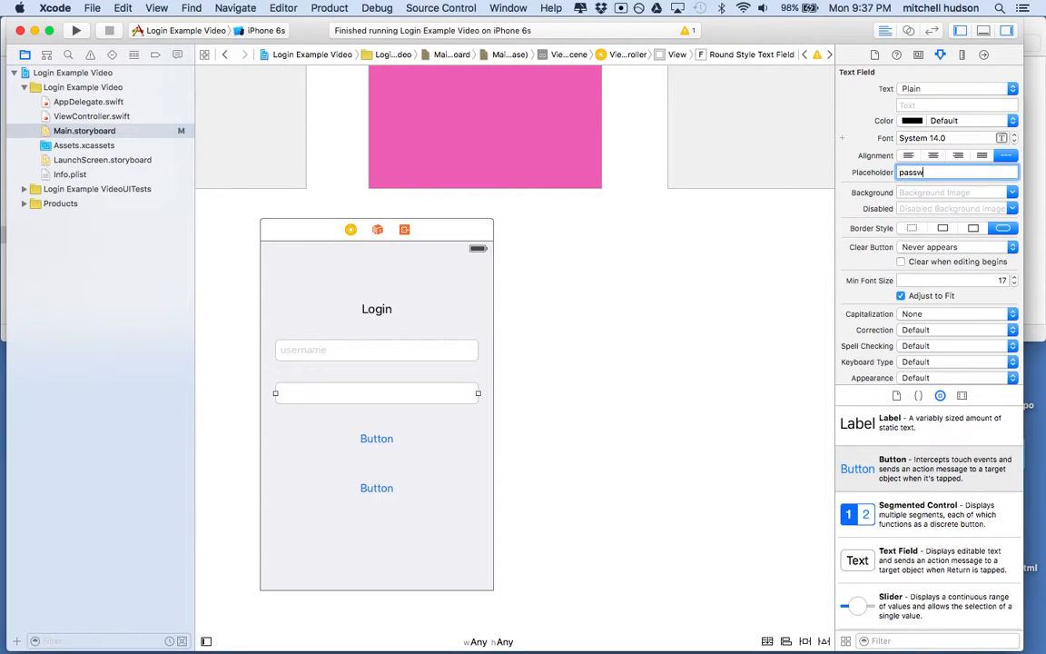
pyautogui.write('password')
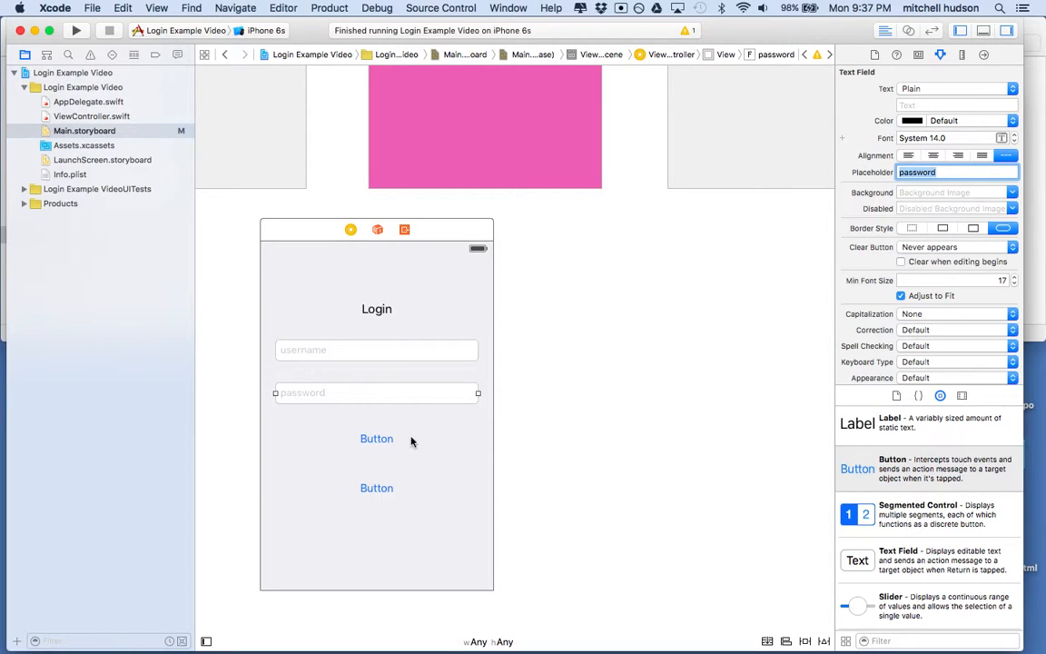
# - Retitle the two buttons Login and Register
pyautogui.click(376, 438)
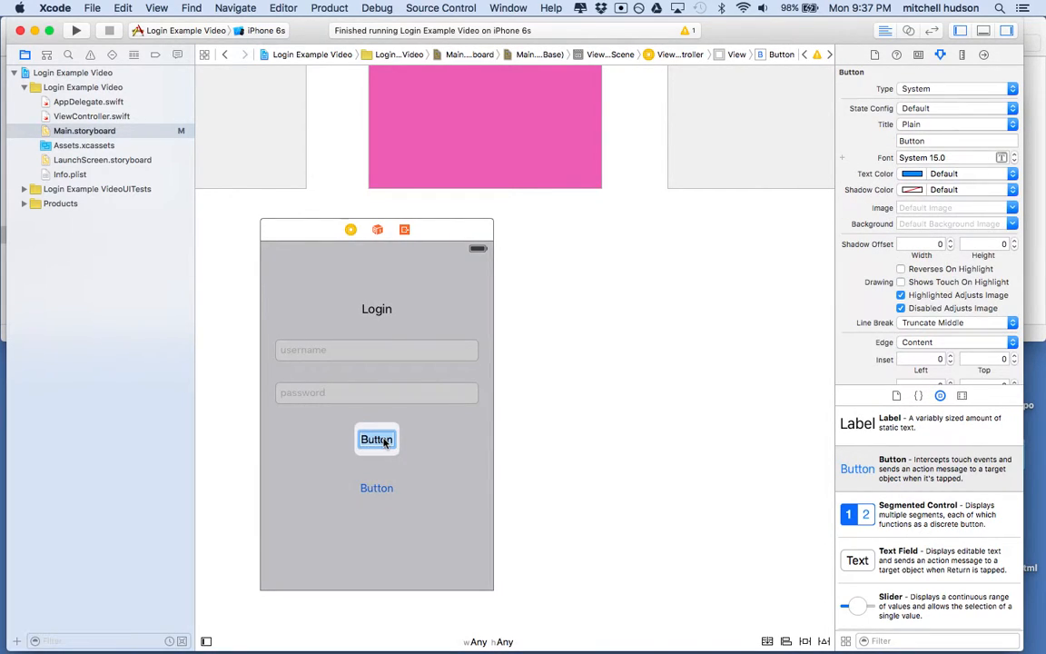
pyautogui.write('Login')
pyautogui.click(377, 487)
pyautogui.write('Register')
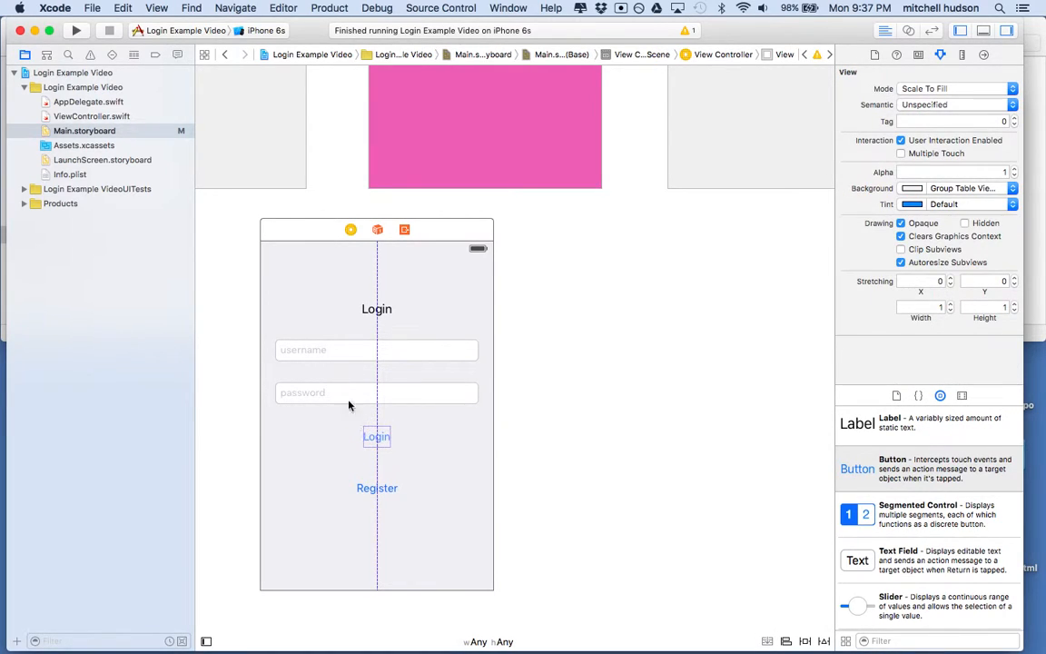
pyautogui.click(376, 487)
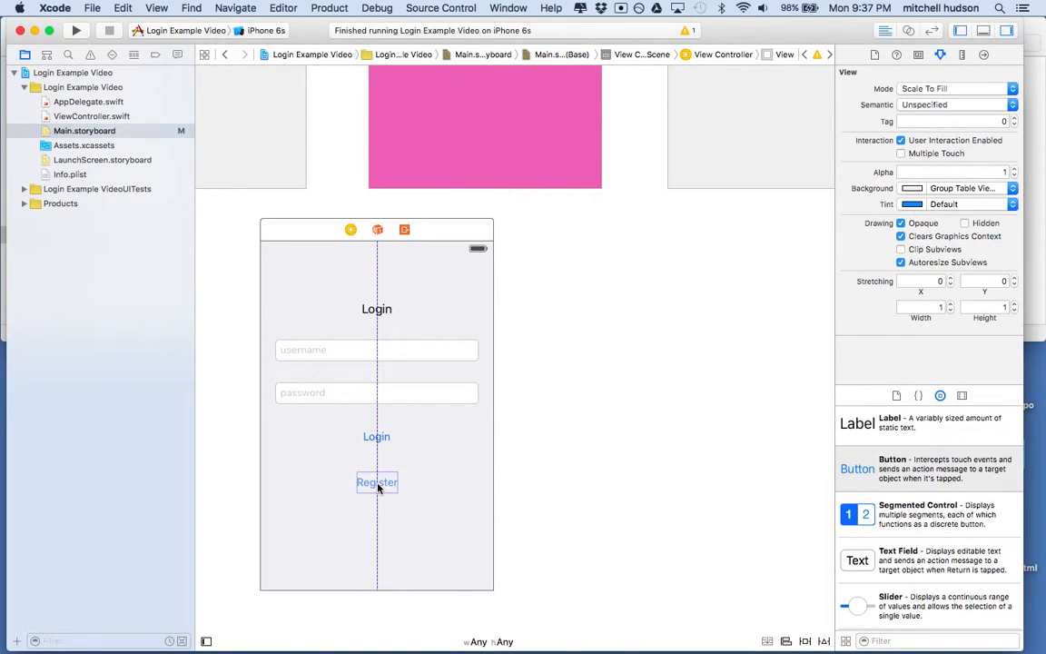
# - Select the login scene's view controller for copying, examining its attributes
pyautogui.click(305, 232)
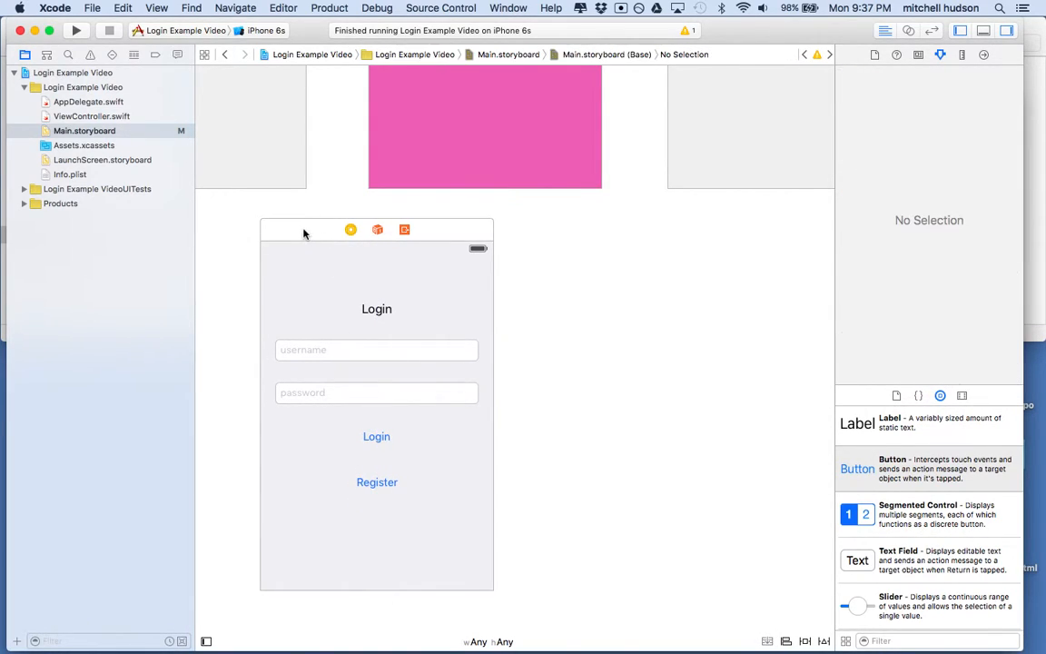
pyautogui.click(350, 228)
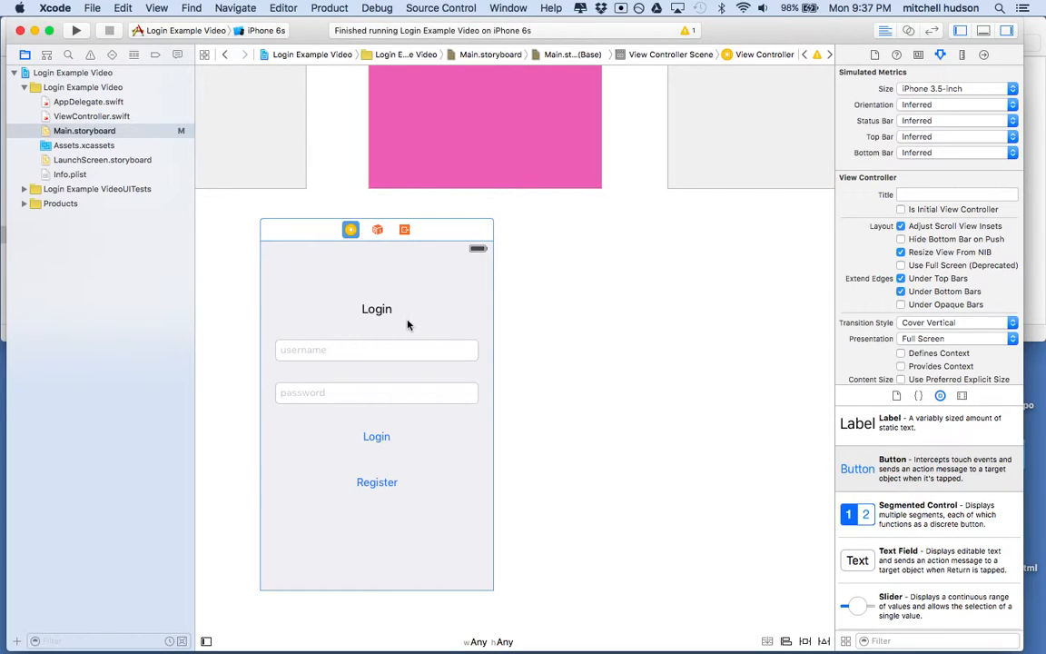
pyautogui.moveTo(392, 432)
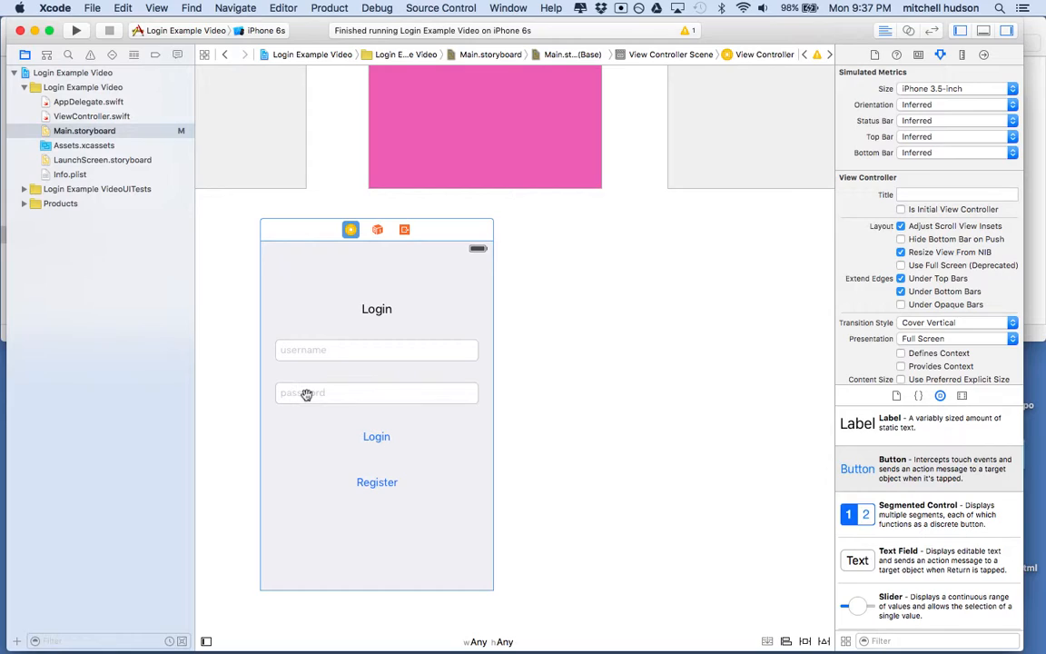
pyautogui.moveTo(371, 454)
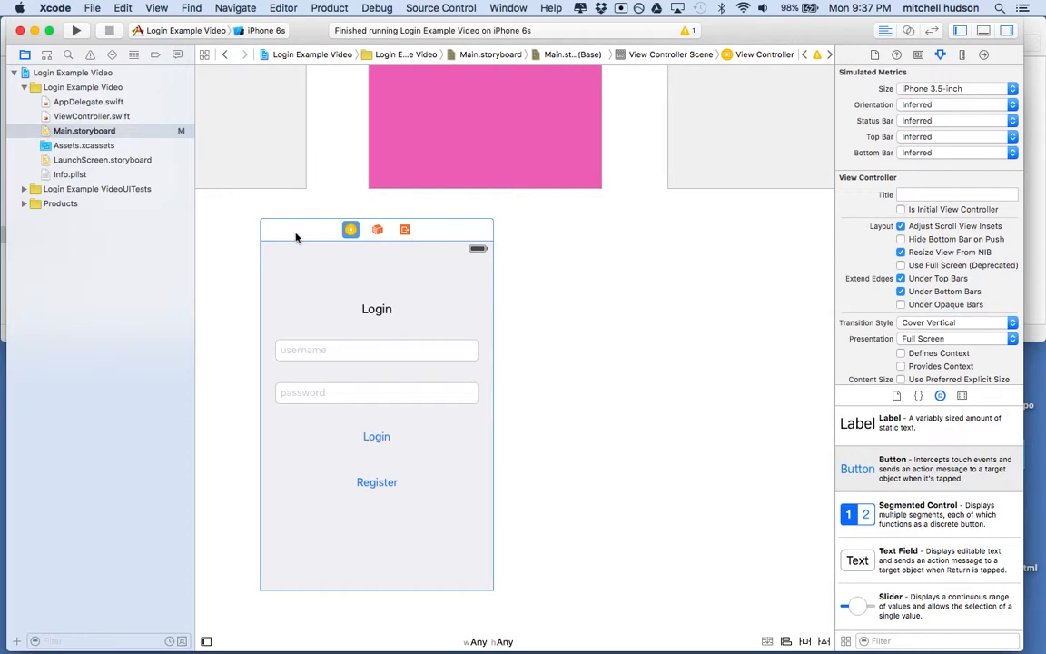
pyautogui.moveTo(287, 232)
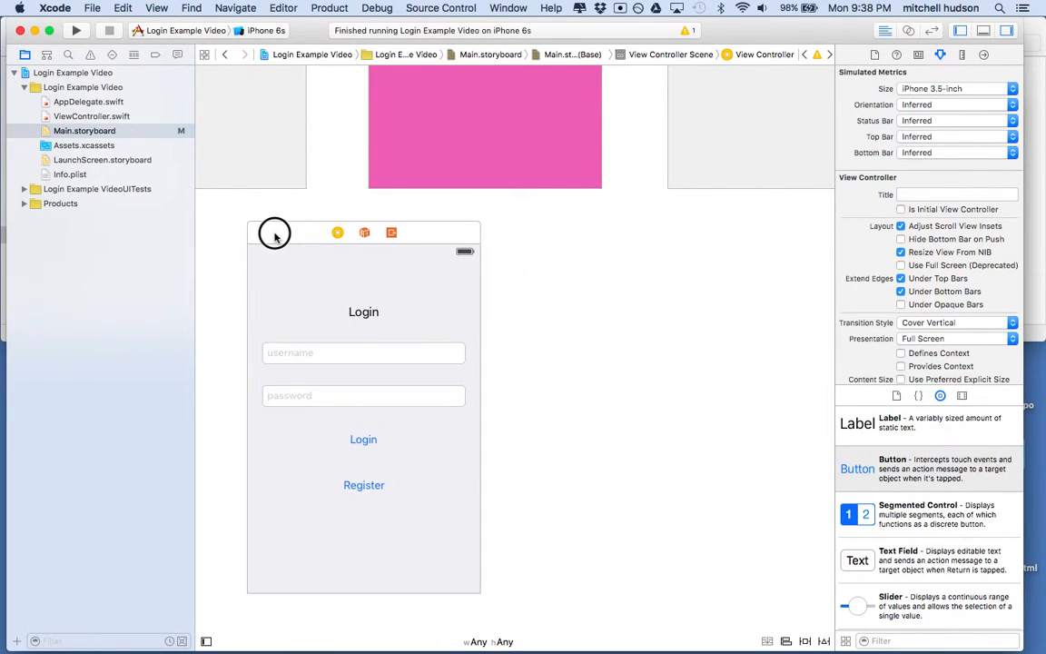
pyautogui.click(272, 245)
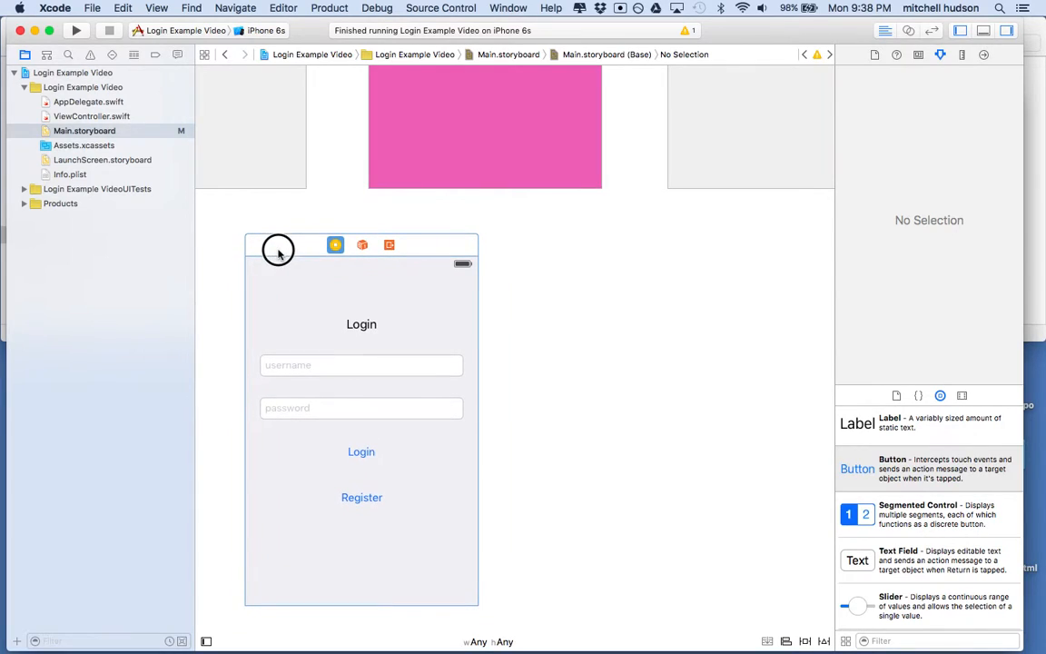
pyautogui.click(280, 251)
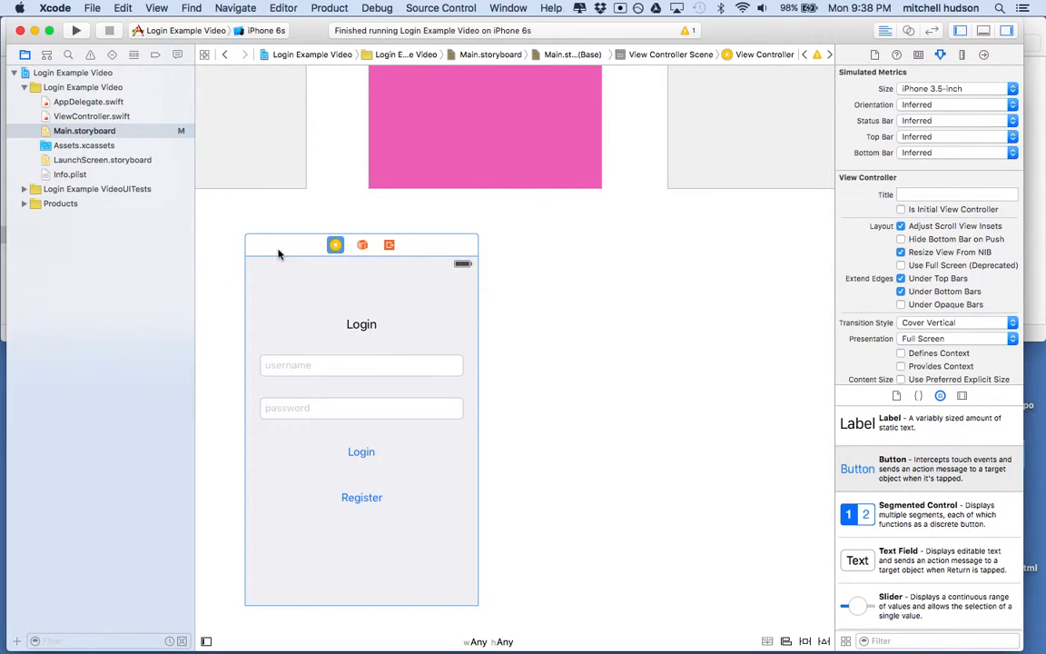
pyautogui.moveTo(271, 247)
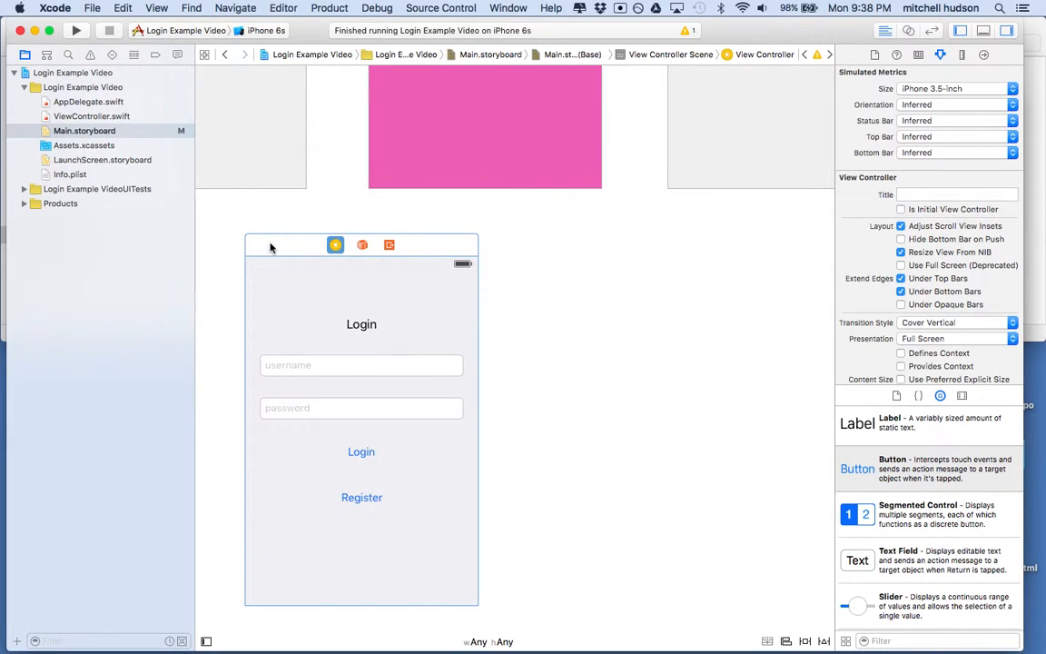
pyautogui.moveTo(412, 234)
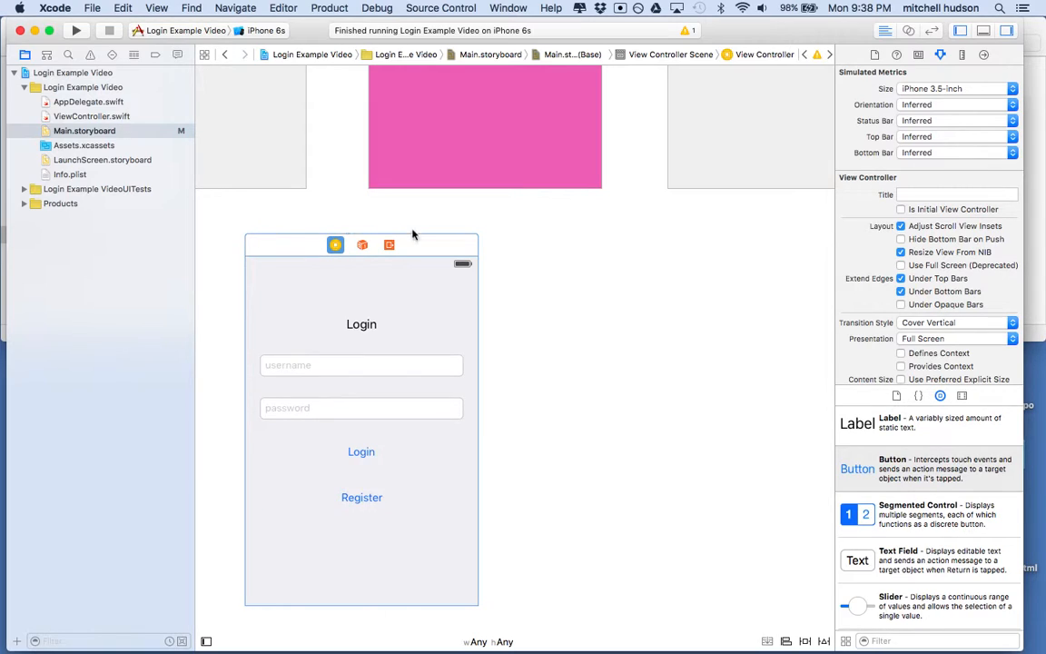
pyautogui.moveTo(454, 250)
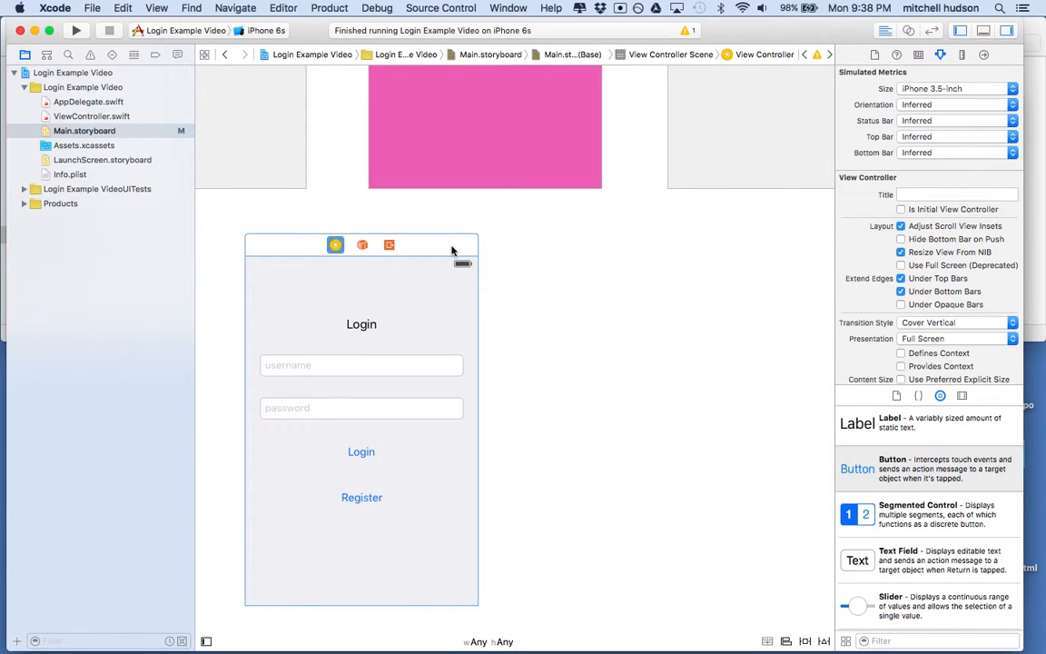
pyautogui.moveTo(455, 261)
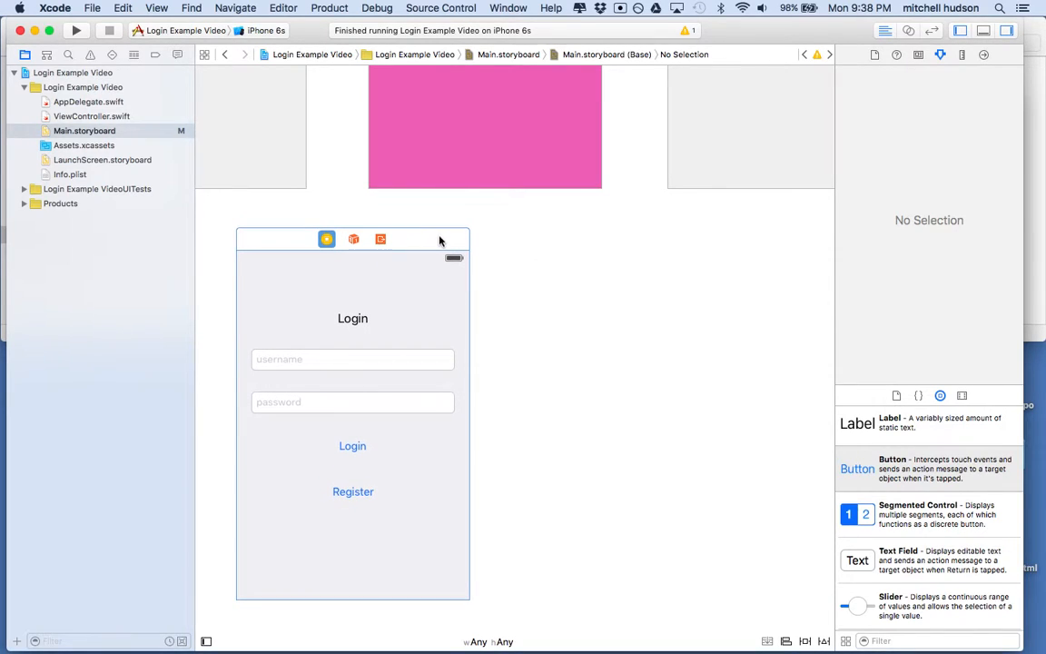
pyautogui.click(352, 239)
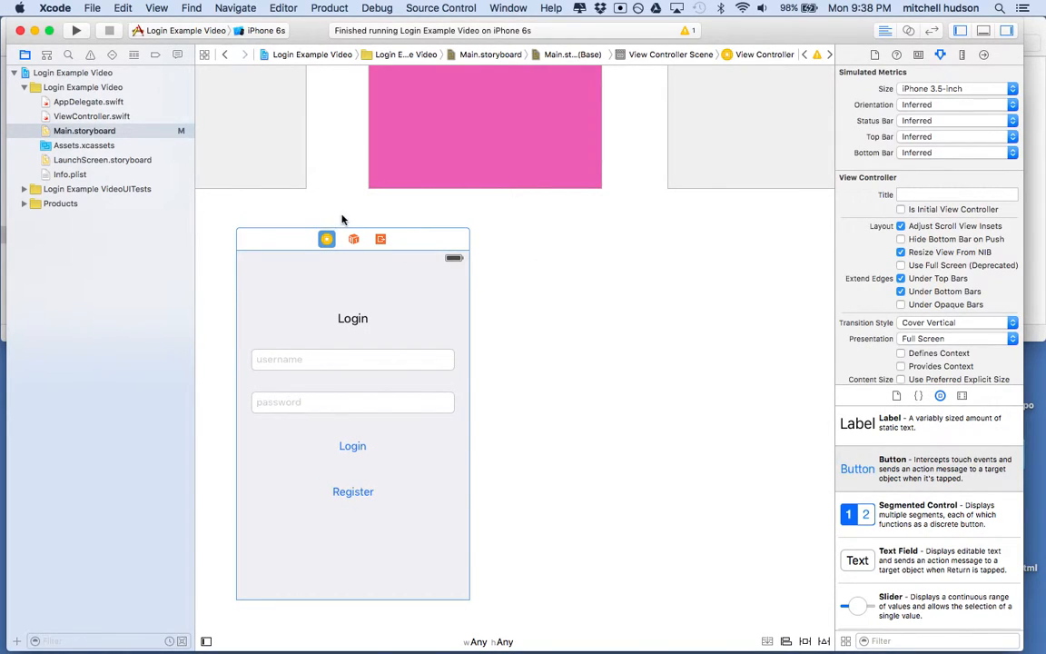
pyautogui.moveTo(429, 225)
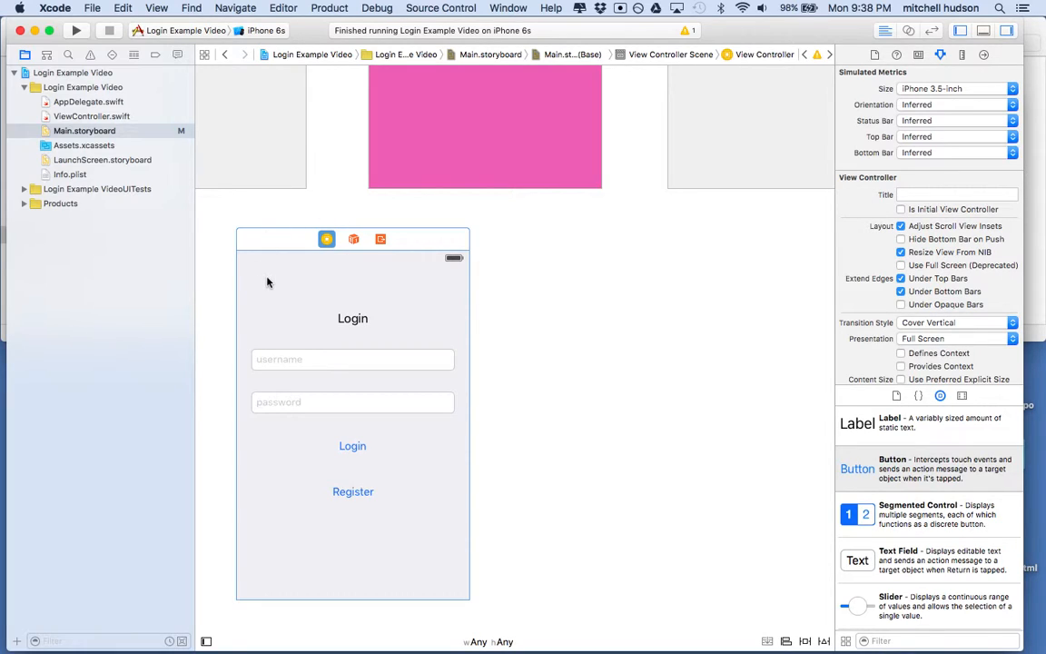
pyautogui.moveTo(254, 261)
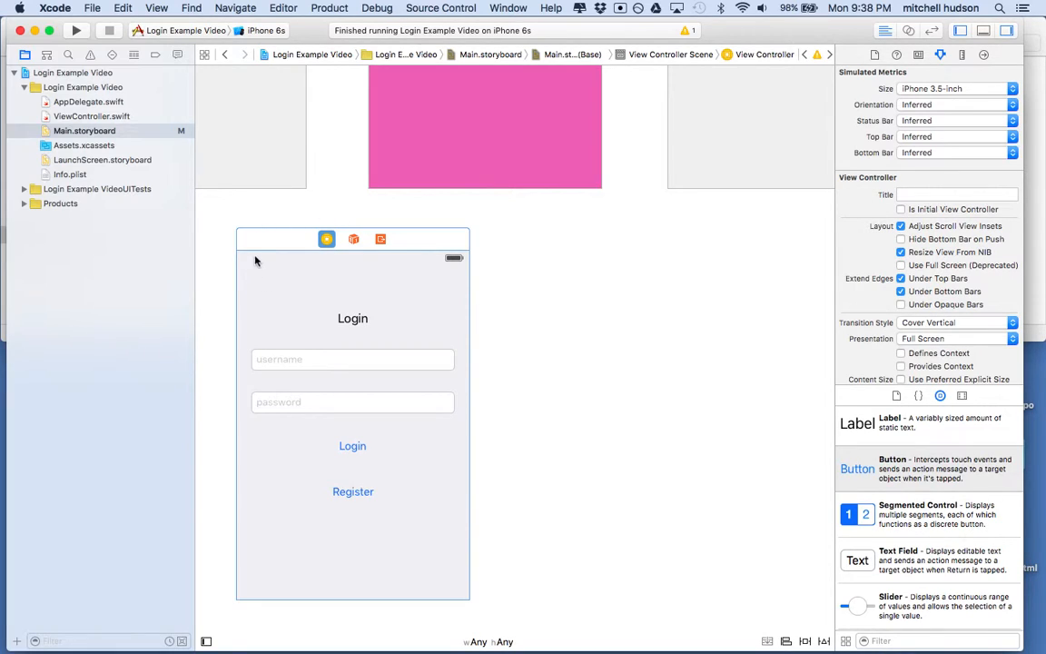
pyautogui.moveTo(263, 247)
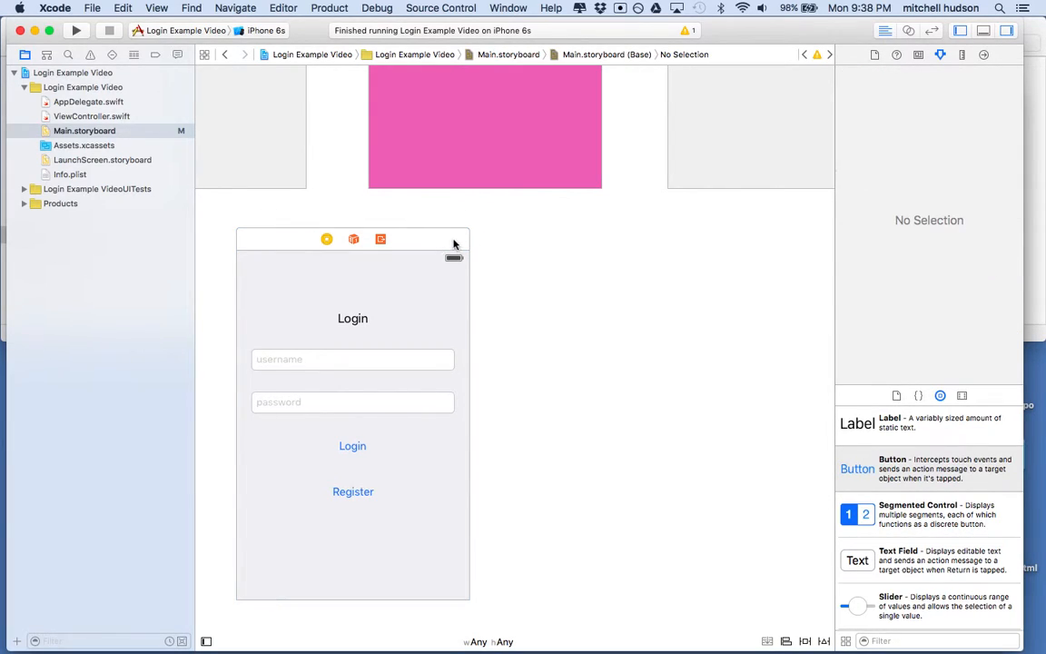
pyautogui.moveTo(595, 267)
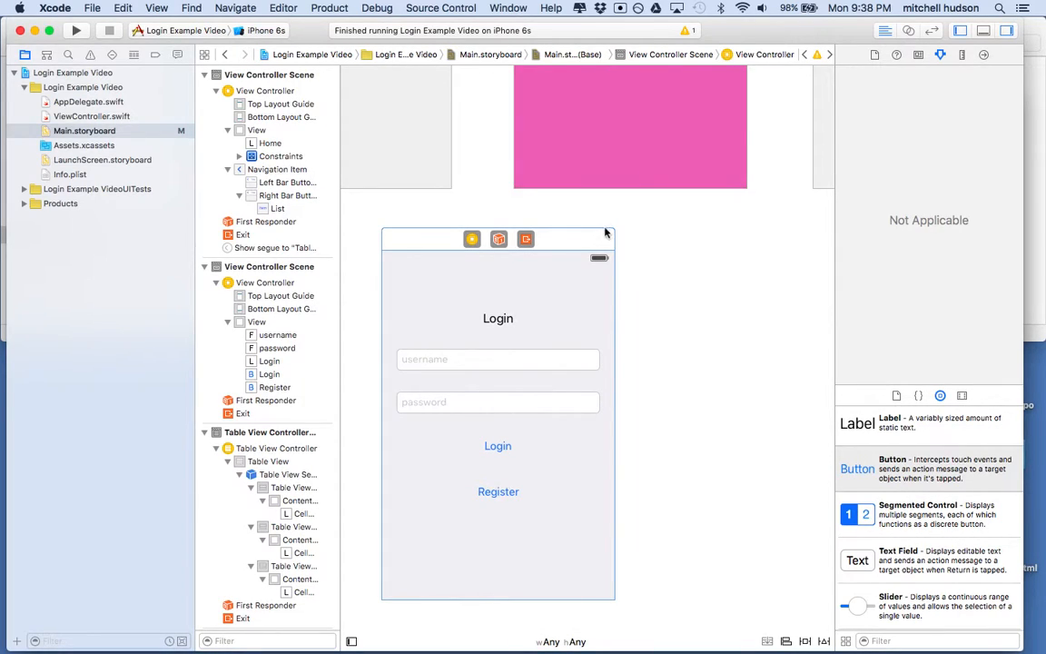
pyautogui.moveTo(559, 245)
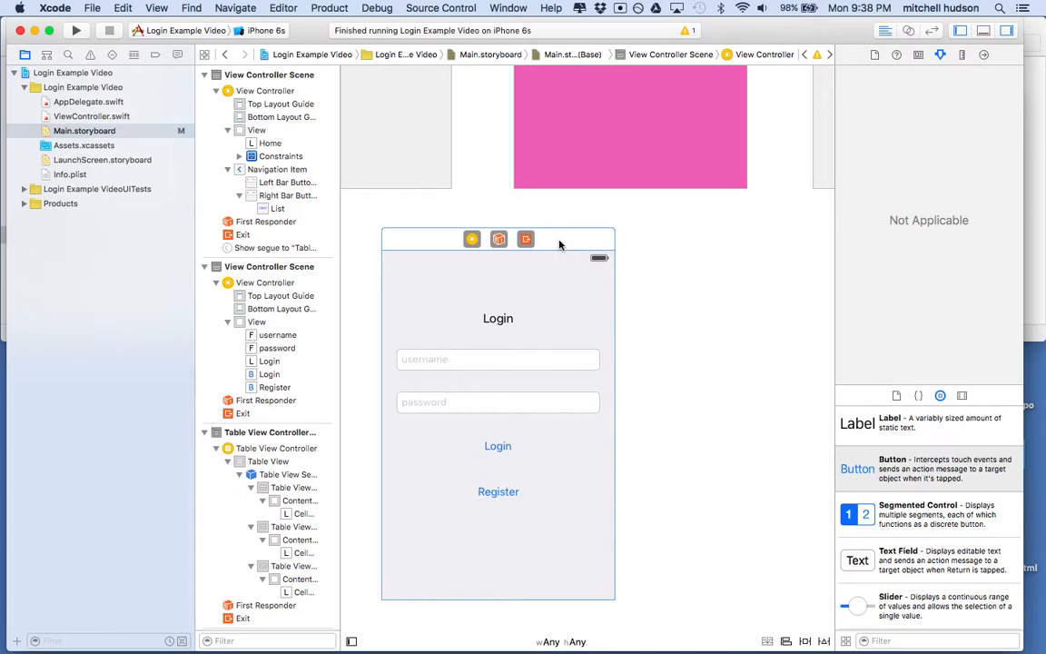
pyautogui.moveTo(567, 240)
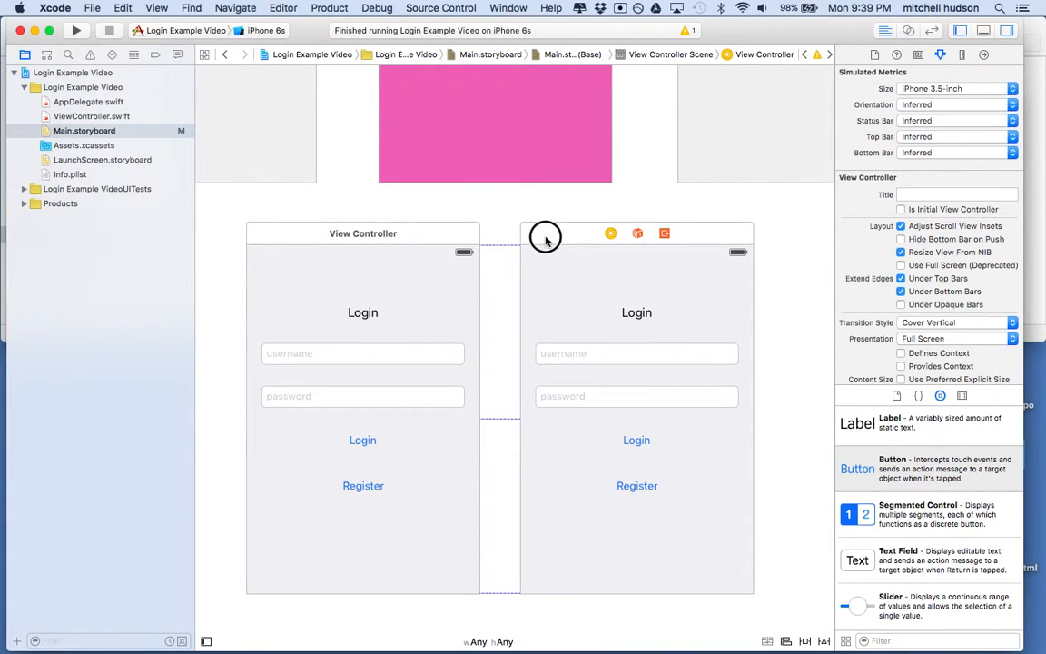
# - Change the copied scene's title to Register and move its Login button below Register
pyautogui.click(566, 261)
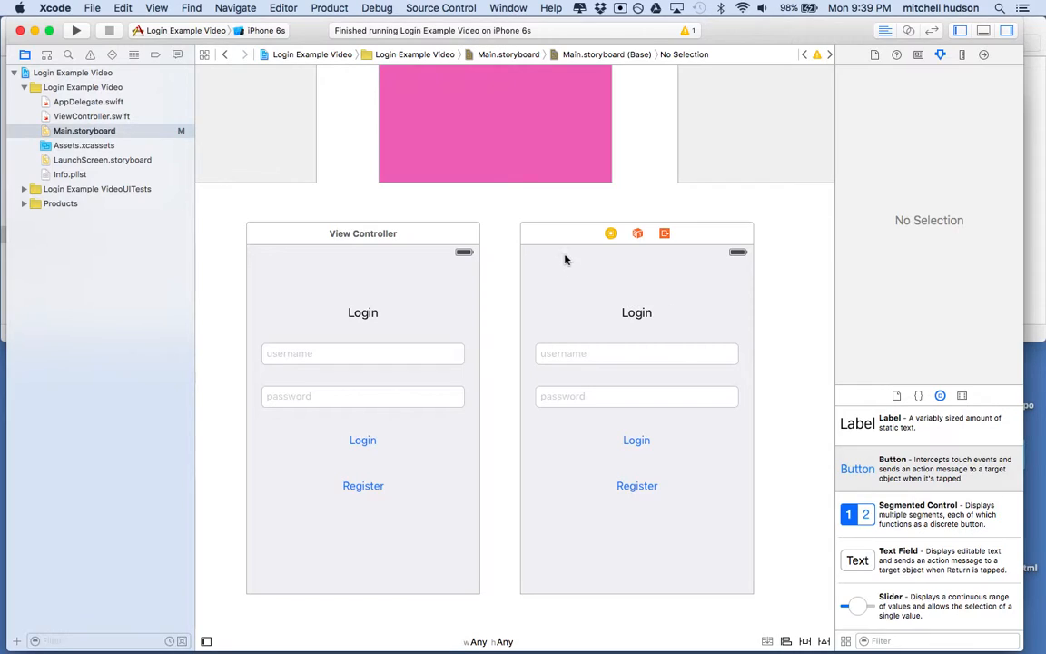
pyautogui.moveTo(450, 279)
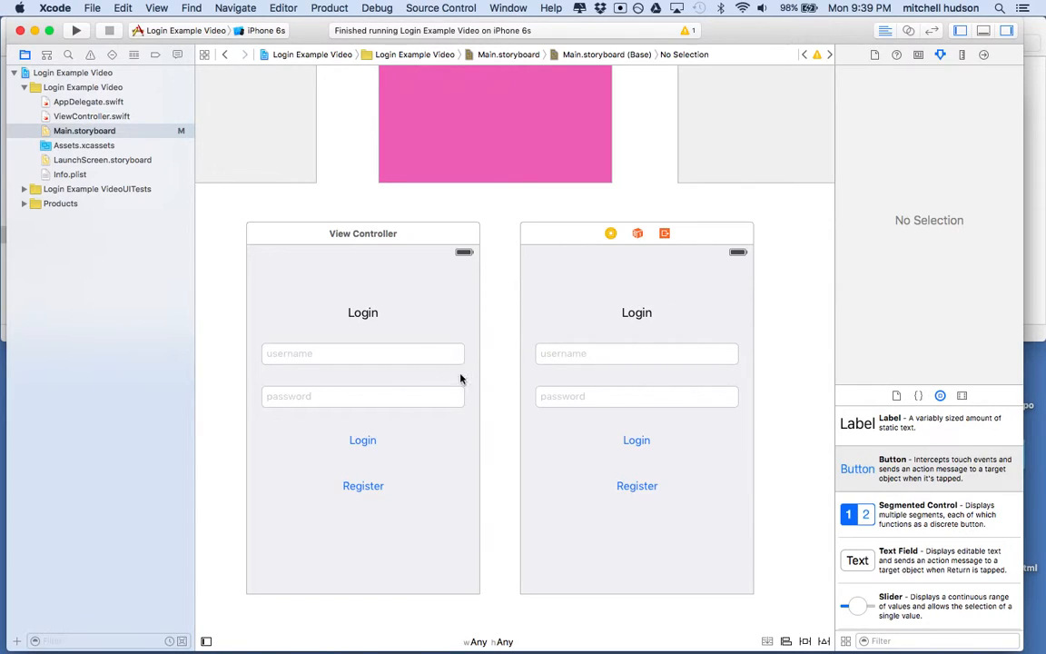
pyautogui.click(635, 313)
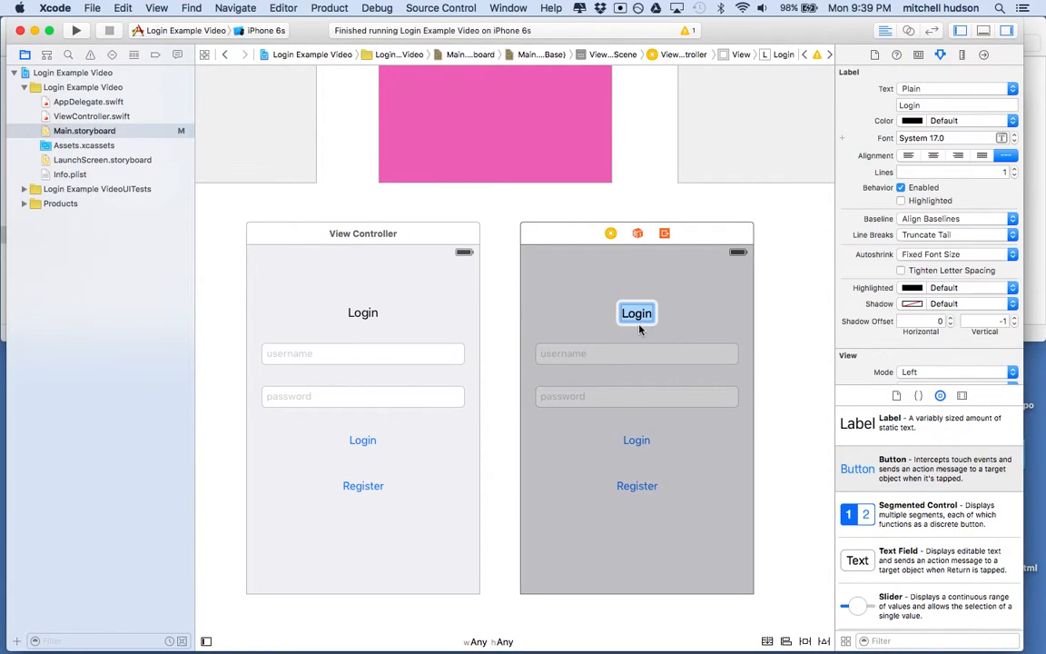
pyautogui.write('Register')
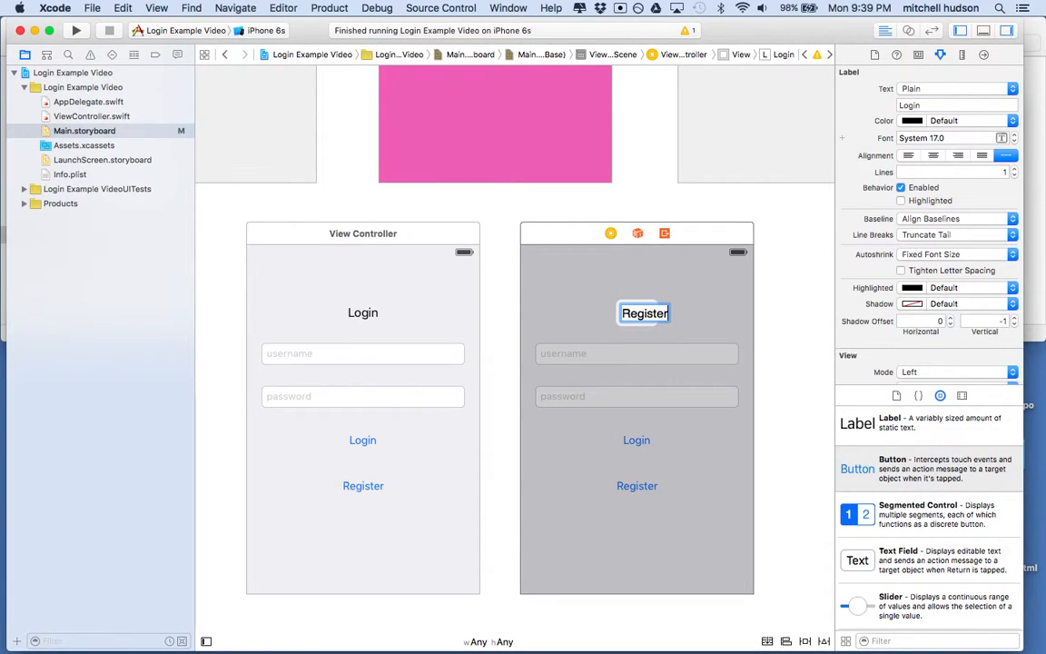
pyautogui.click(644, 312)
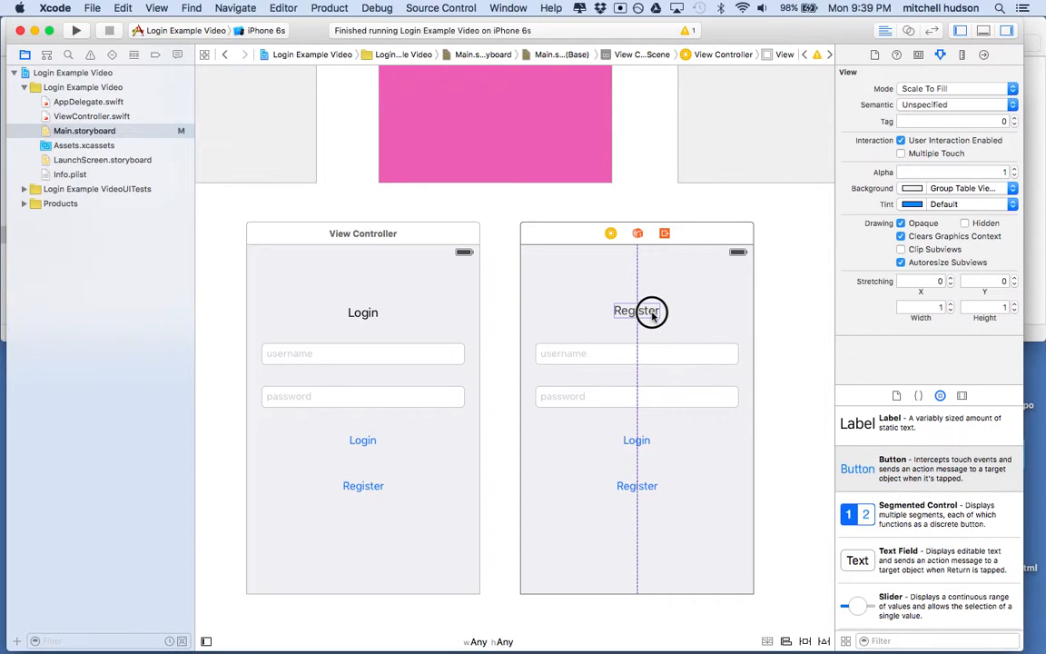
pyautogui.click(635, 309)
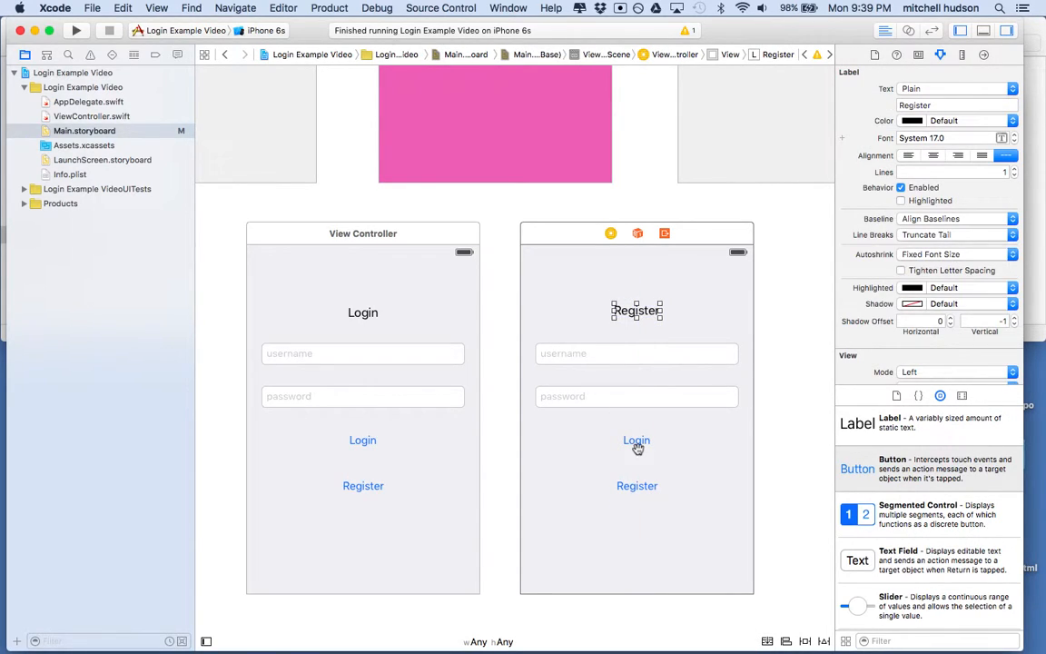
pyautogui.click(635, 441)
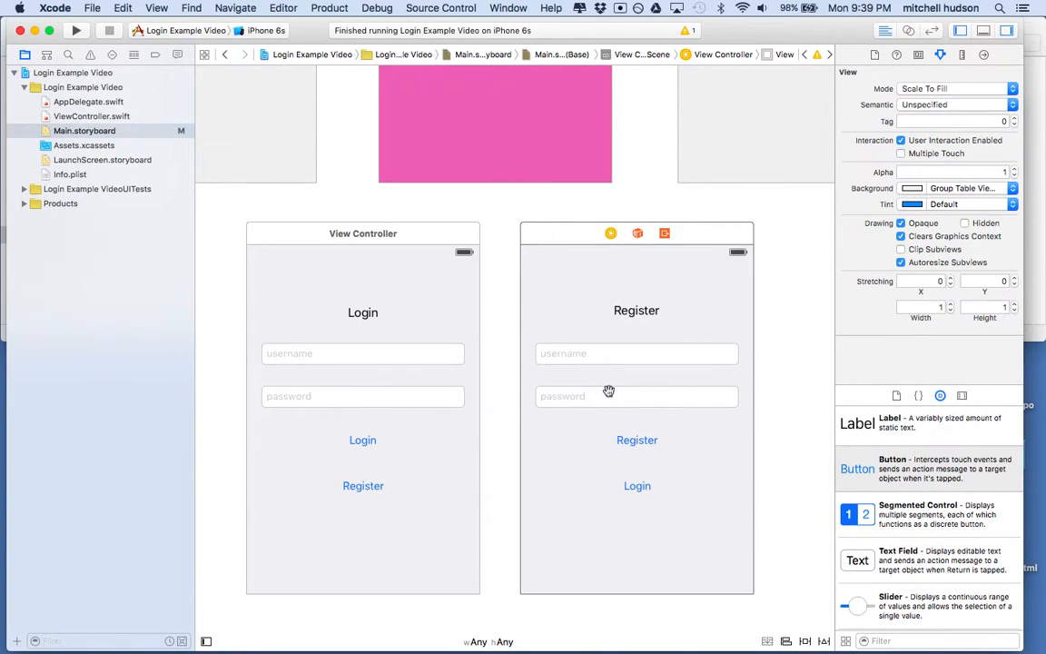
# - Duplicate the password field below itself and set the copy's placeholder to 'confirm password'
pyautogui.click(635, 439)
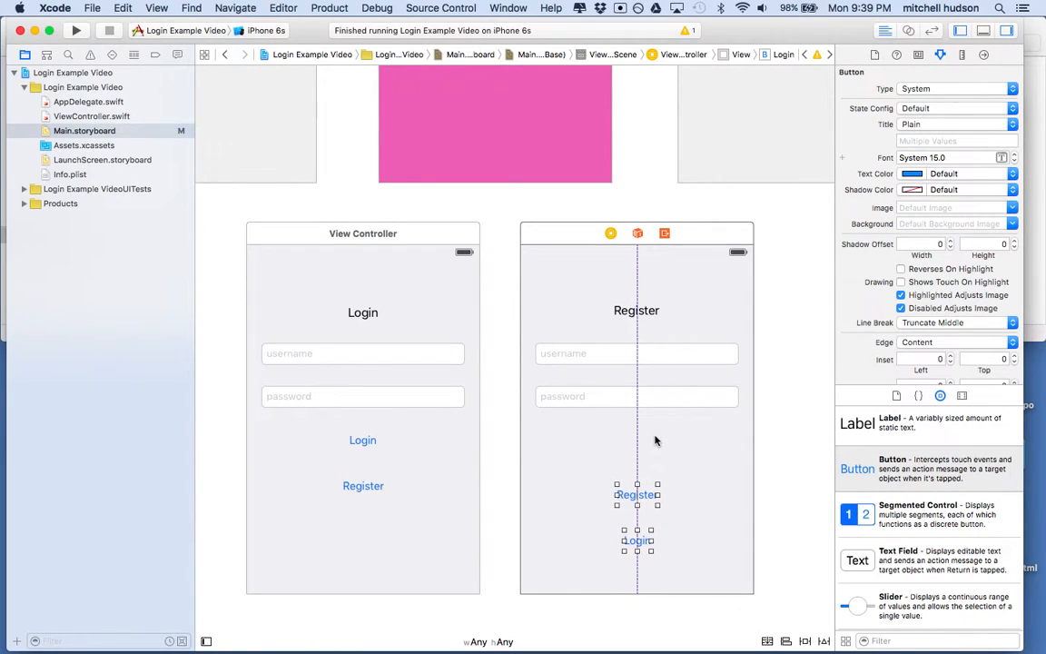
pyautogui.click(636, 396)
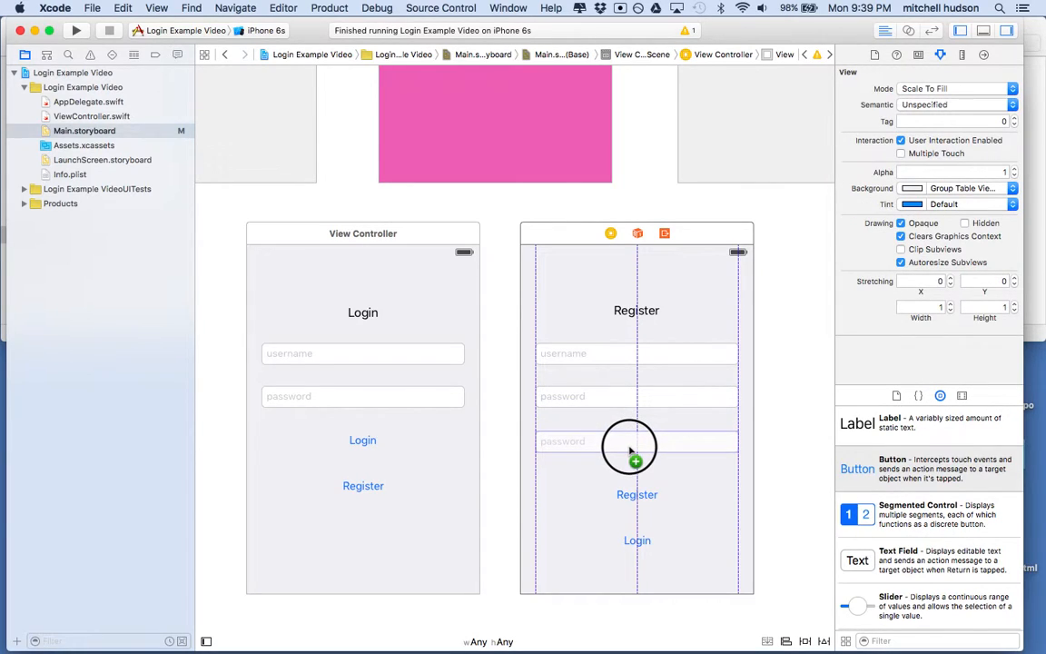
pyautogui.click(636, 442)
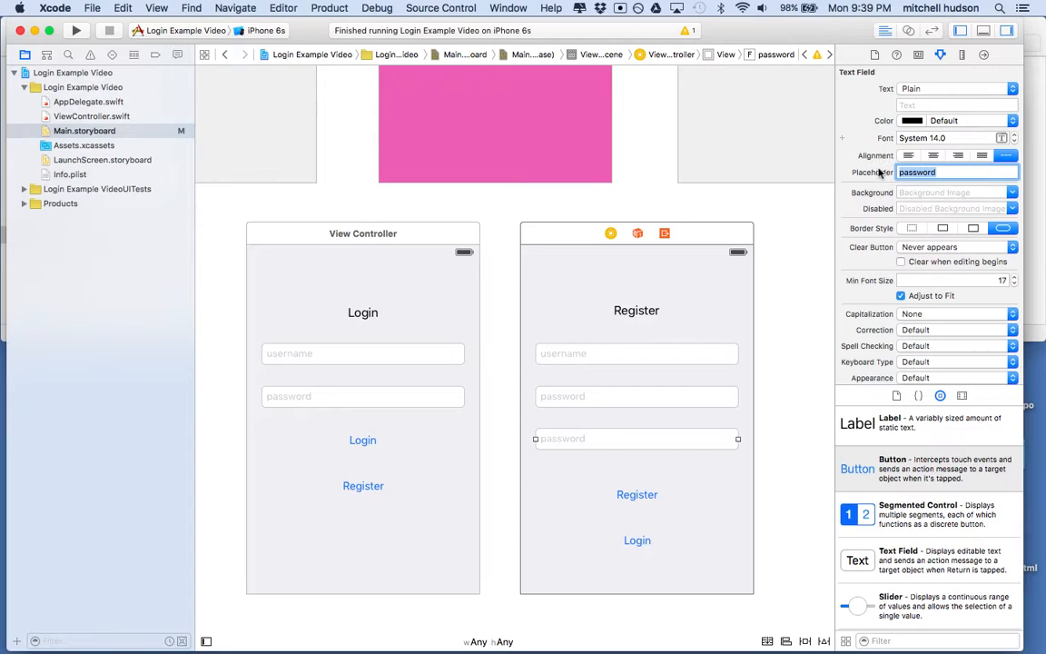
pyautogui.write('confirm password')
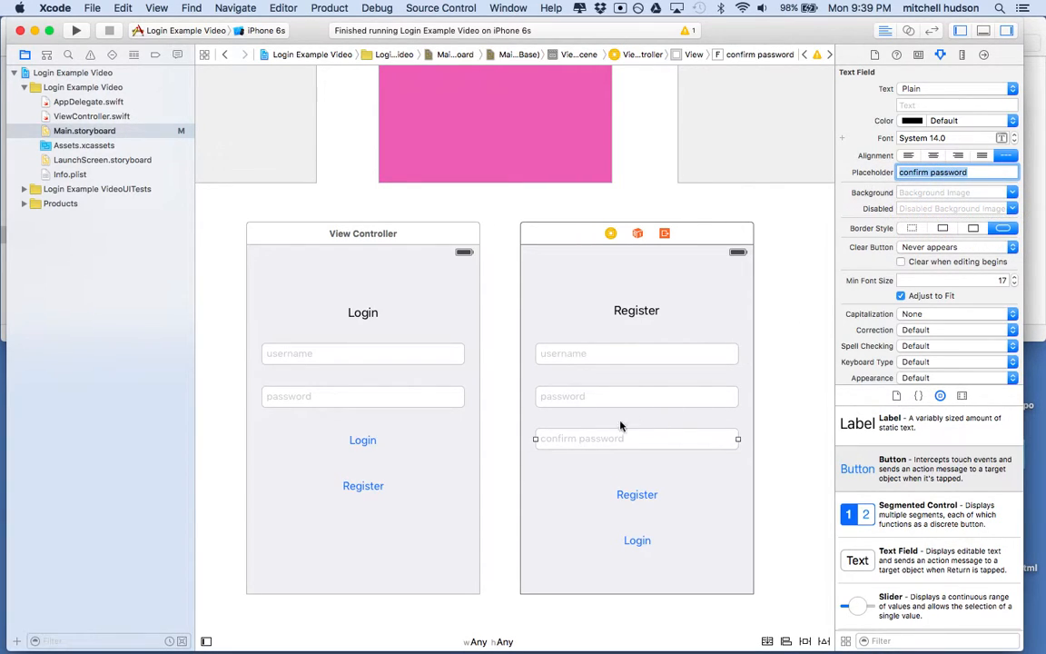
pyautogui.moveTo(624, 385)
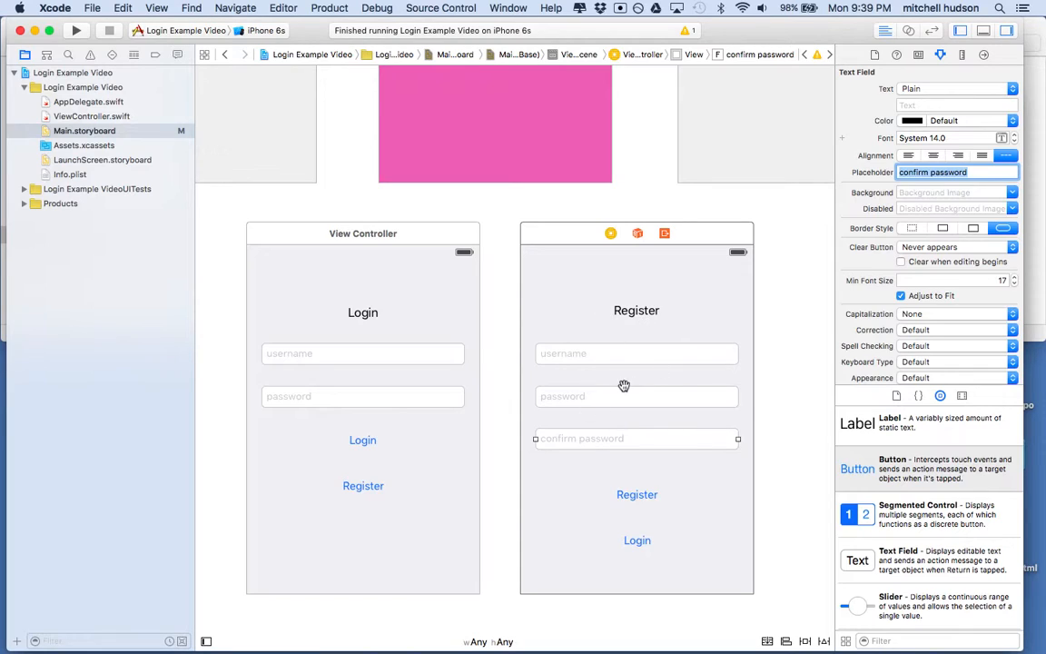
pyautogui.moveTo(508, 479)
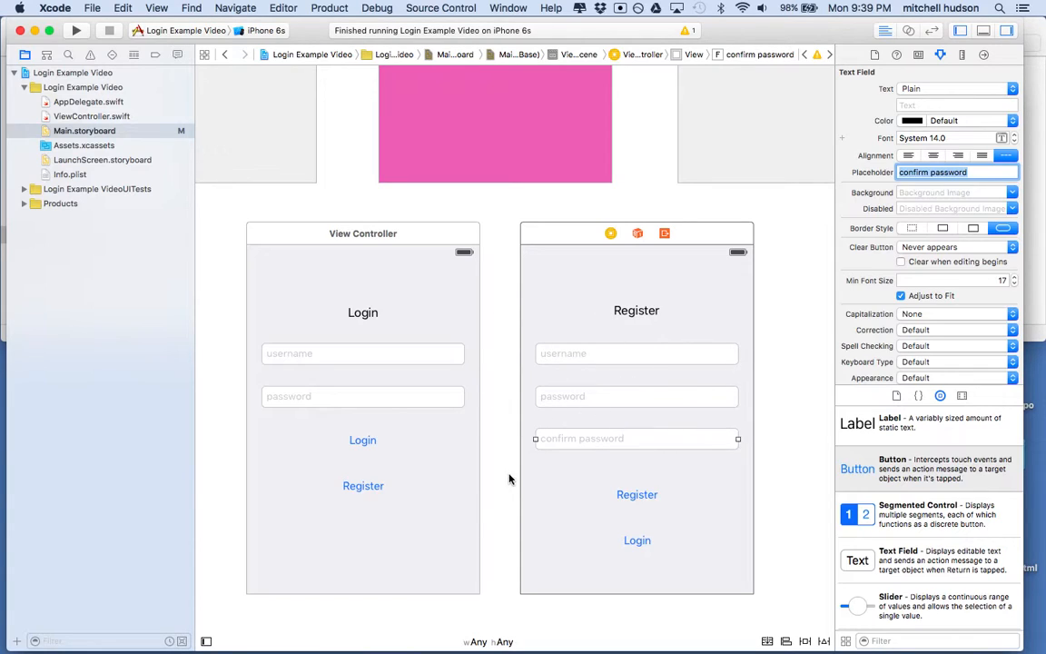
pyautogui.moveTo(508, 472)
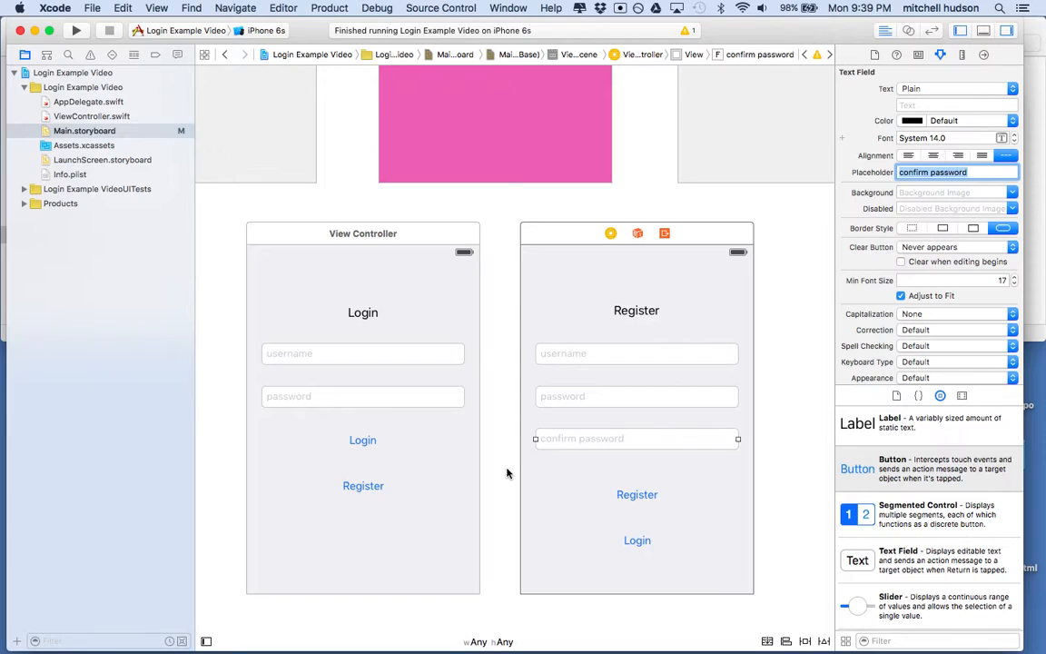
pyautogui.moveTo(668, 287)
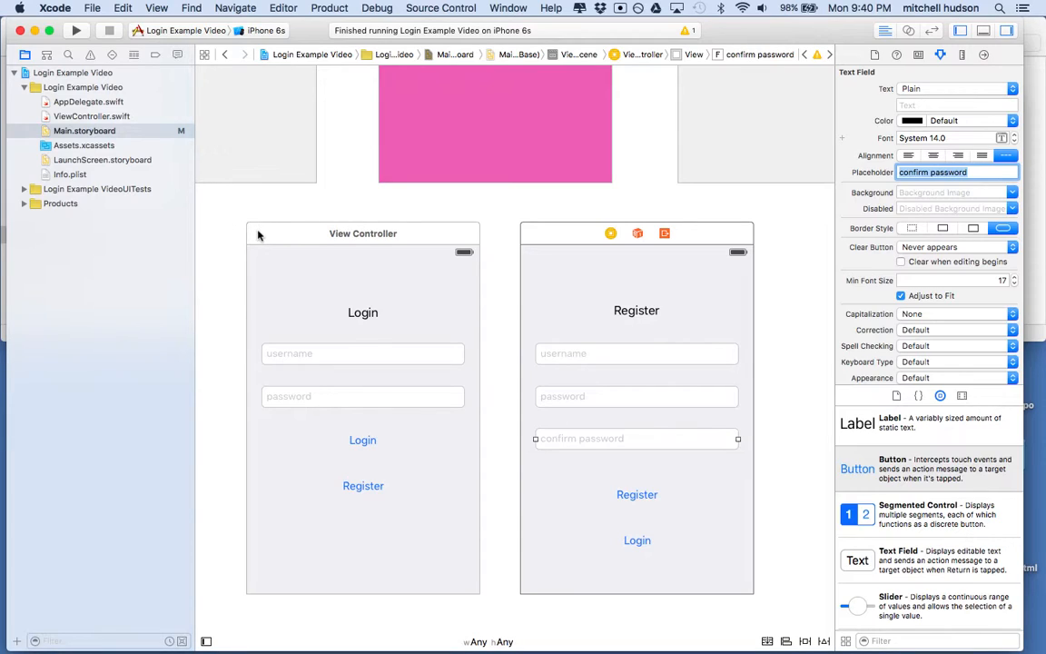
pyautogui.moveTo(319, 286)
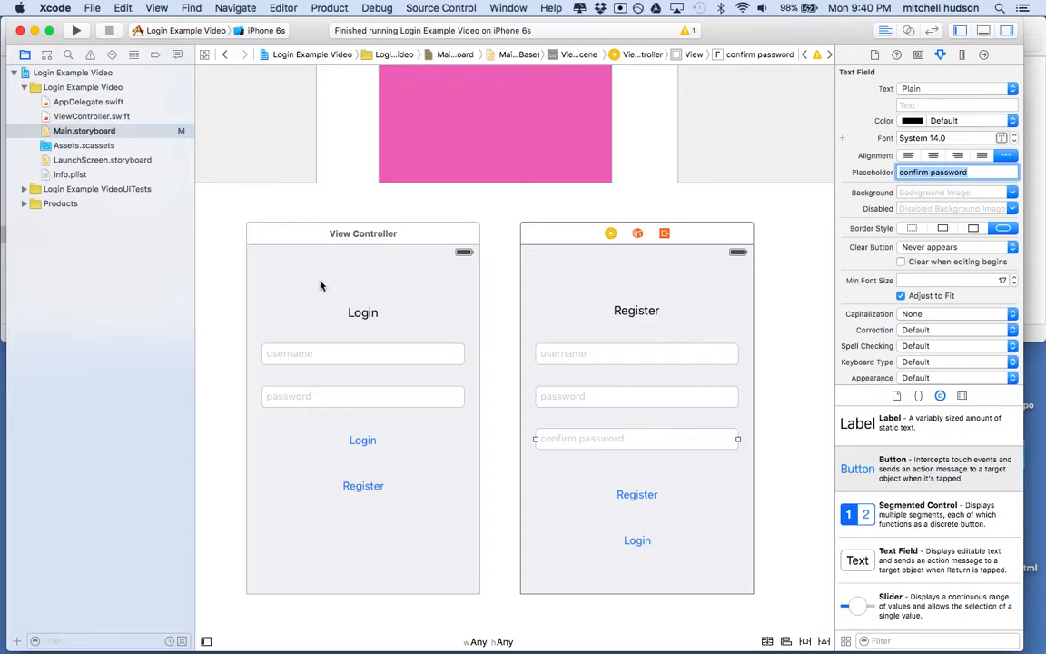
pyautogui.moveTo(382, 480)
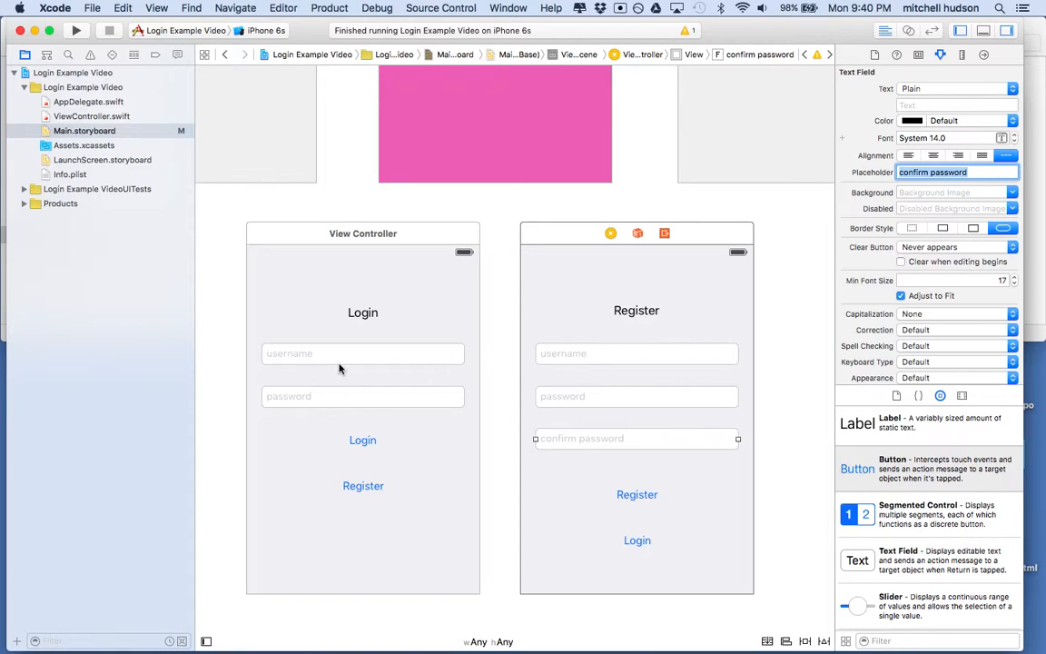
pyautogui.moveTo(356, 374)
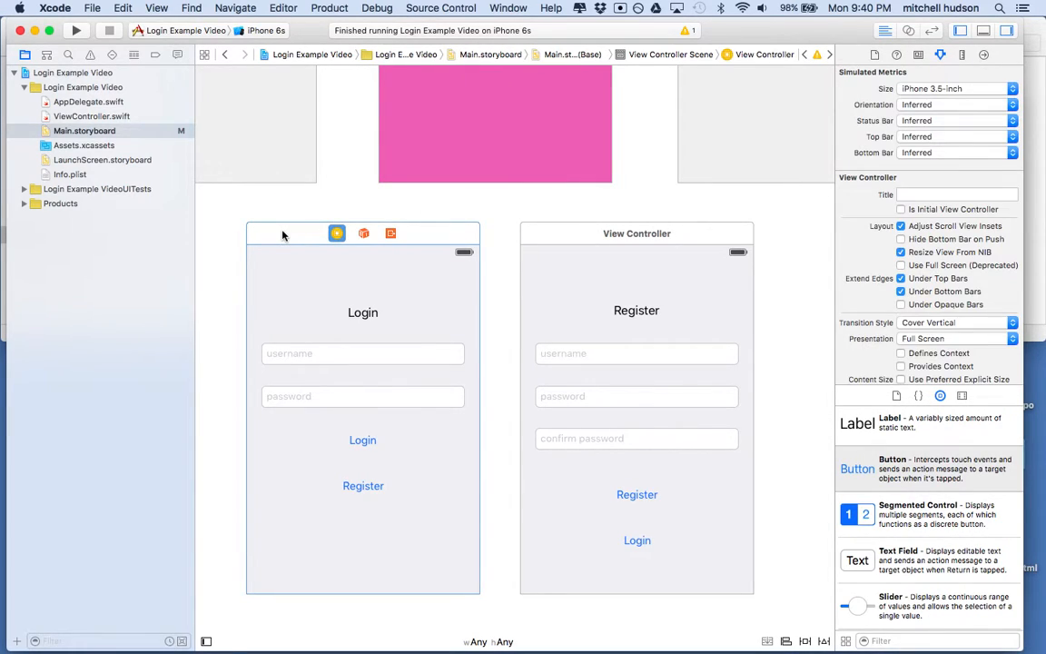
pyautogui.click(824, 641)
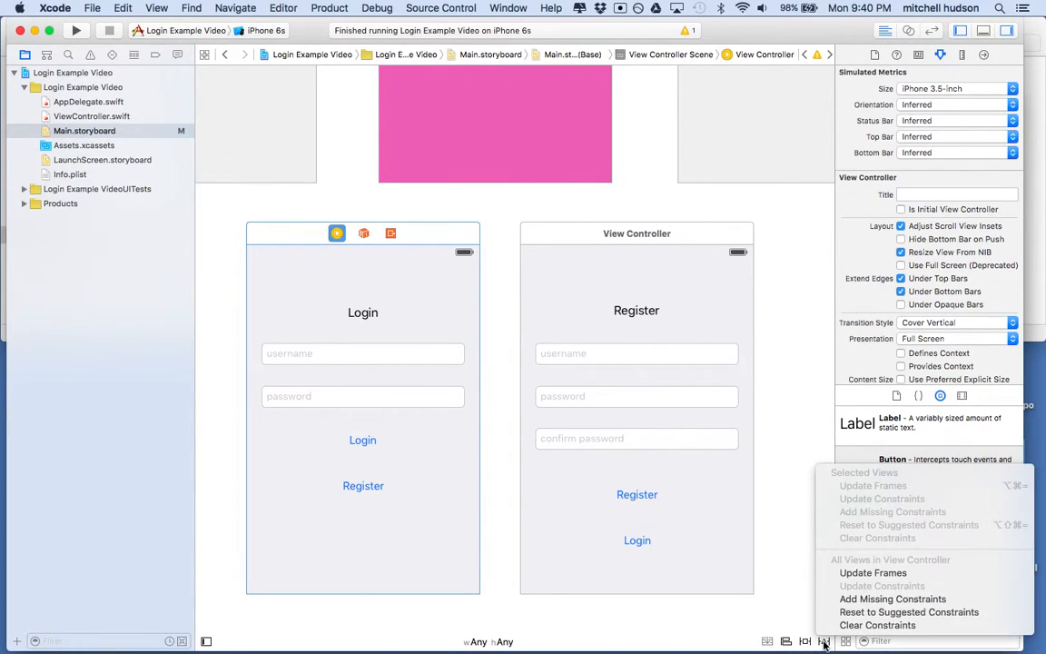
pyautogui.moveTo(893, 600)
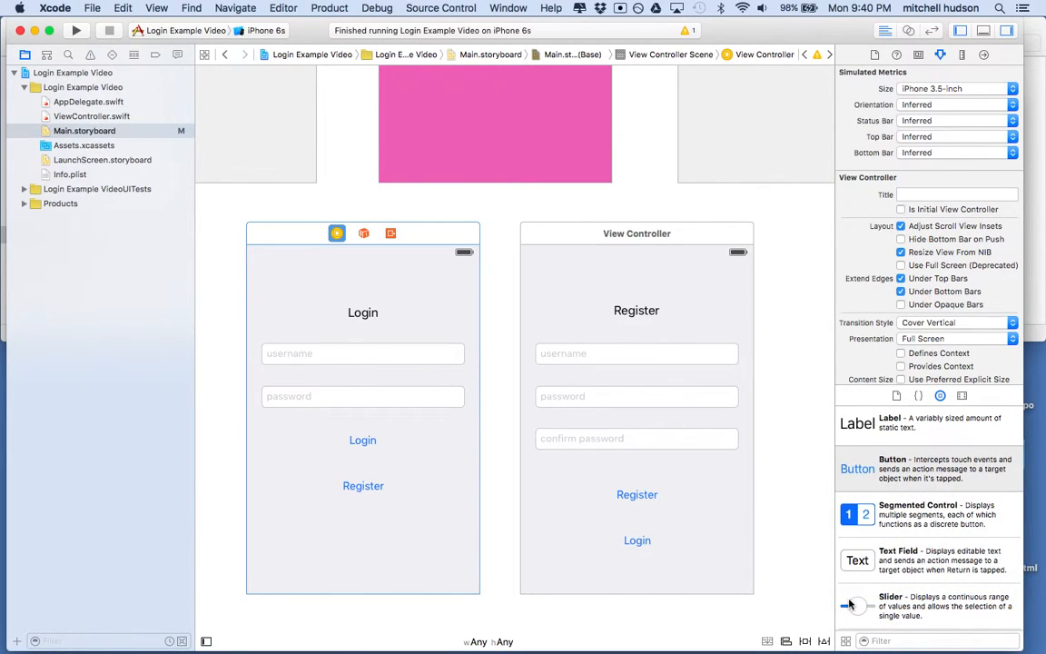
pyautogui.click(421, 392)
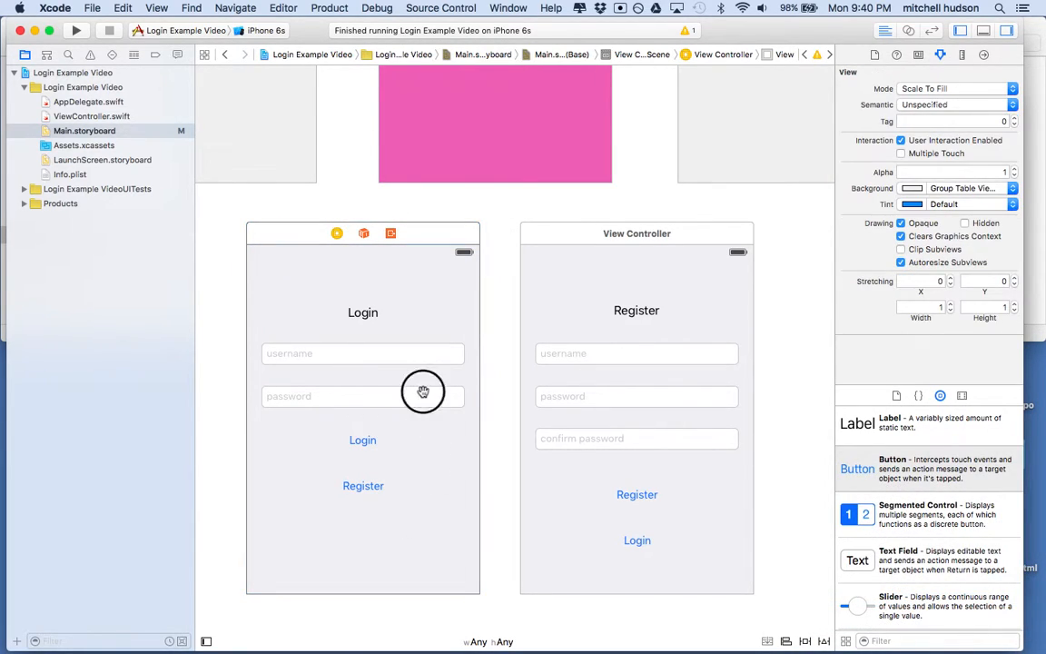
pyautogui.click(363, 352)
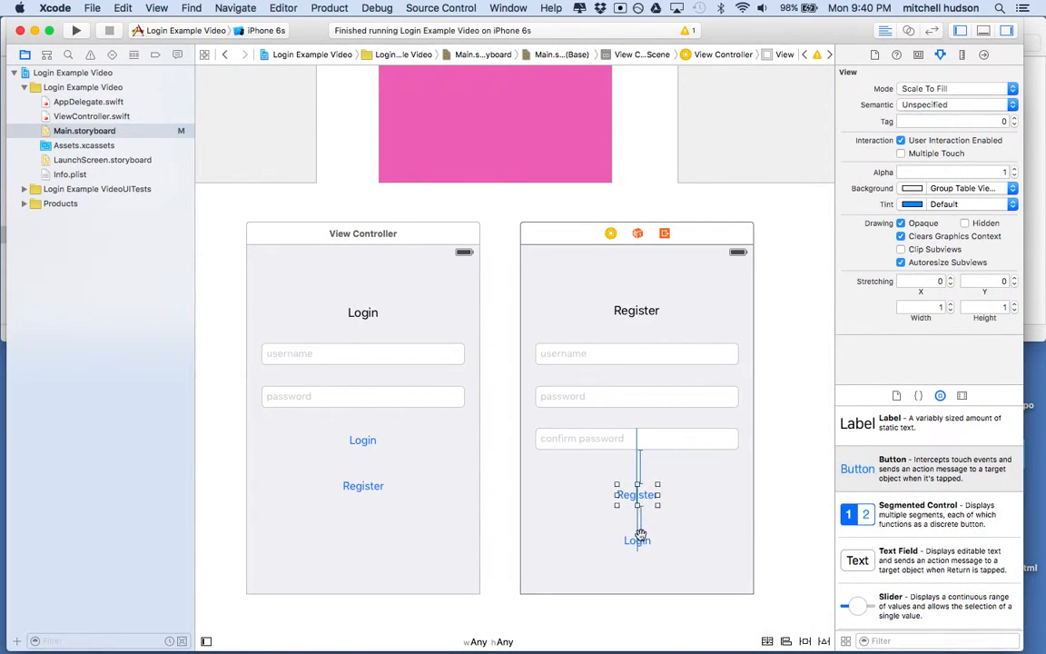
pyautogui.click(636, 540)
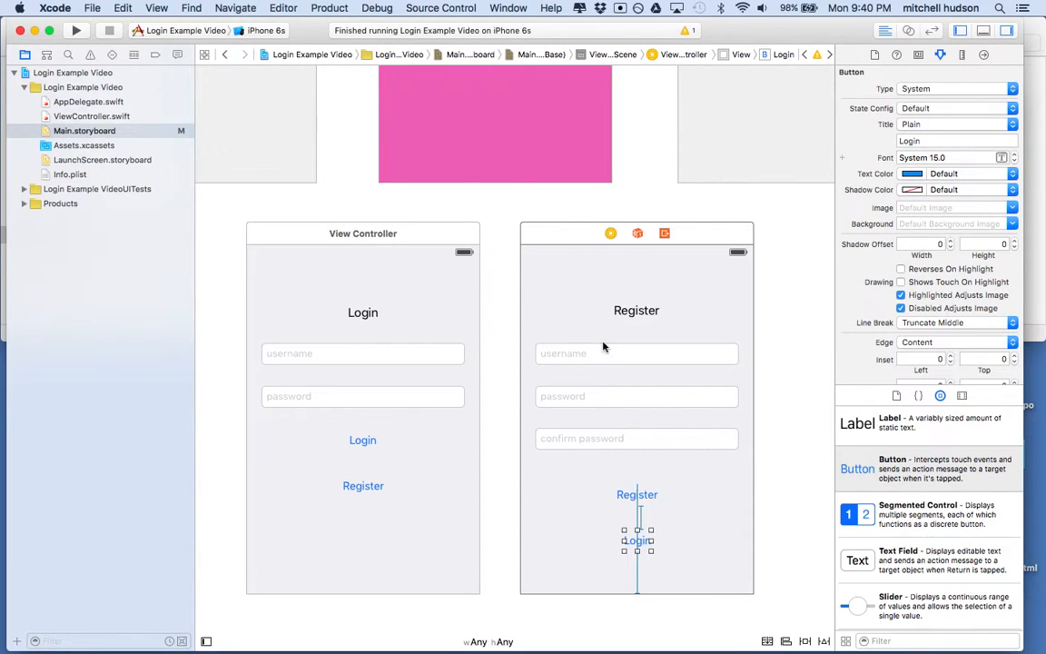
pyautogui.moveTo(498, 287)
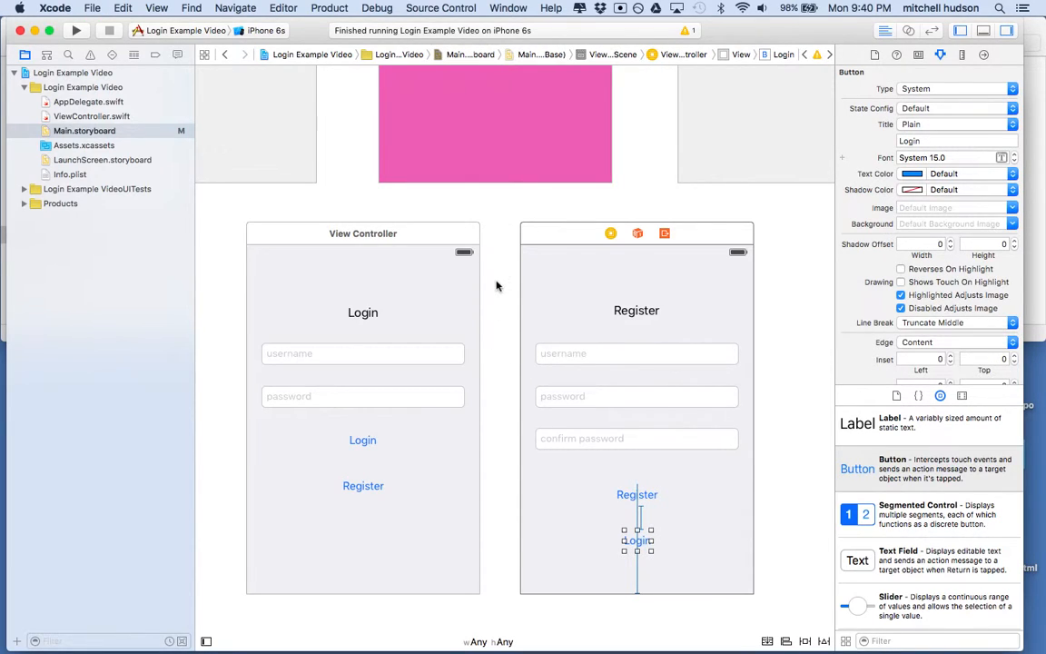
pyautogui.moveTo(512, 233)
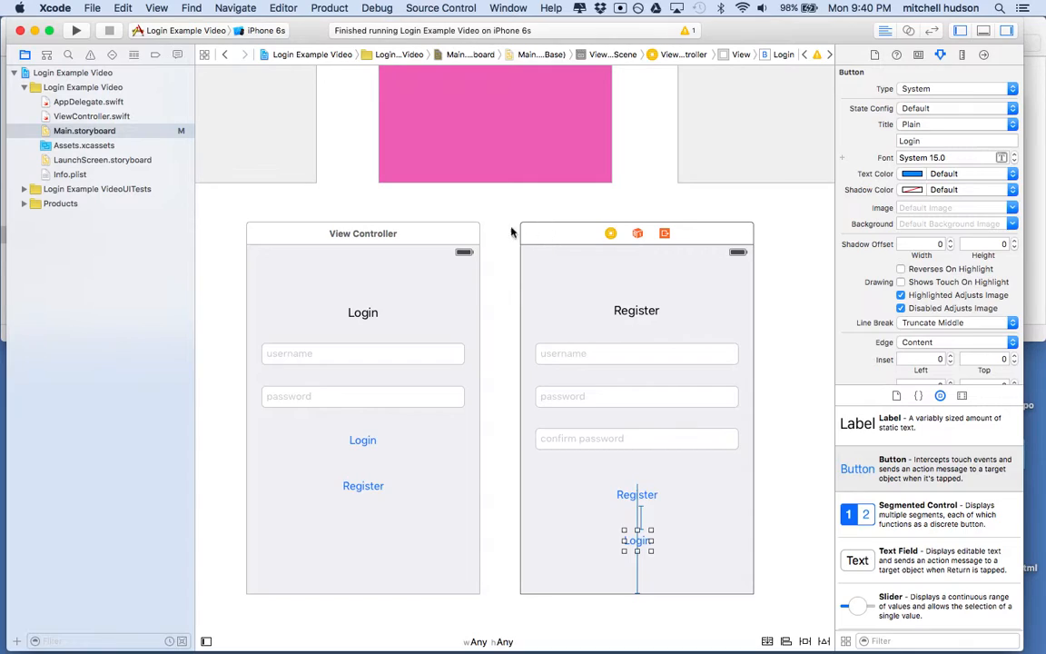
pyautogui.moveTo(414, 241)
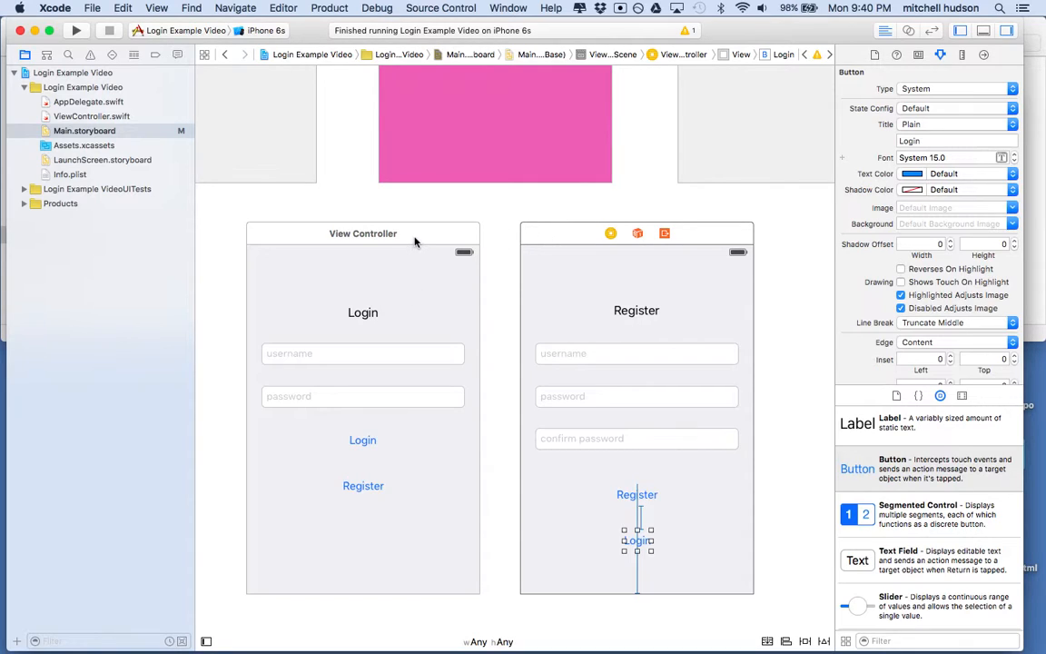
pyautogui.moveTo(491, 225)
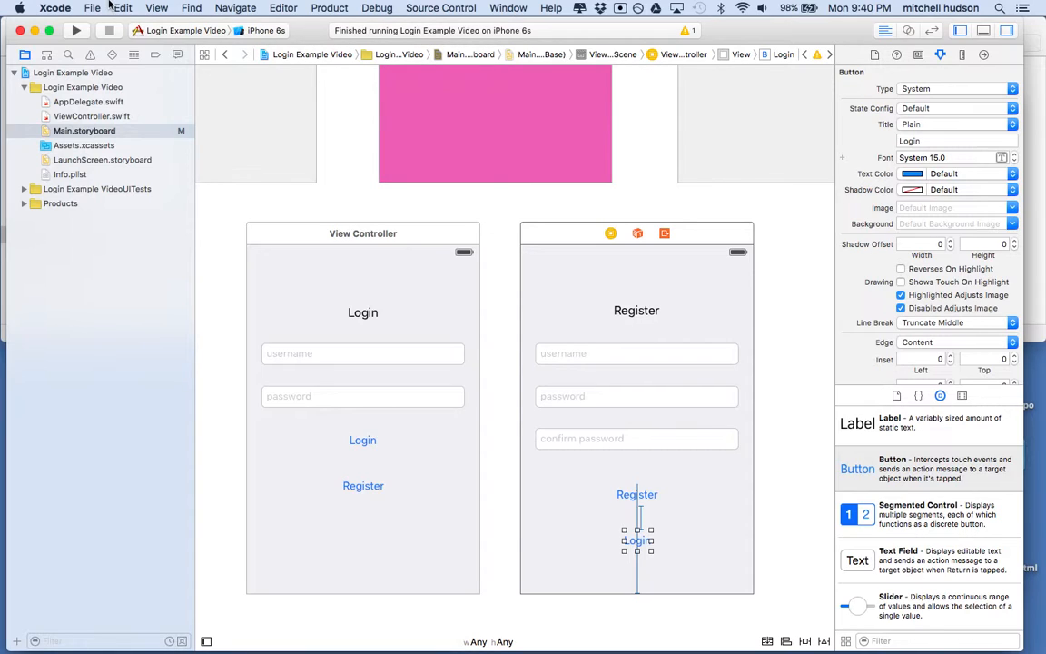
# - Create LoginViewController.swift as a Swift UIViewController subclass, then return to the storyboard
pyautogui.click(91, 7)
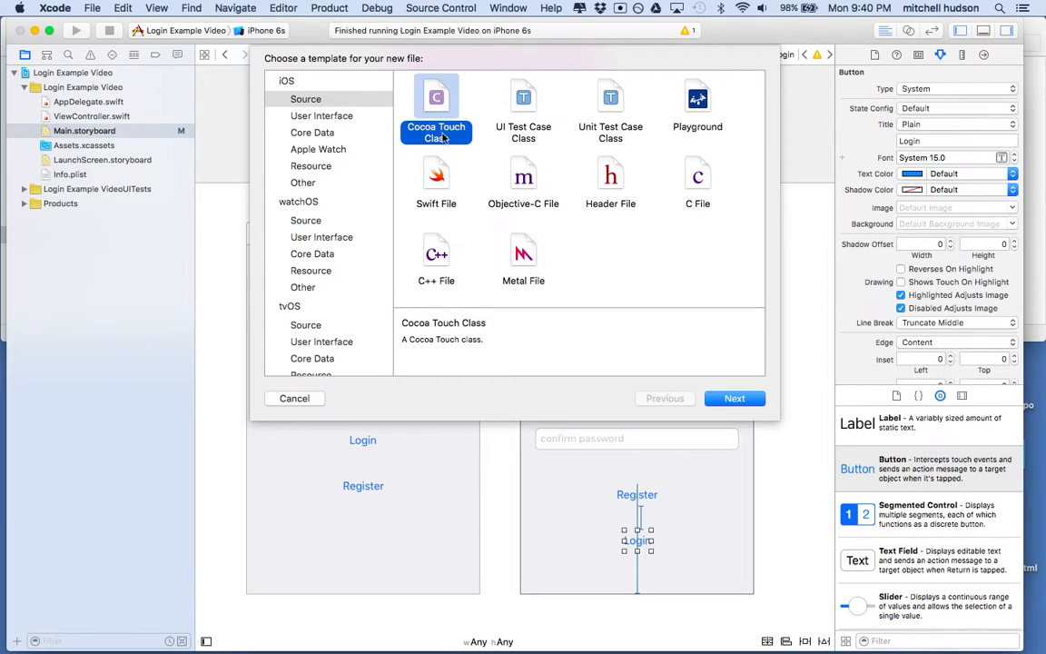
pyautogui.click(733, 398)
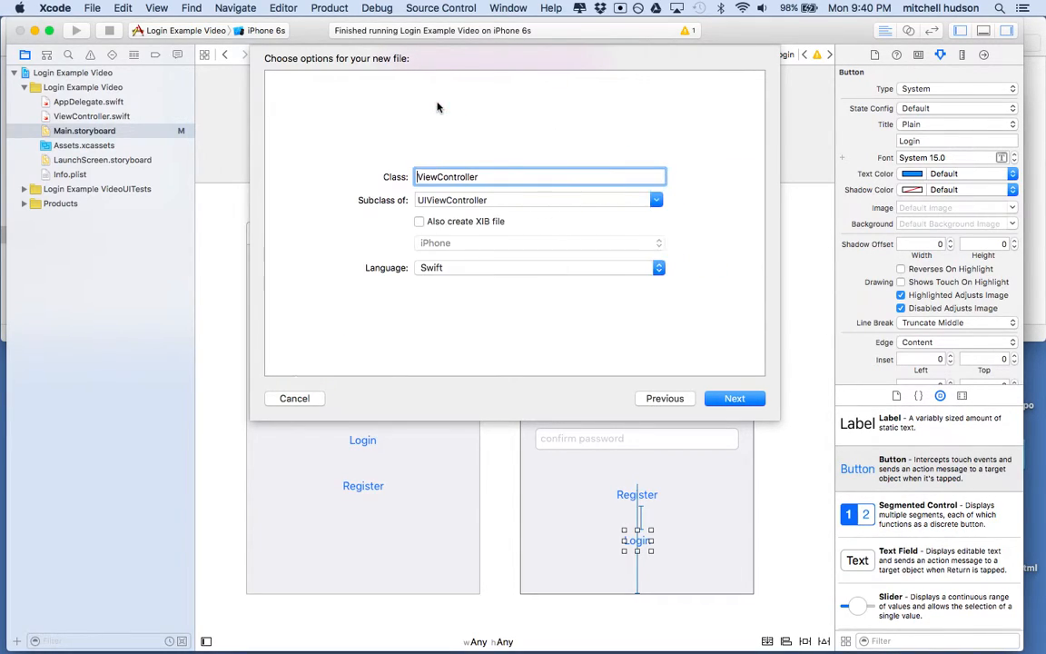
pyautogui.moveTo(383, 207)
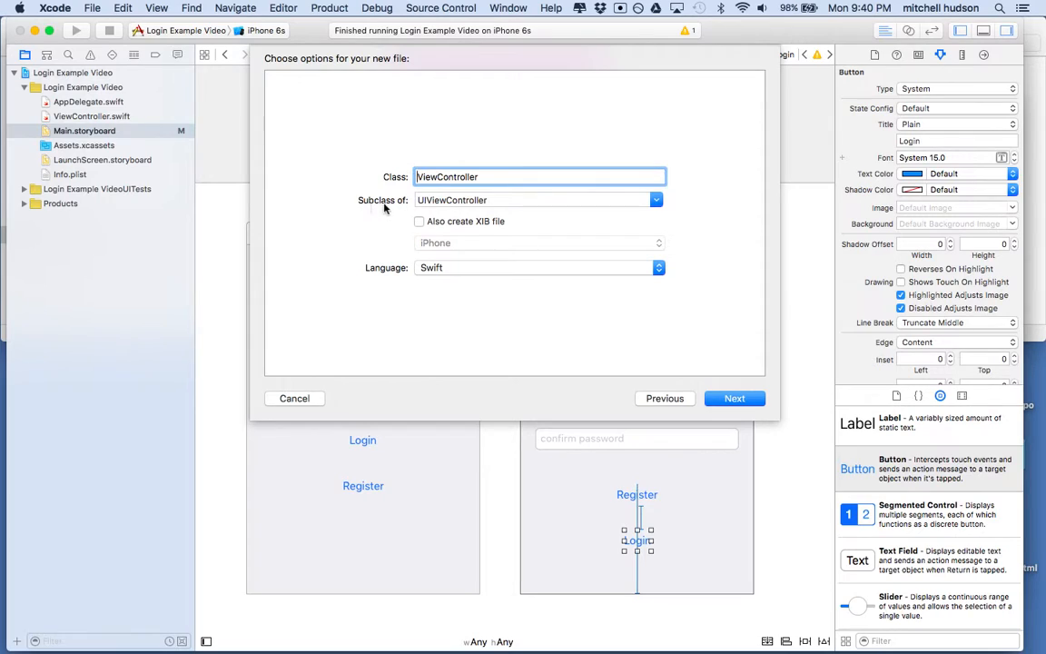
pyautogui.moveTo(493, 198)
pyautogui.write('Login')
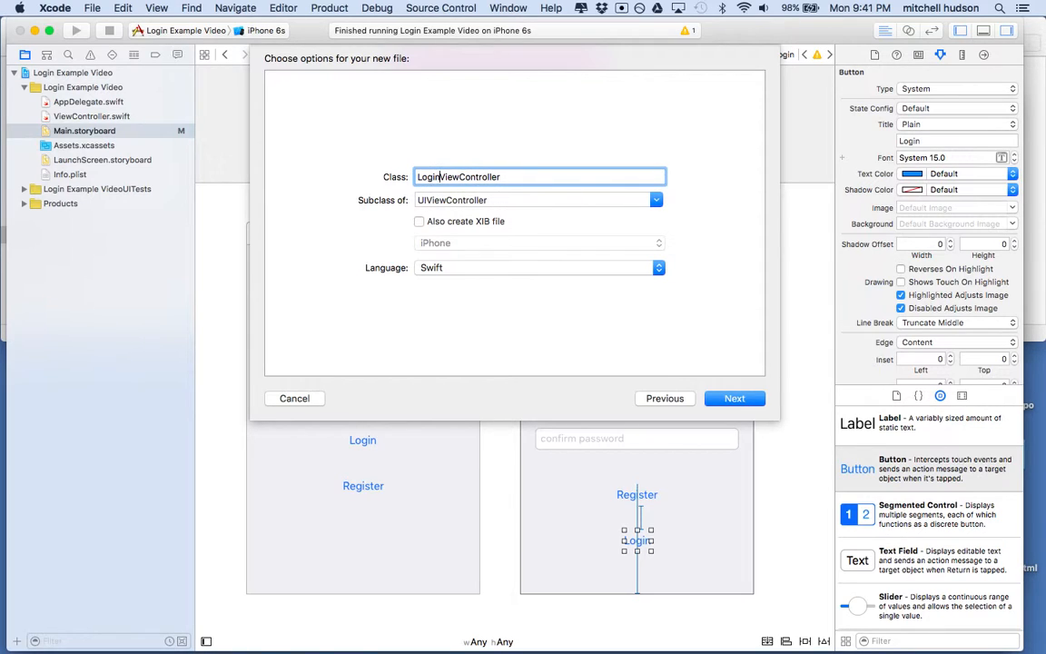
pyautogui.click(734, 398)
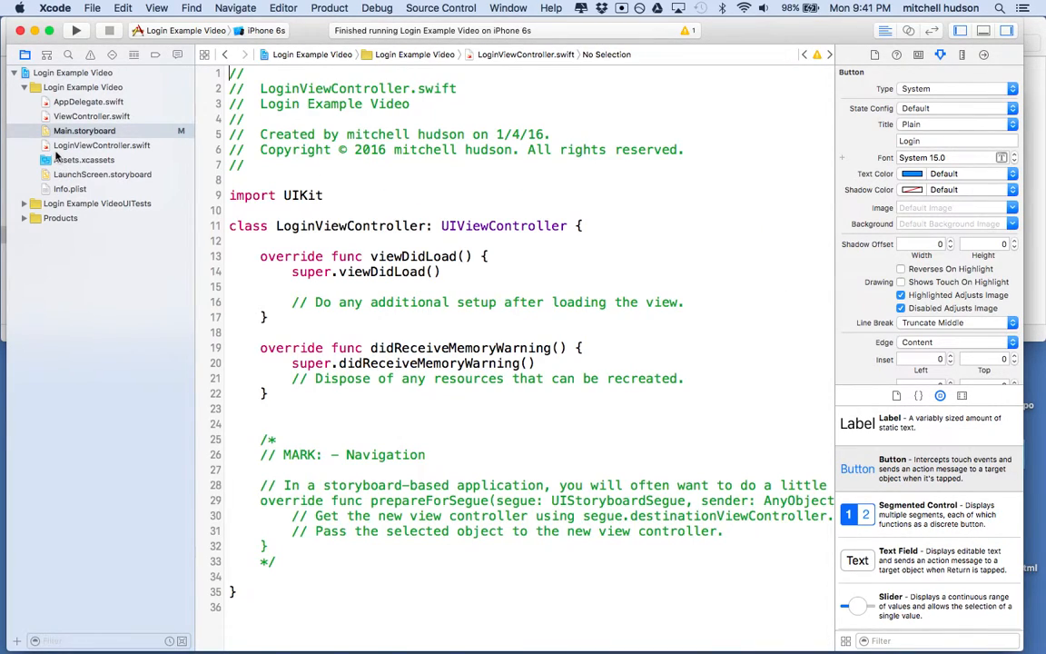
pyautogui.click(83, 131)
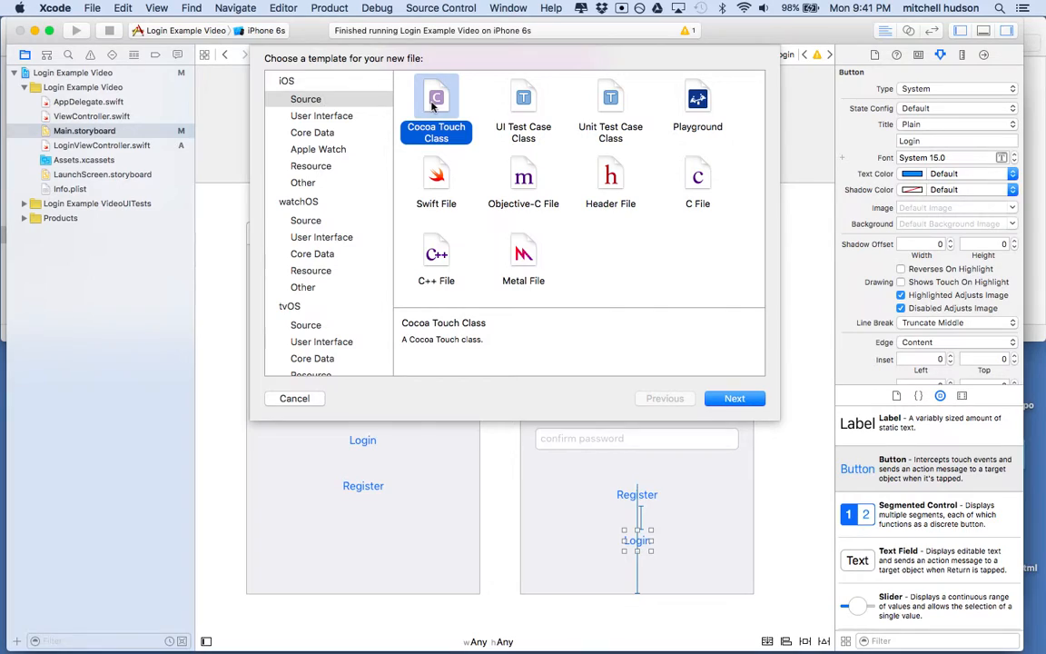
# - Create RegisterViewController.swift as a Cocoa Touch UIViewController subclass and review both class files
pyautogui.click(734, 398)
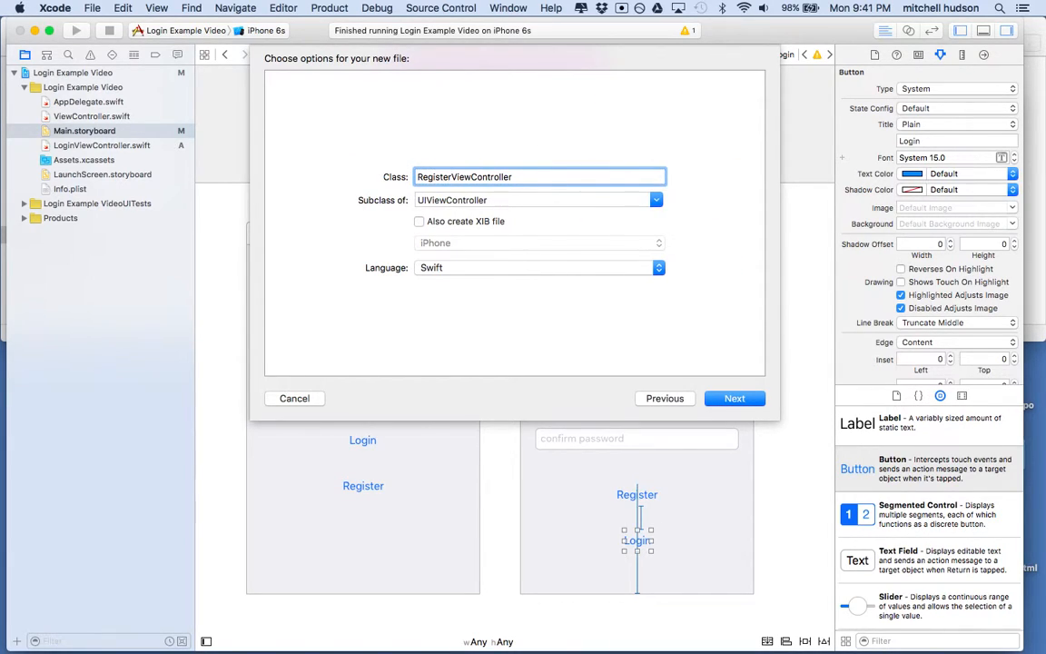
pyautogui.click(733, 397)
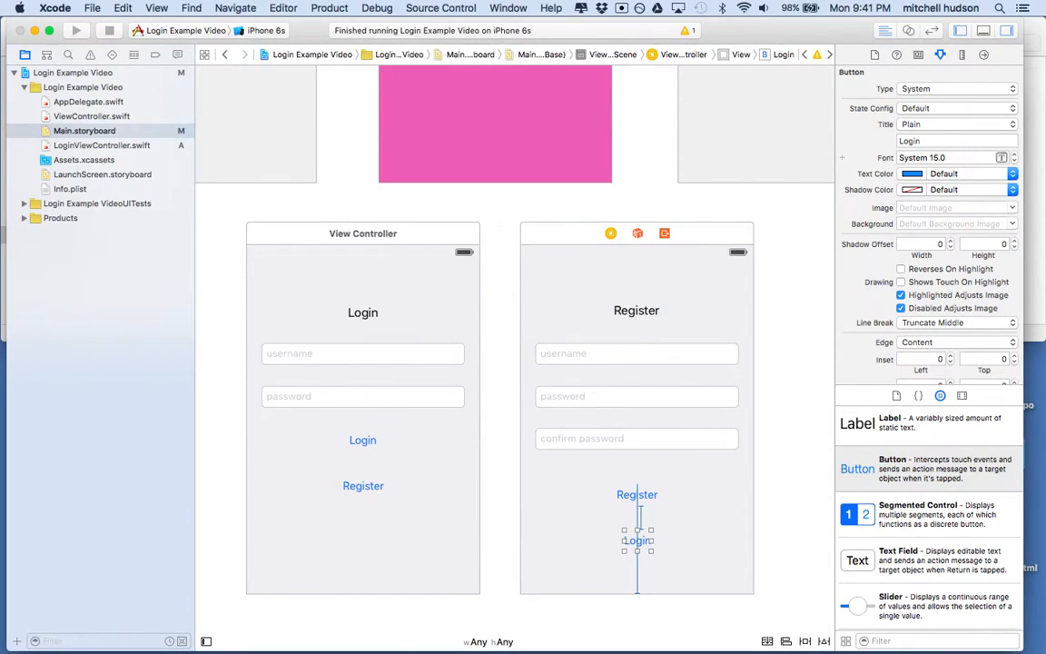
pyautogui.click(107, 145)
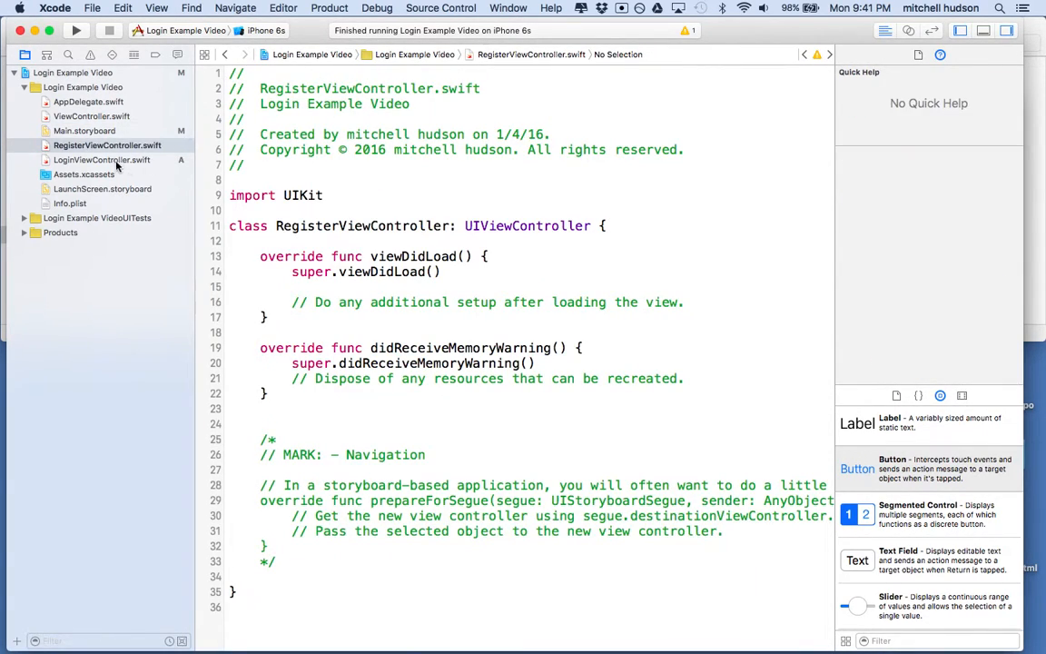
pyautogui.click(102, 160)
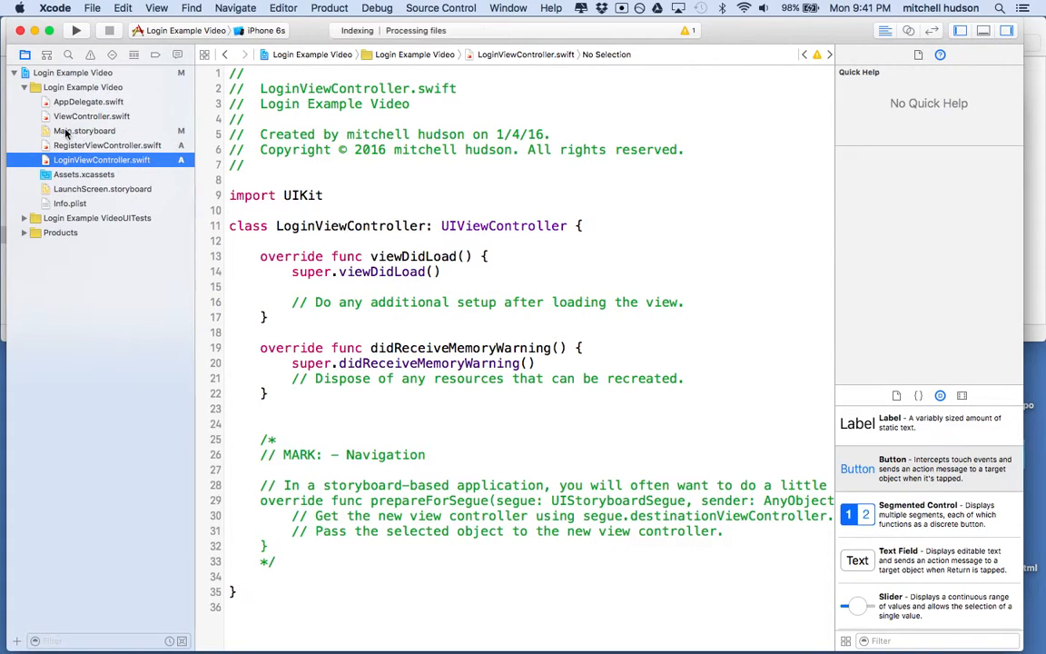
pyautogui.click(83, 131)
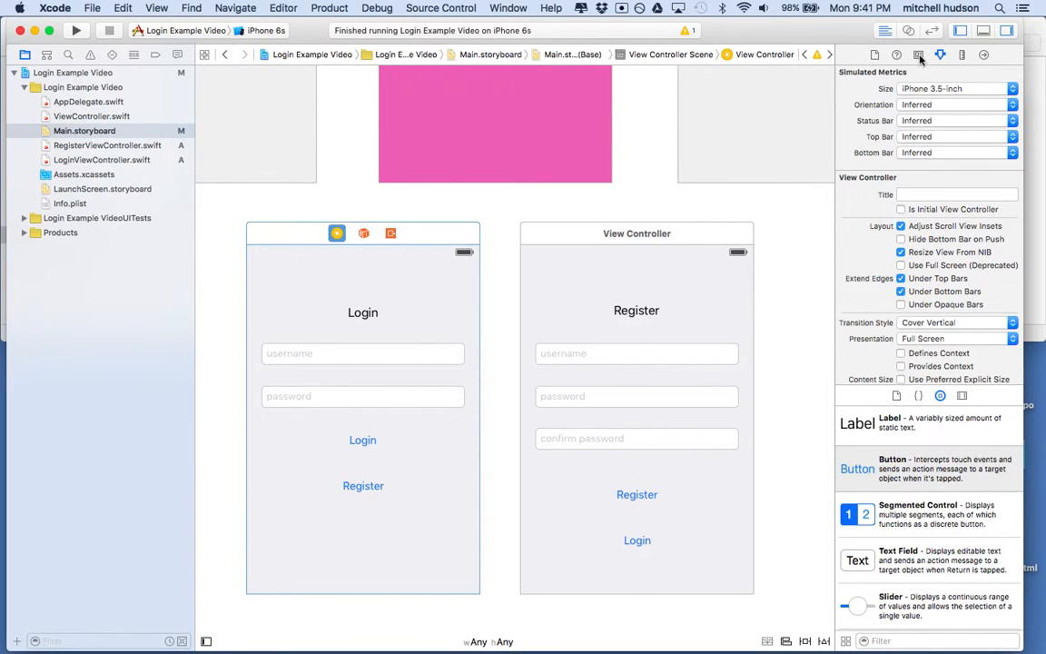
# - Set the Login scene's custom class to LoginViewController in the Identity inspector
pyautogui.click(919, 54)
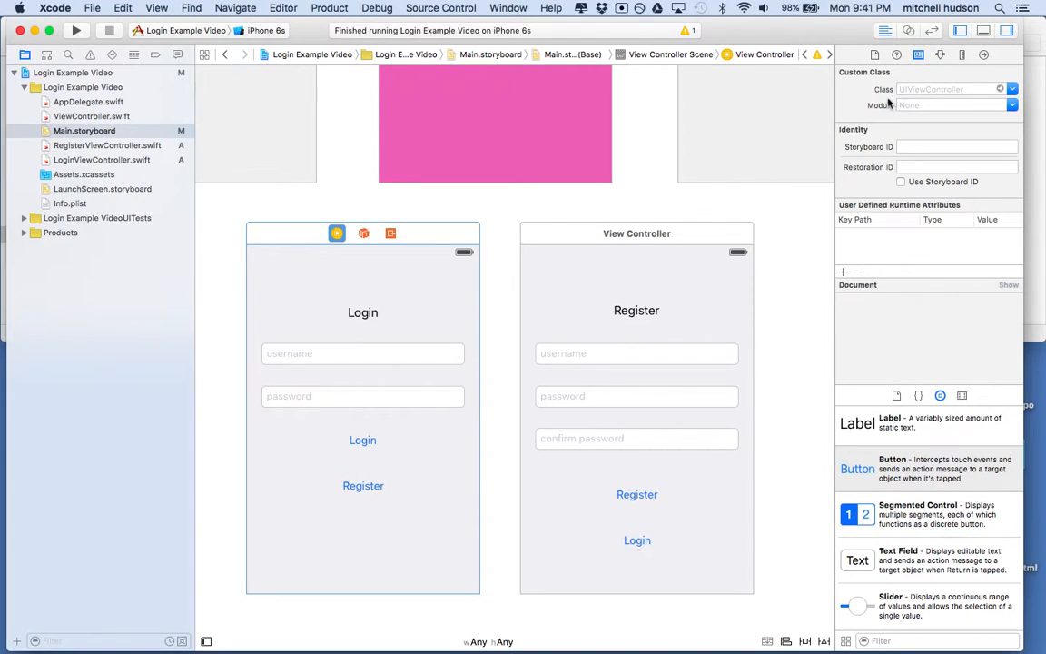
pyautogui.click(948, 87)
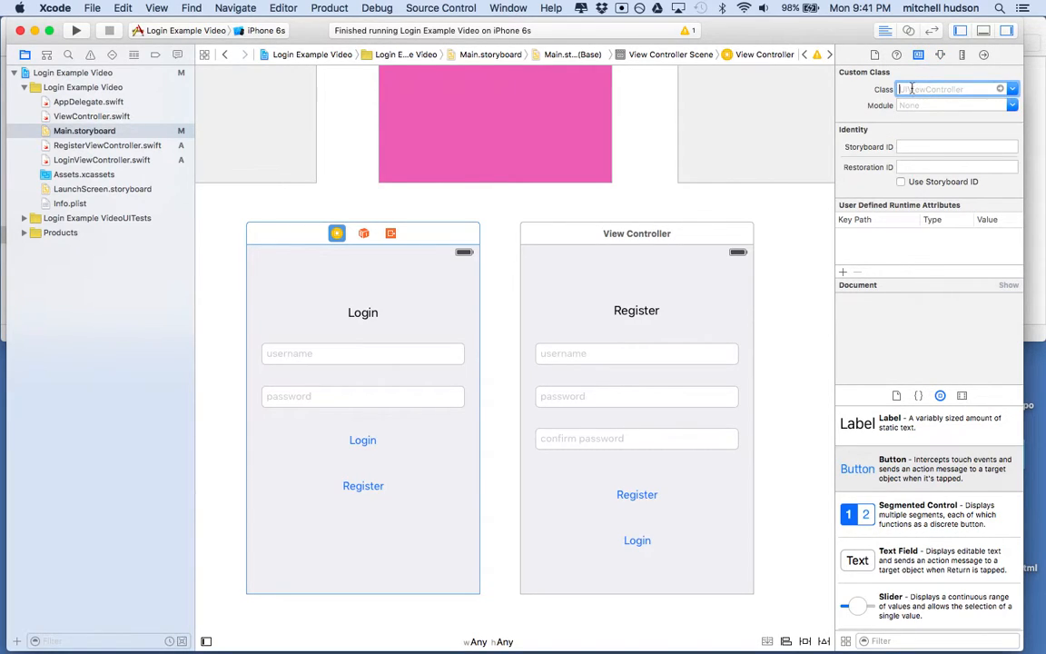
pyautogui.write('LoginViewController')
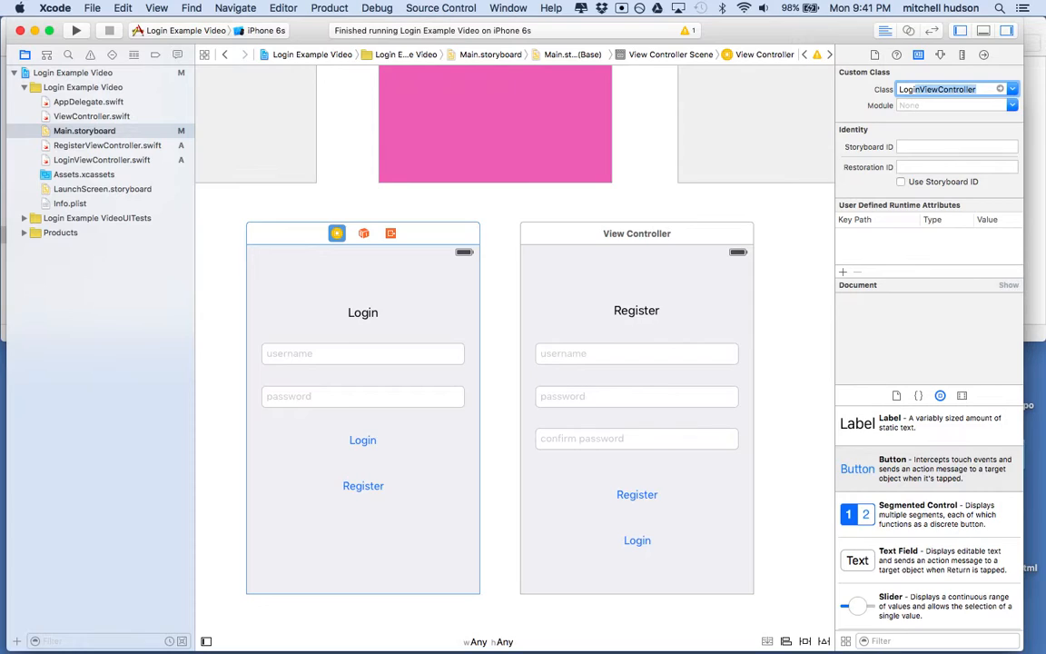
# - Set the Register scene's custom class to RegisterViewController, then reselect the Login scene
pyautogui.click(636, 232)
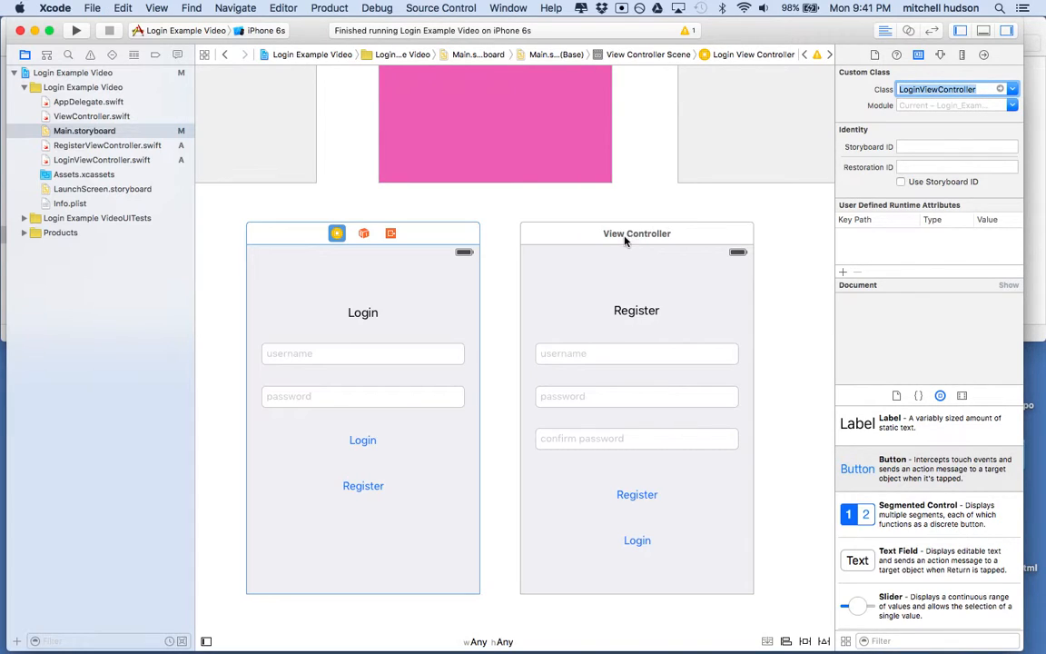
pyautogui.moveTo(621, 310)
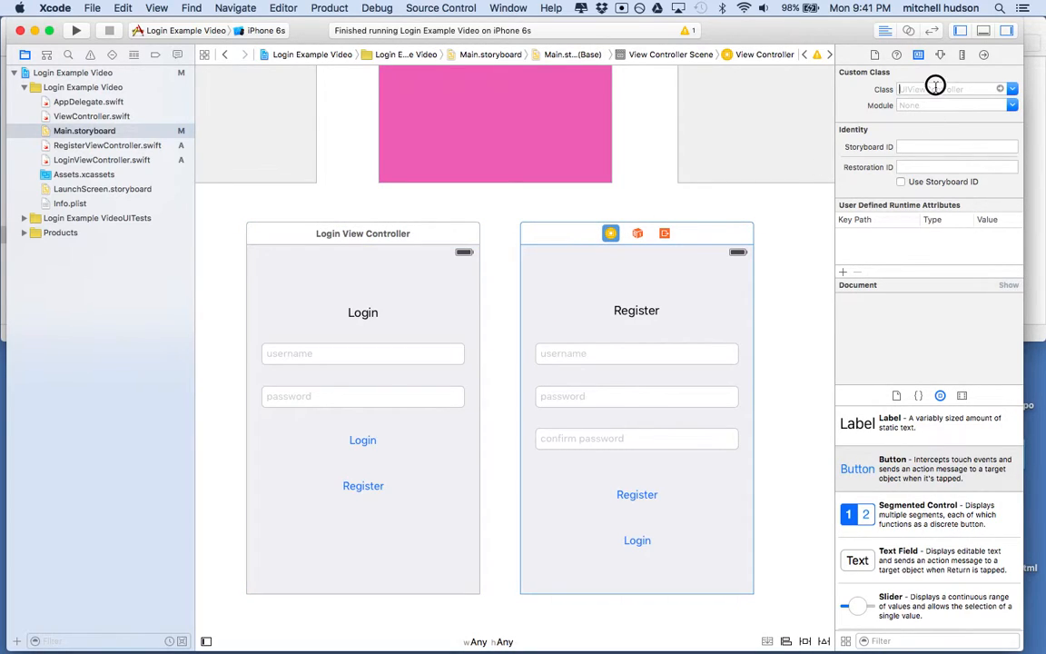
pyautogui.write('RegisterViewController')
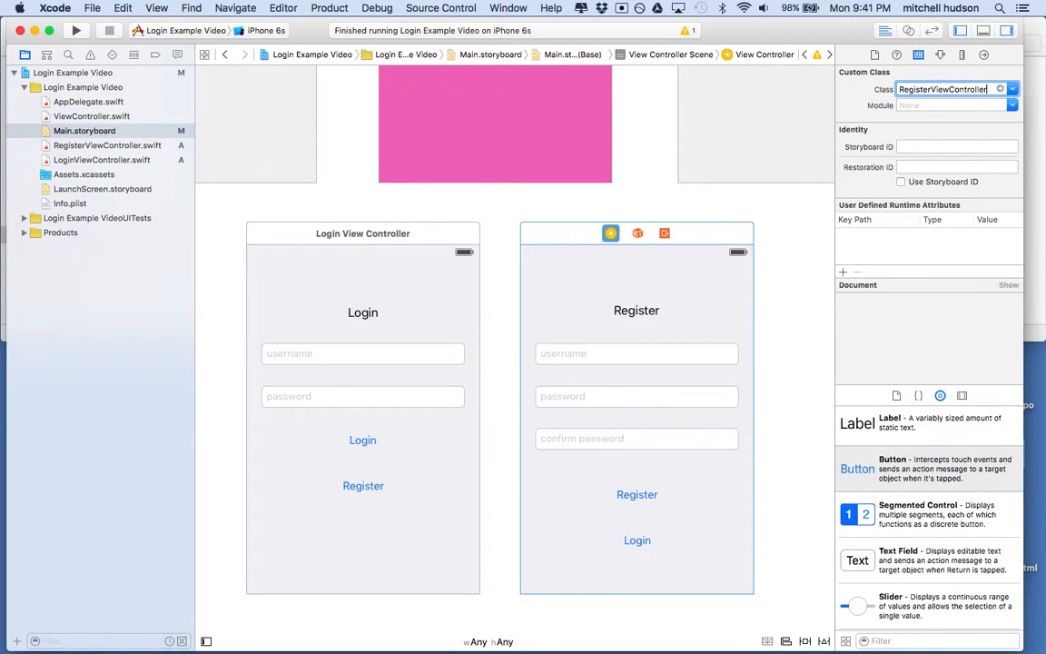
pyautogui.press('Return')
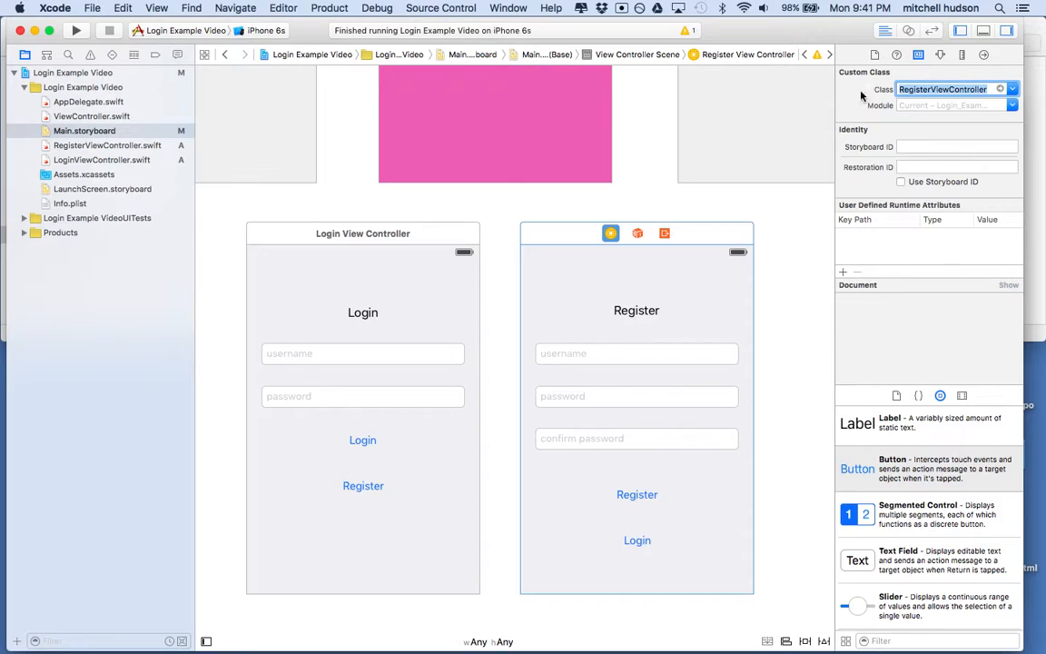
pyautogui.moveTo(410, 285)
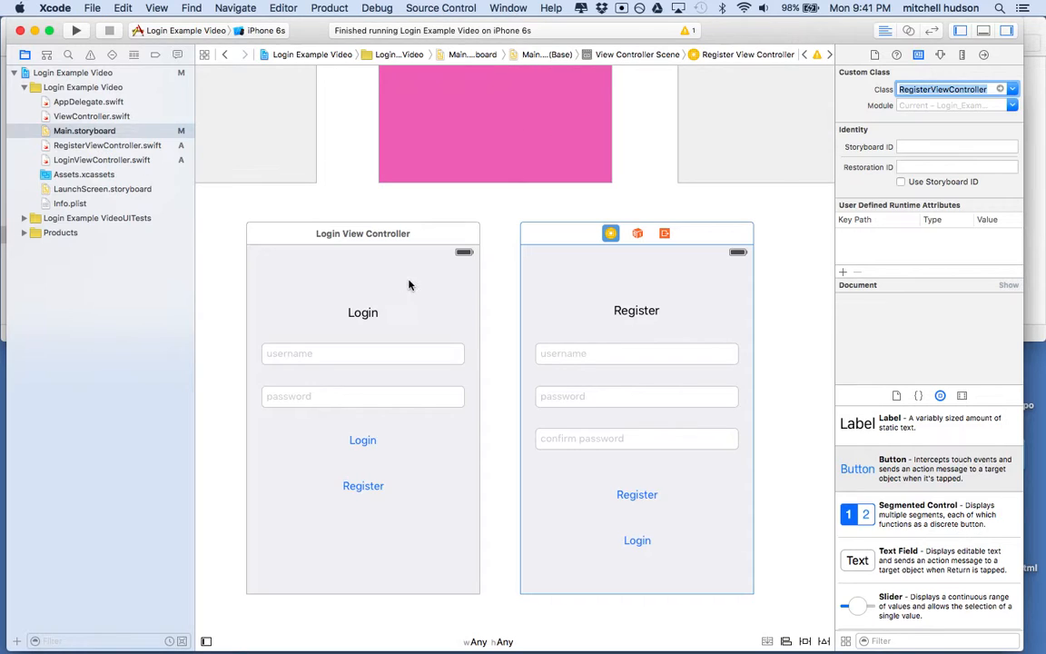
pyautogui.moveTo(407, 288)
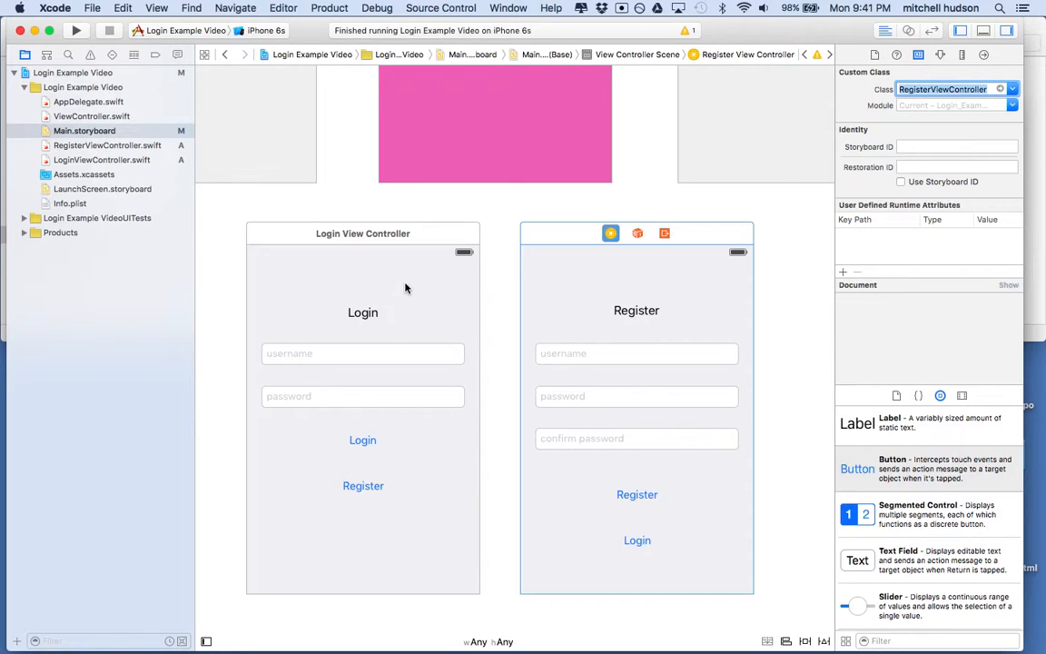
pyautogui.click(363, 233)
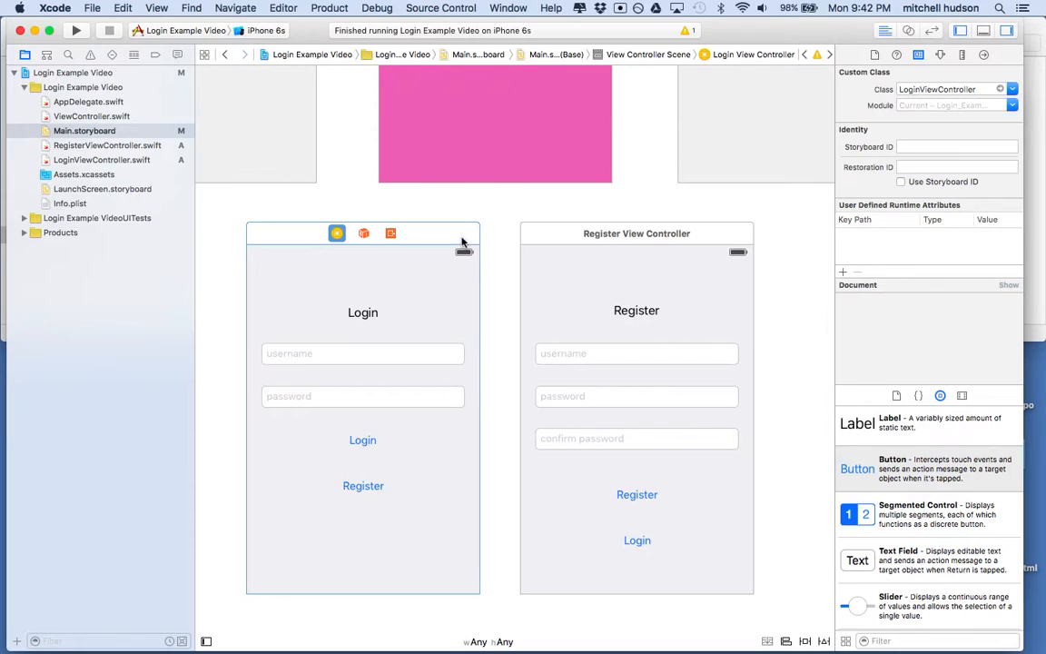
pyautogui.moveTo(481, 240)
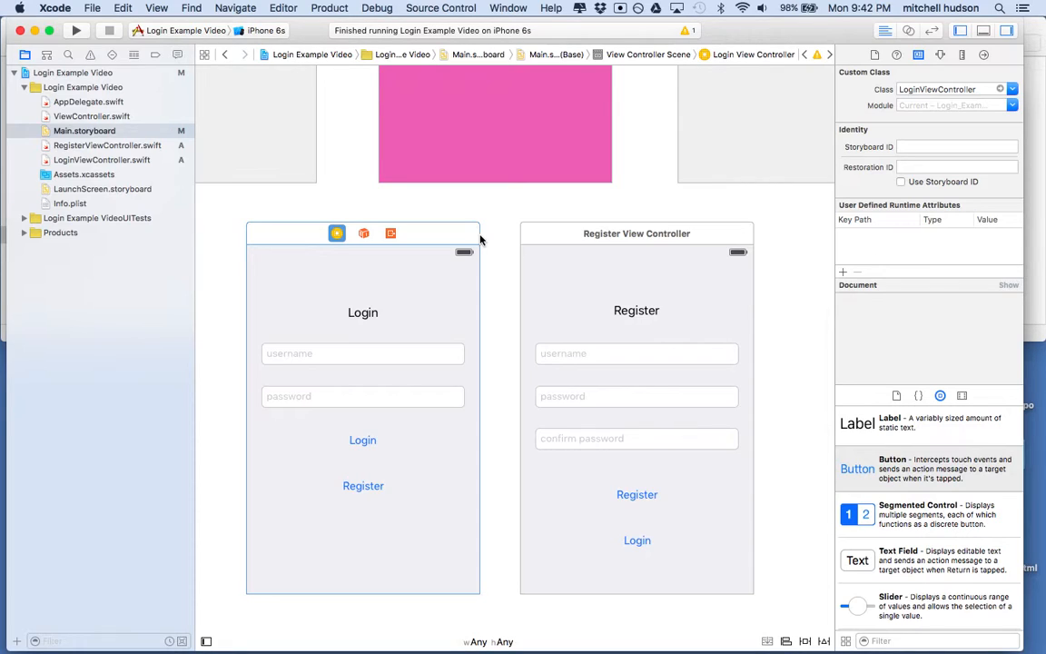
pyautogui.moveTo(472, 236)
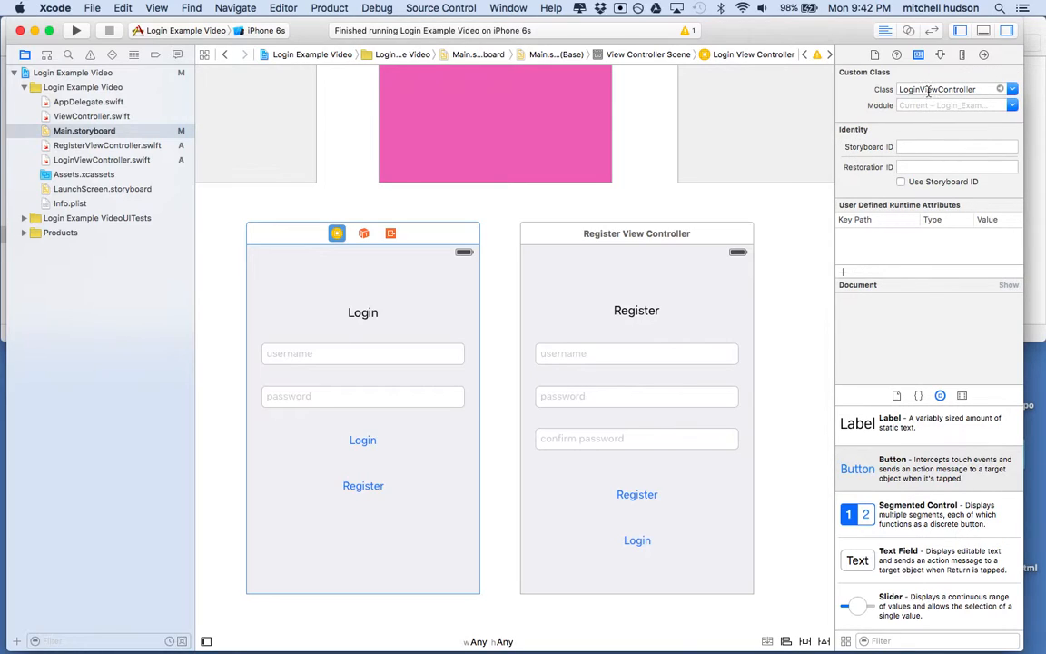
# - Give the Login scene the storyboard ID LoginViewController with Use Storyboard ID enabled
pyautogui.click(944, 89)
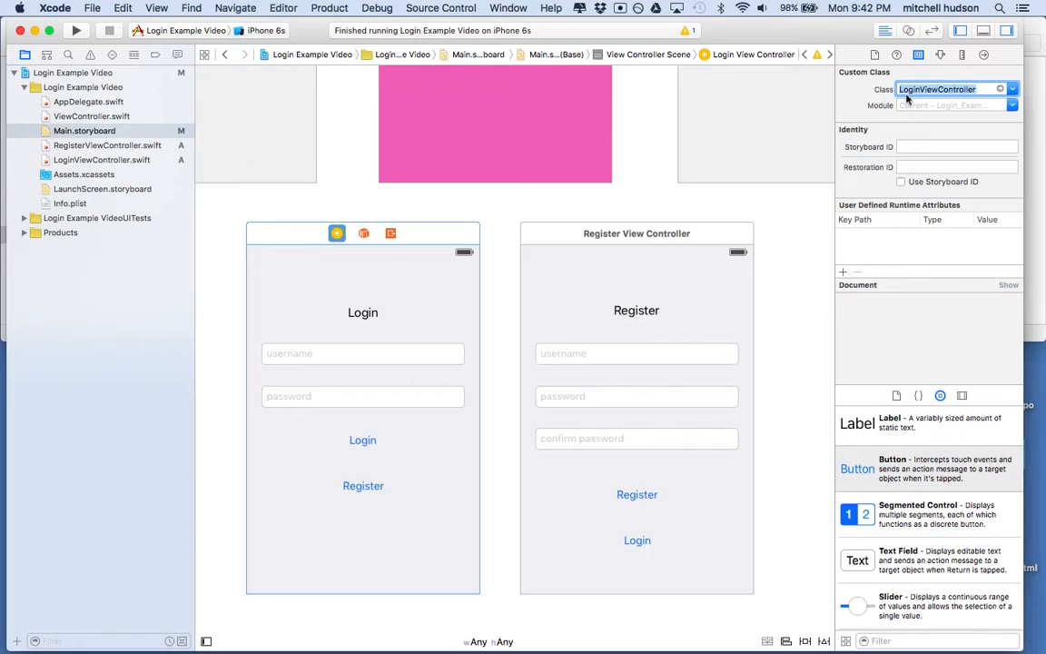
pyautogui.click(955, 145)
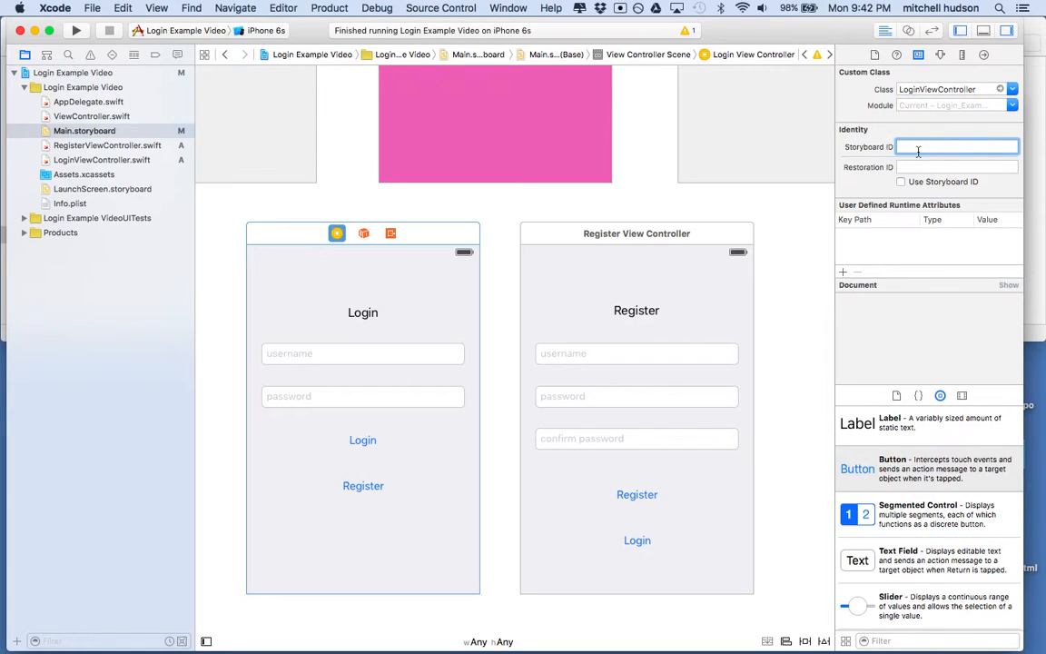
pyautogui.write('LoginViewController')
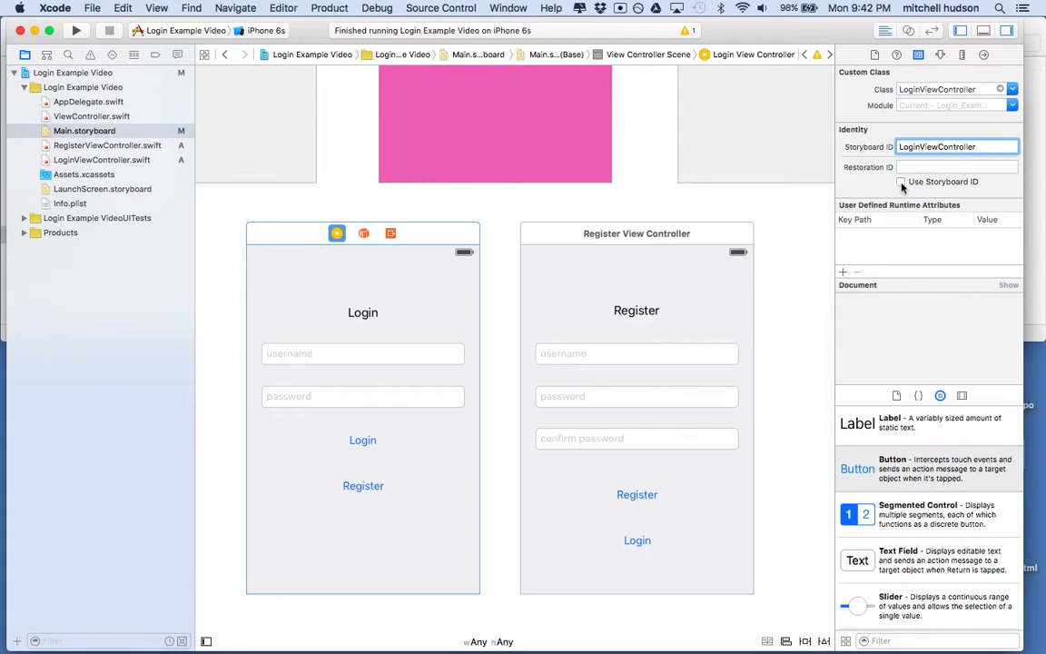
pyautogui.click(900, 182)
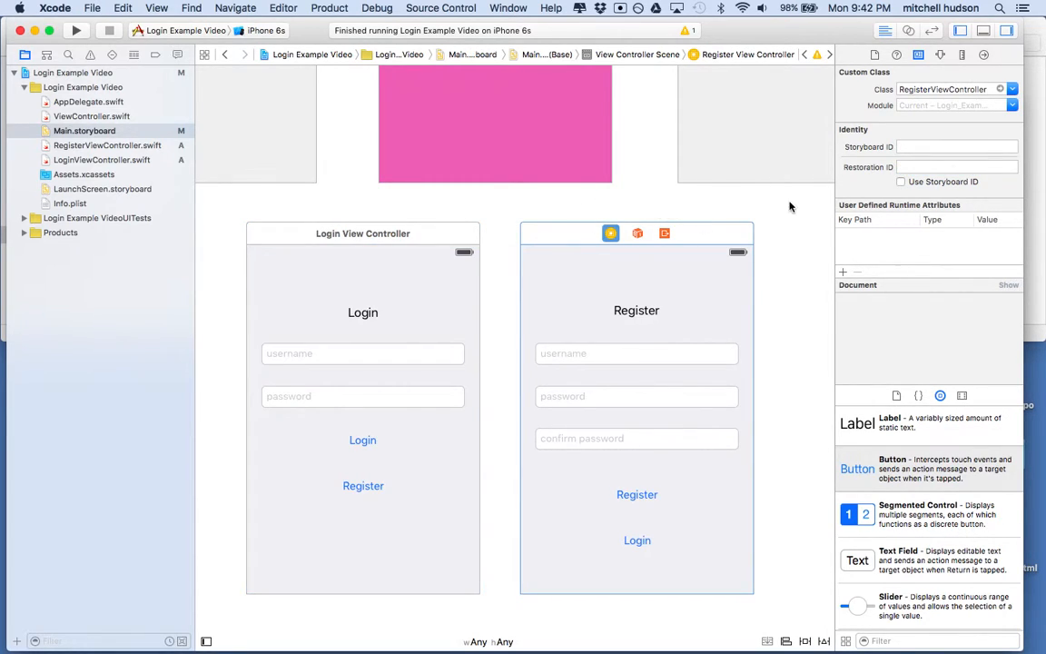
# - Give the Register scene the storyboard ID RegisterViewController with Use Storyboard ID enabled
pyautogui.click(944, 89)
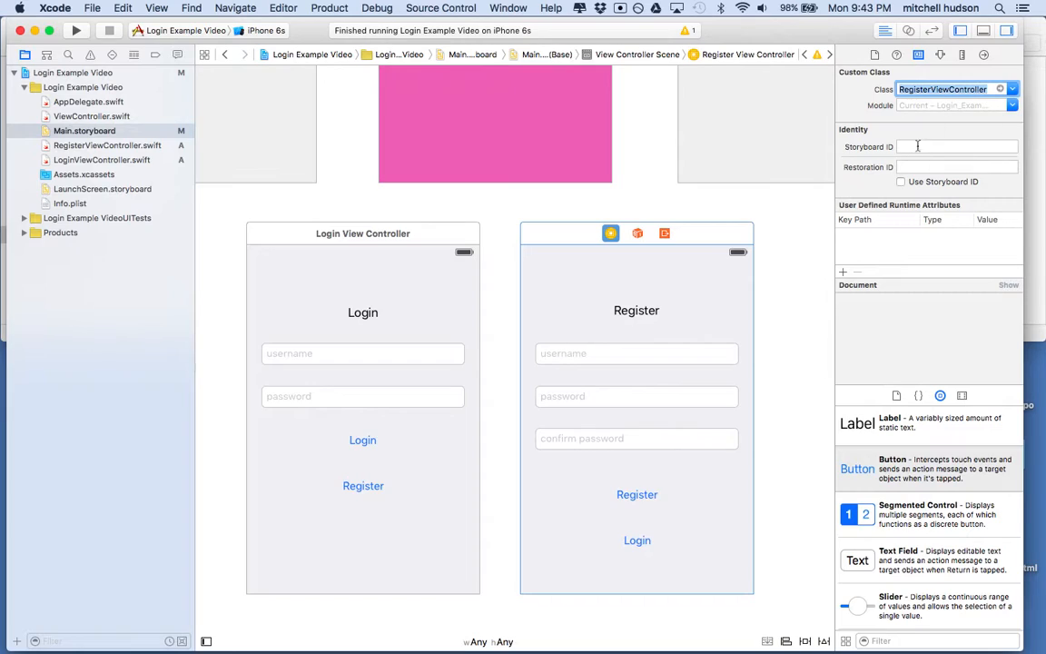
pyautogui.write('RegisterViewController')
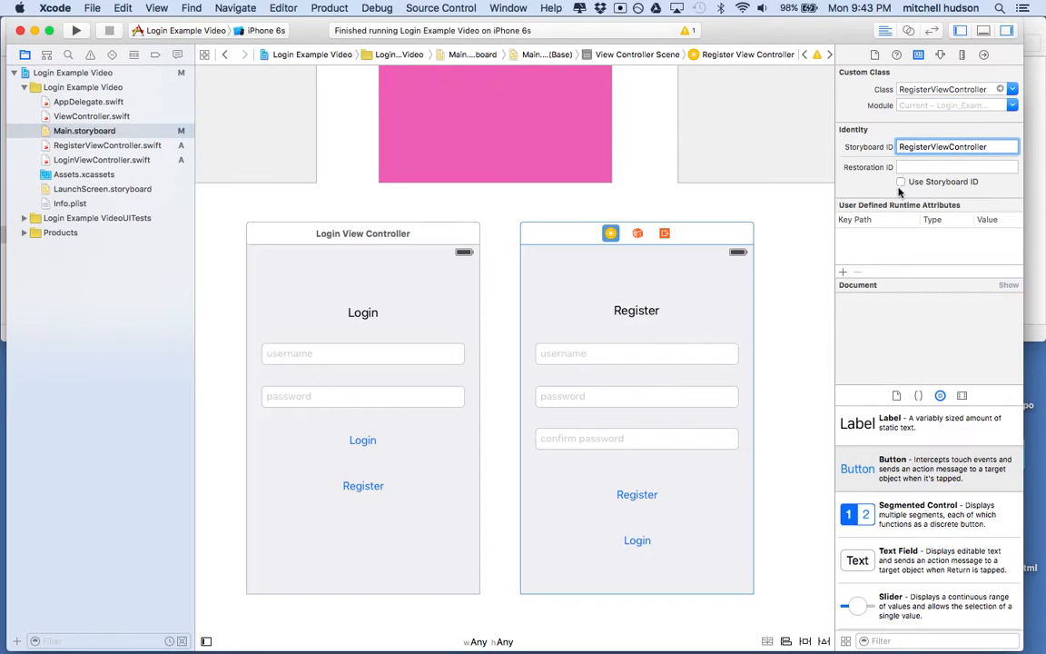
pyautogui.click(901, 182)
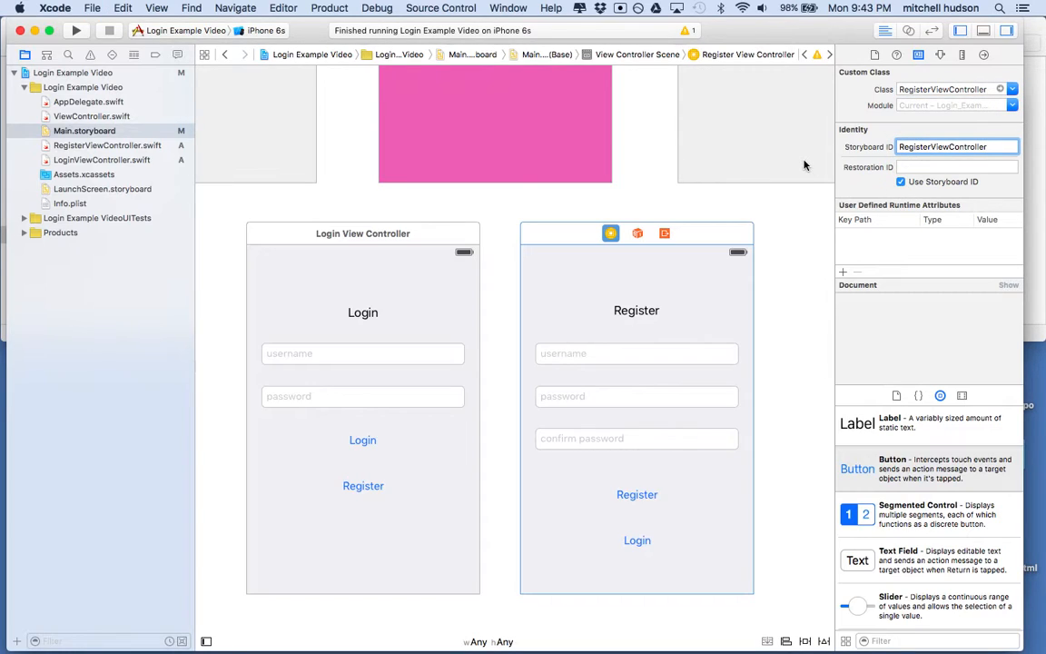
pyautogui.moveTo(737, 87)
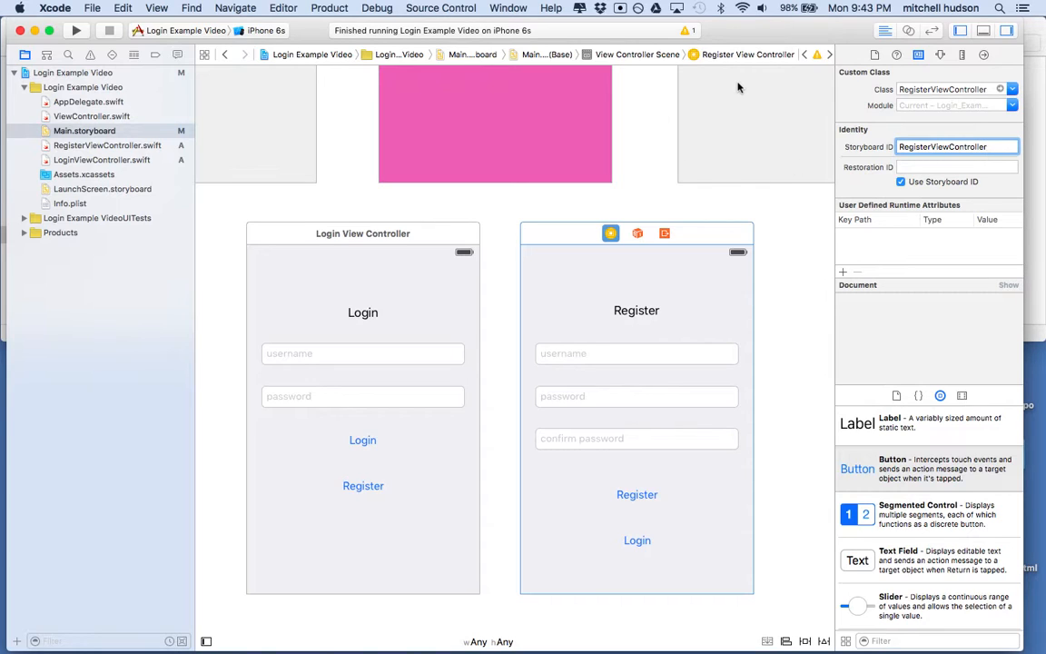
pyautogui.scroll(-3)
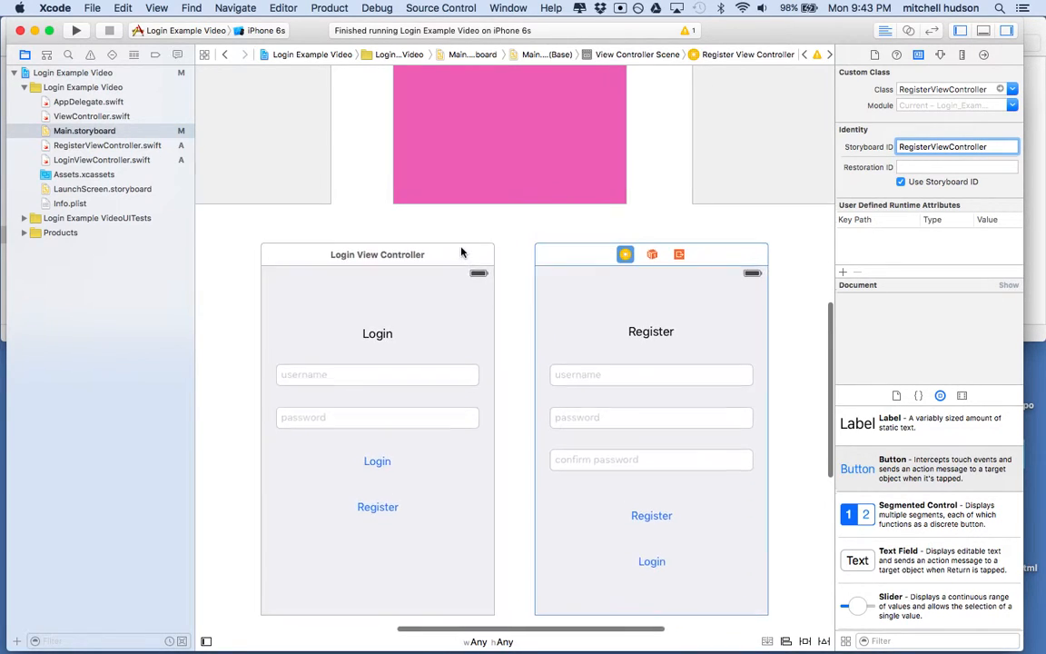
pyautogui.scroll(-3)
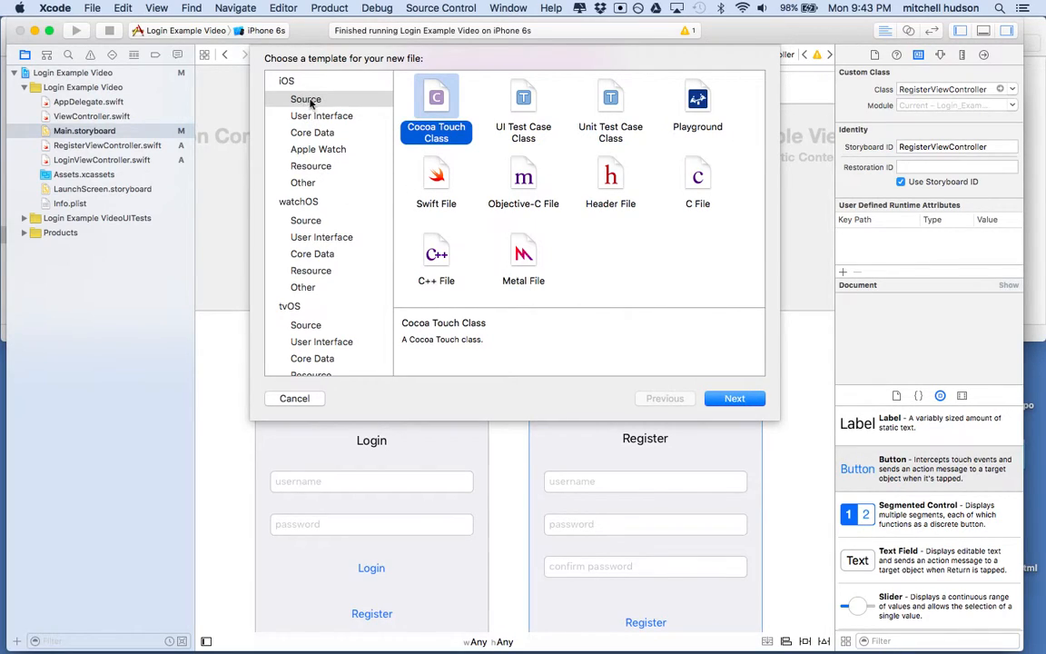
# - Create a new Swift file named LoginManager.swift from the Swift File template and open it
pyautogui.click(436, 178)
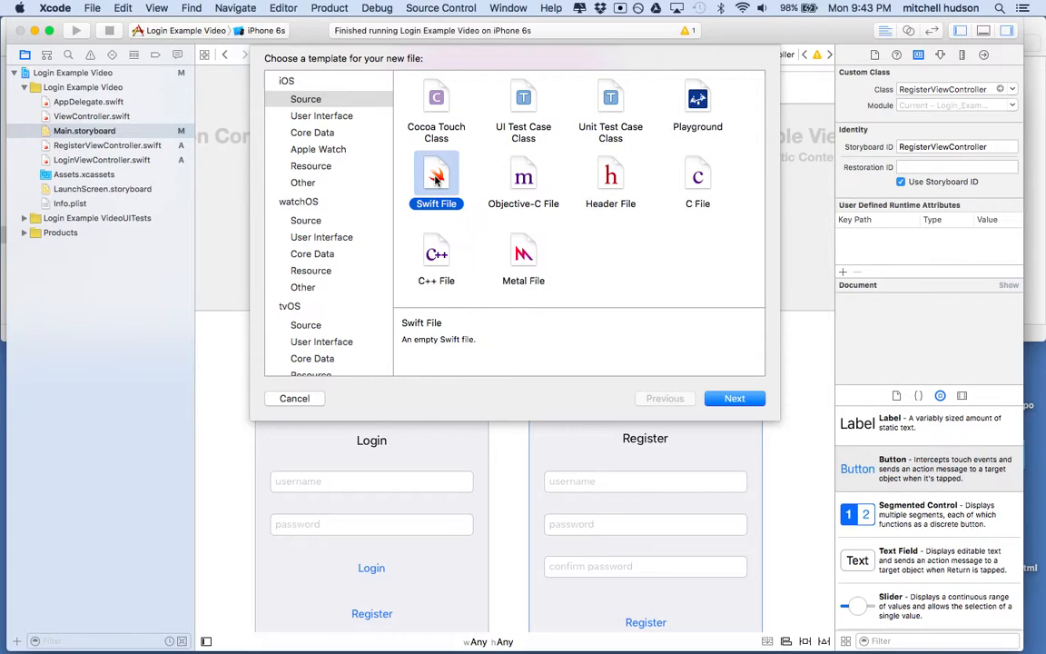
pyautogui.click(733, 397)
pyautogui.write('LoginManager.swift')
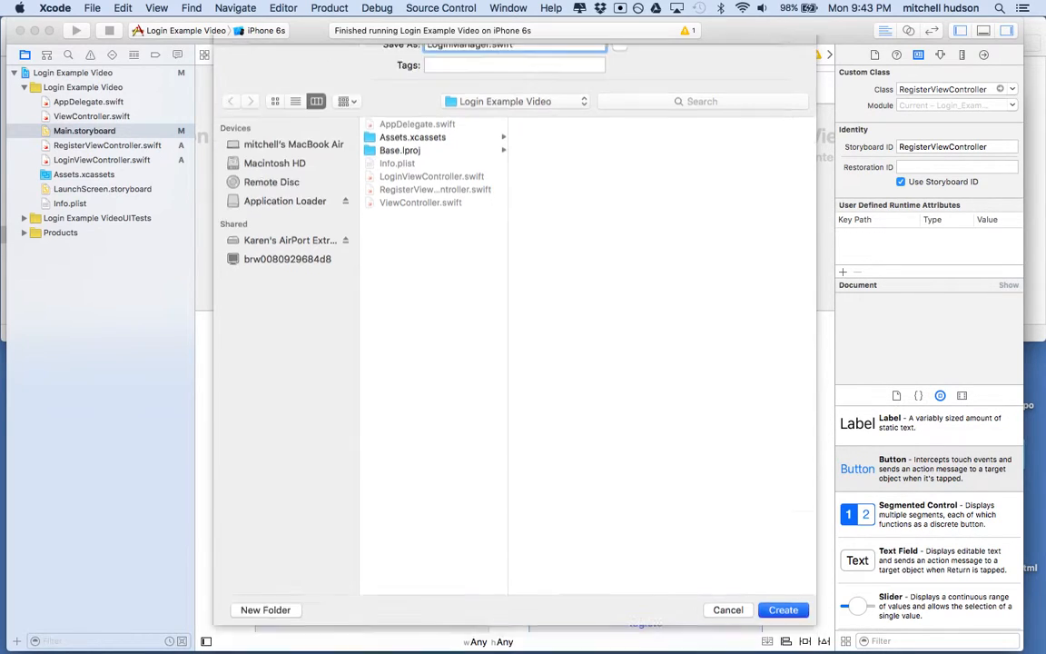
pyautogui.click(726, 609)
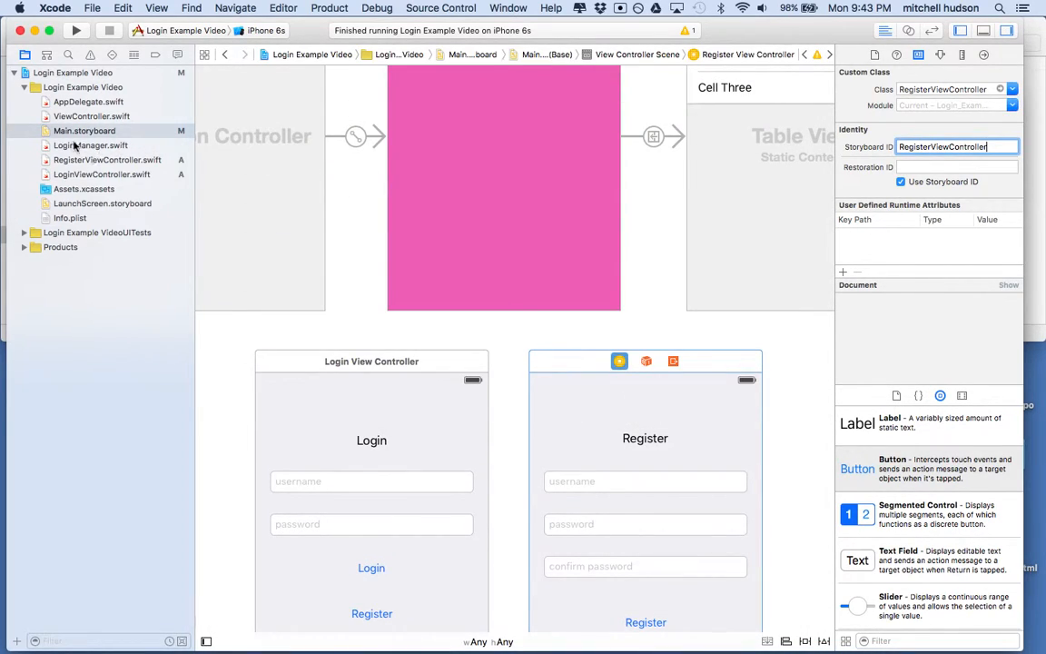
pyautogui.click(91, 145)
pyautogui.write('cla')
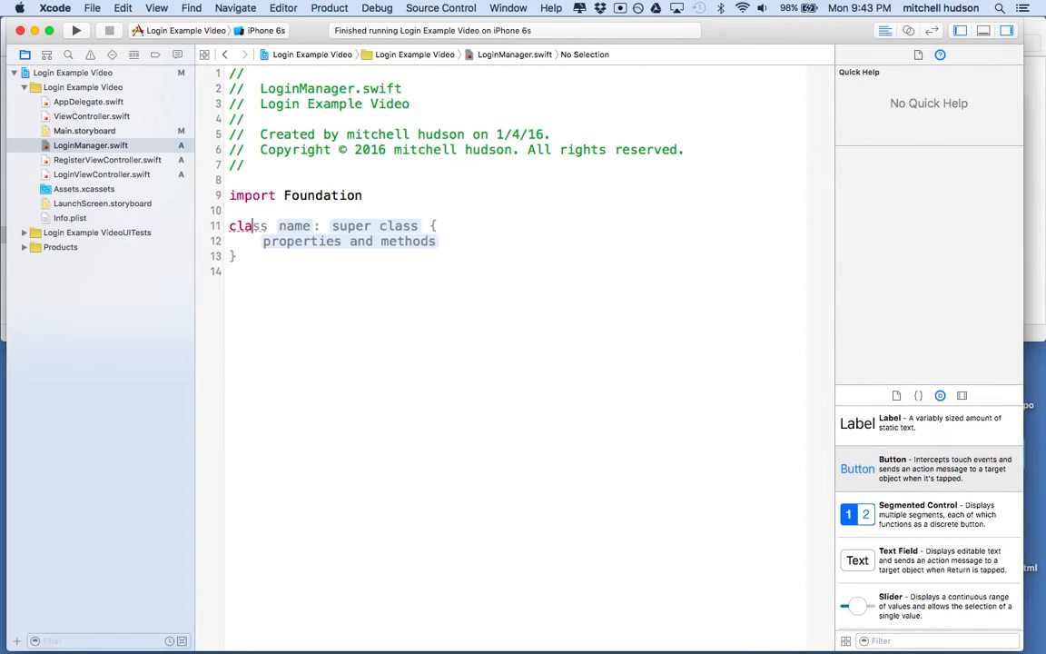
# - Name the class LoginManager and remove the template's placeholder contents
pyautogui.click(294, 225)
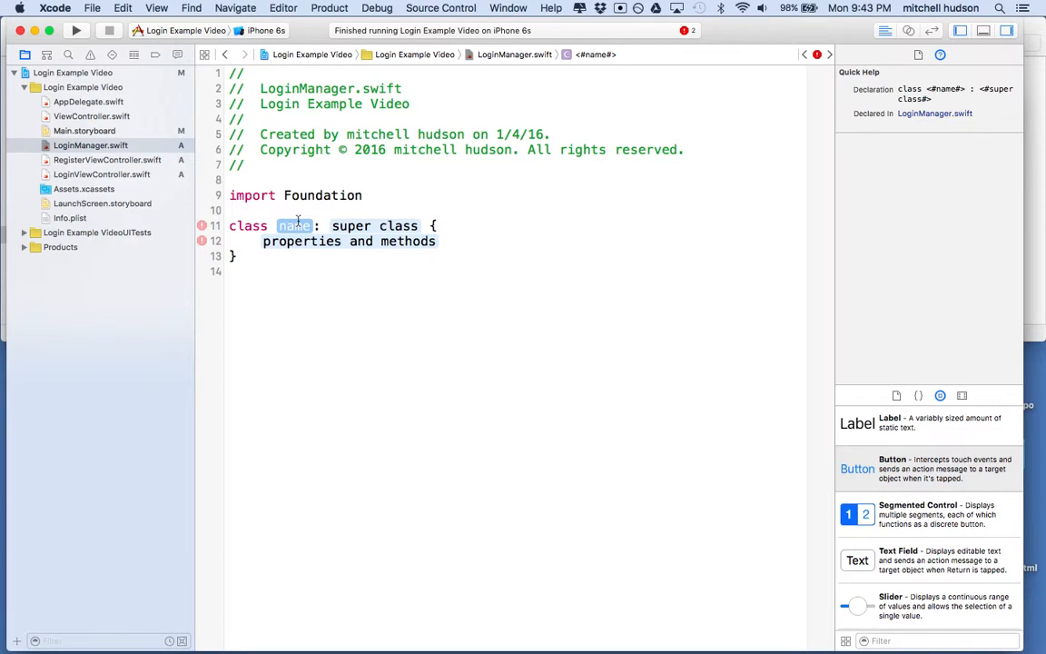
pyautogui.write('LoginMa')
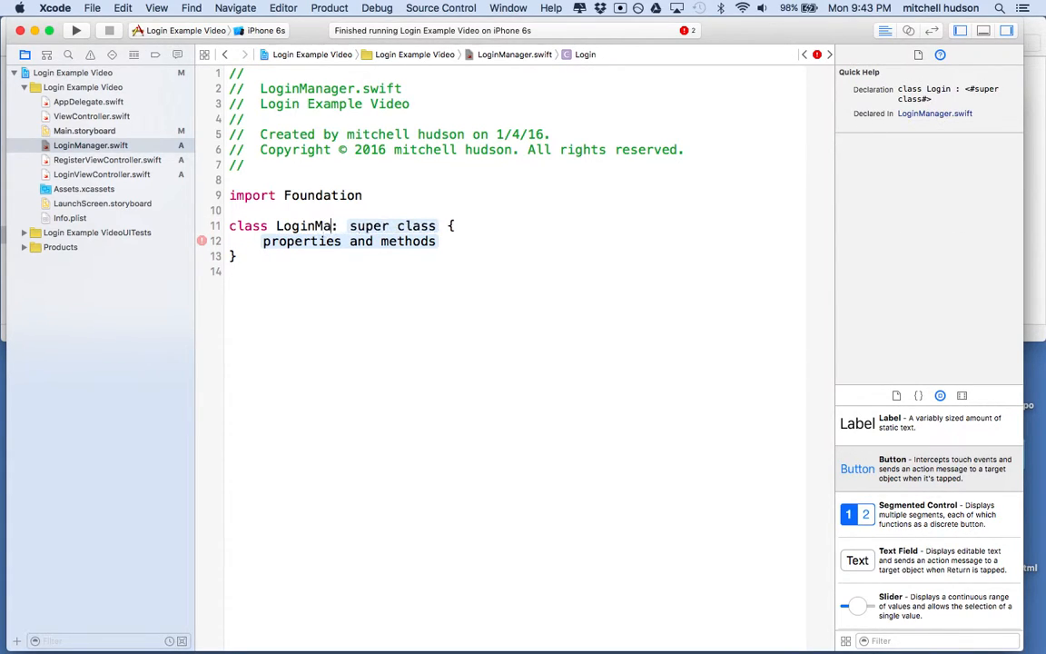
pyautogui.write('nager')
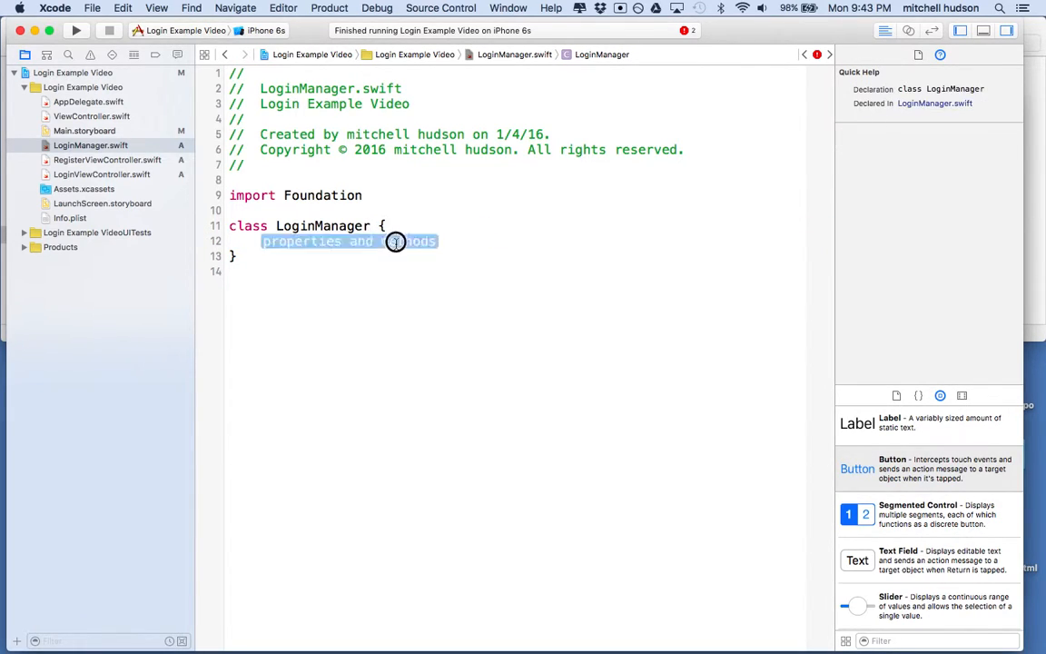
pyautogui.press('delete')
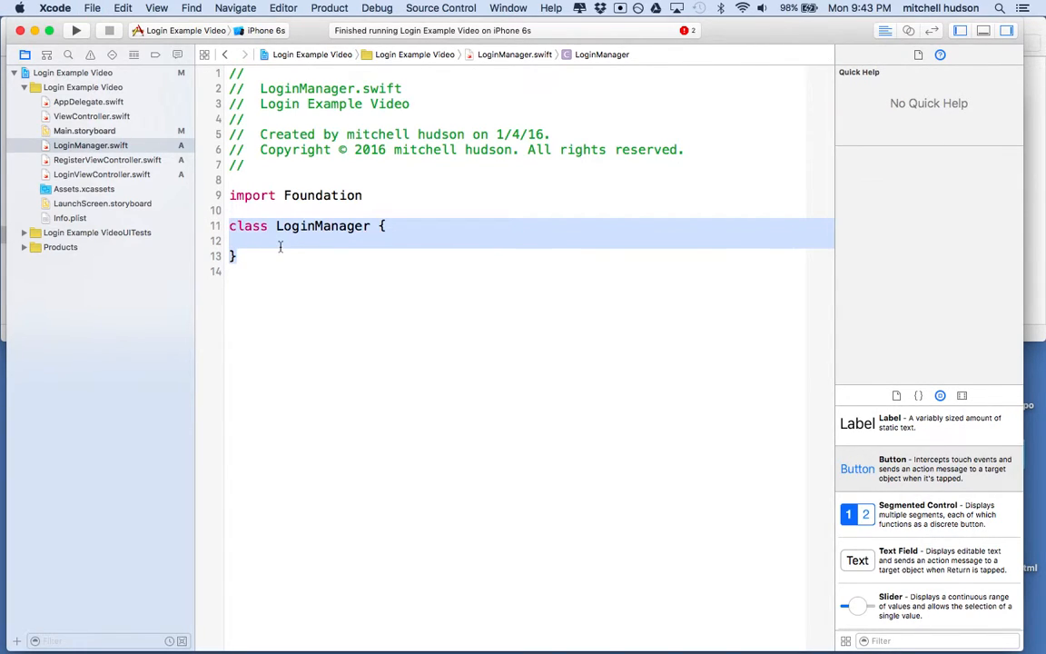
# - Place the insertion point inside the empty LoginManager class body
pyautogui.click(269, 225)
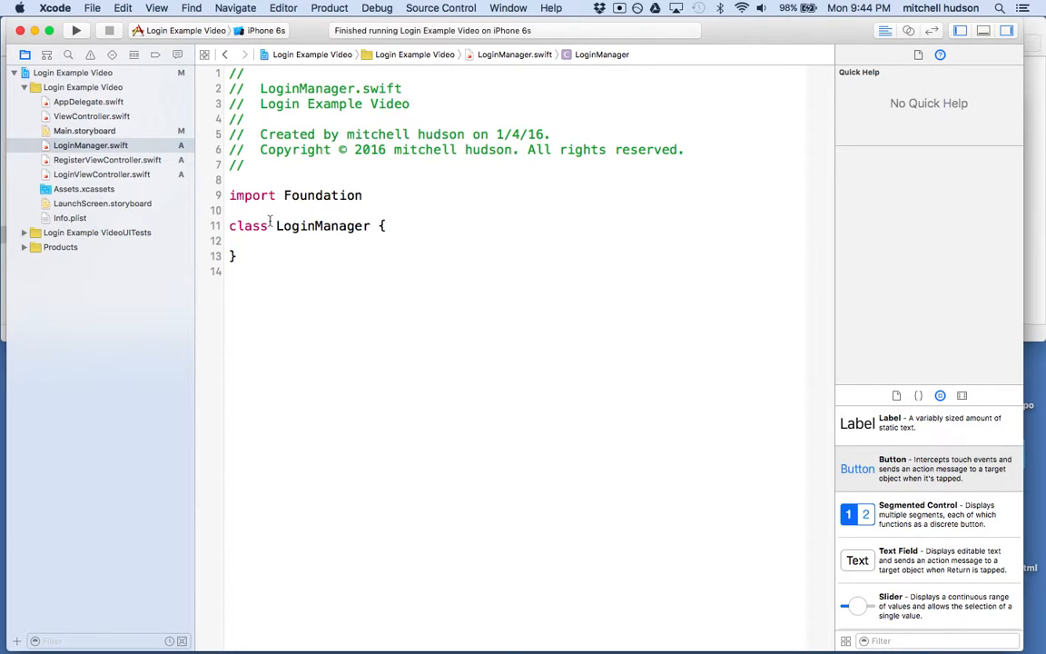
pyautogui.click(263, 240)
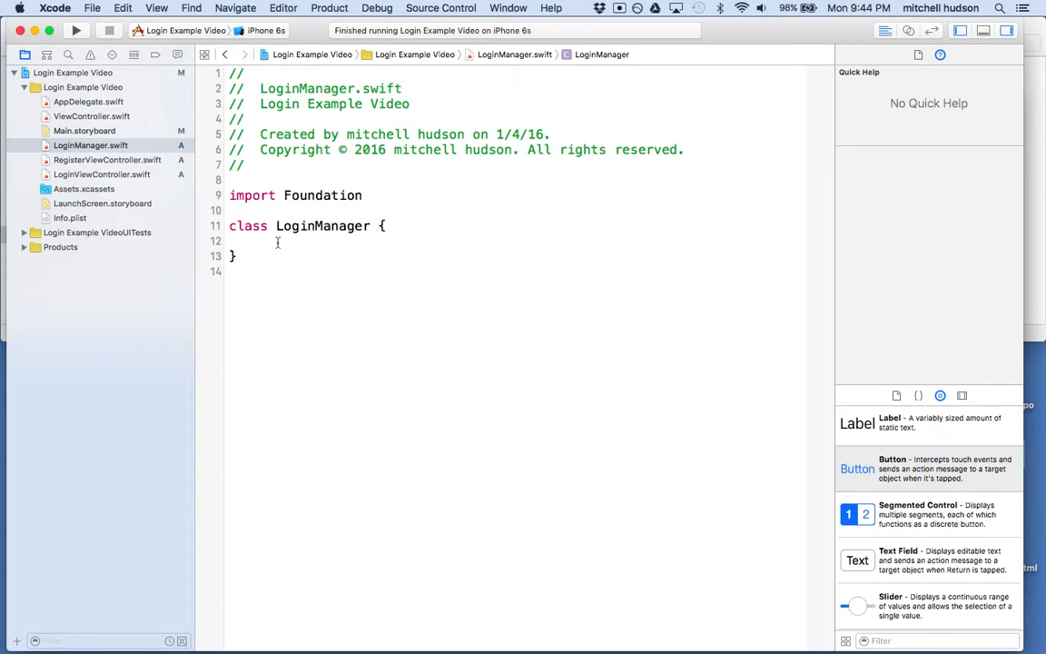
pyautogui.click(263, 241)
pyautogui.write('stat')
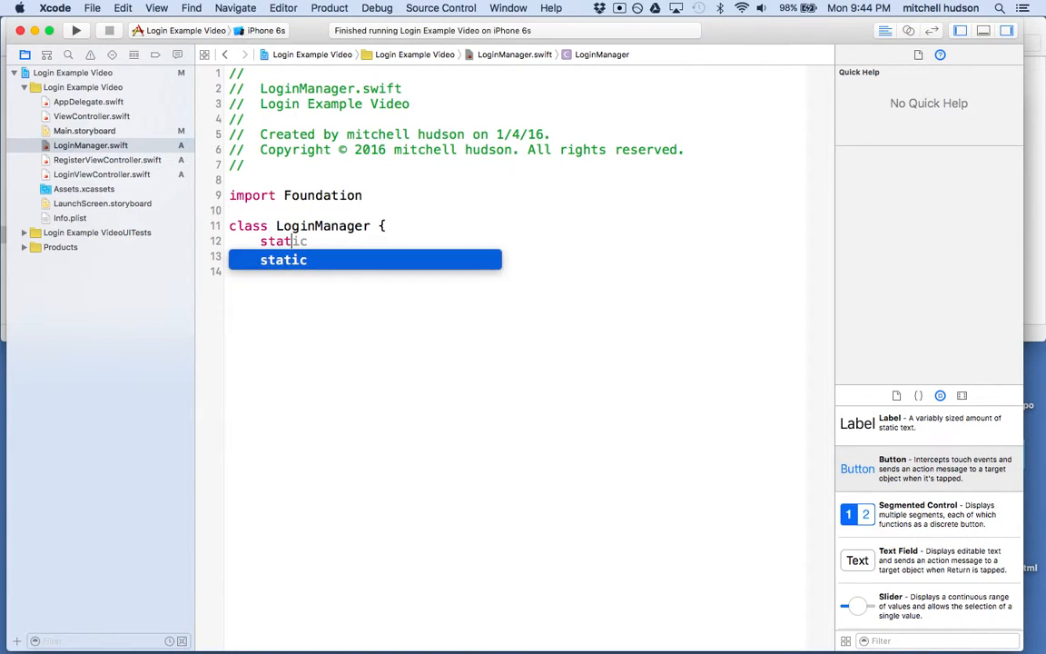
# - Declare static let sharedInstance = LoginManager() inside the class
pyautogui.write('let')
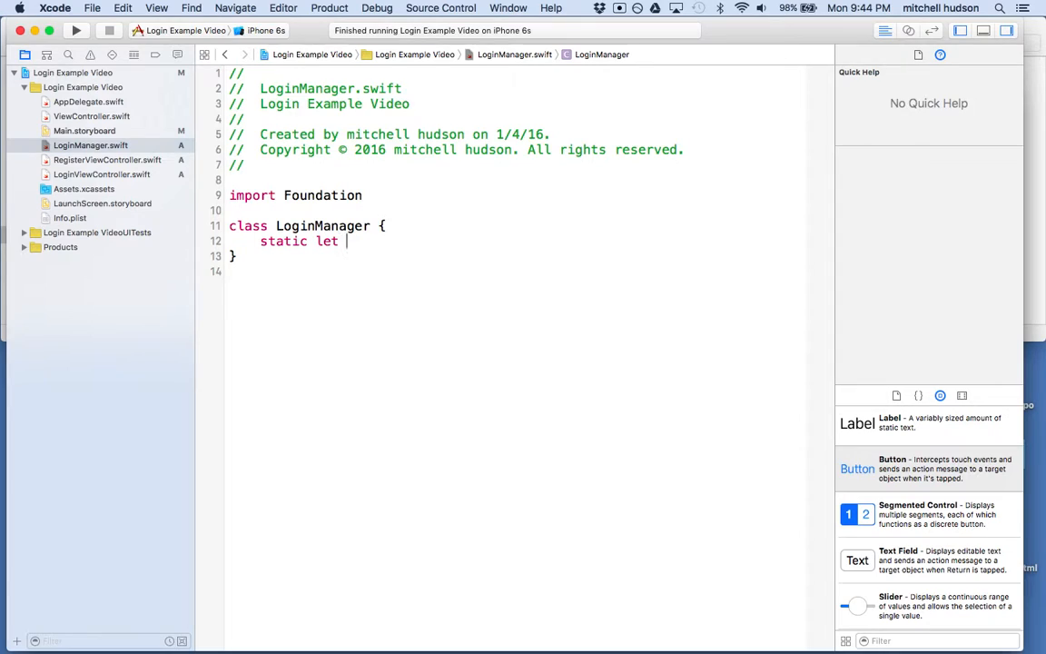
pyautogui.write('sha')
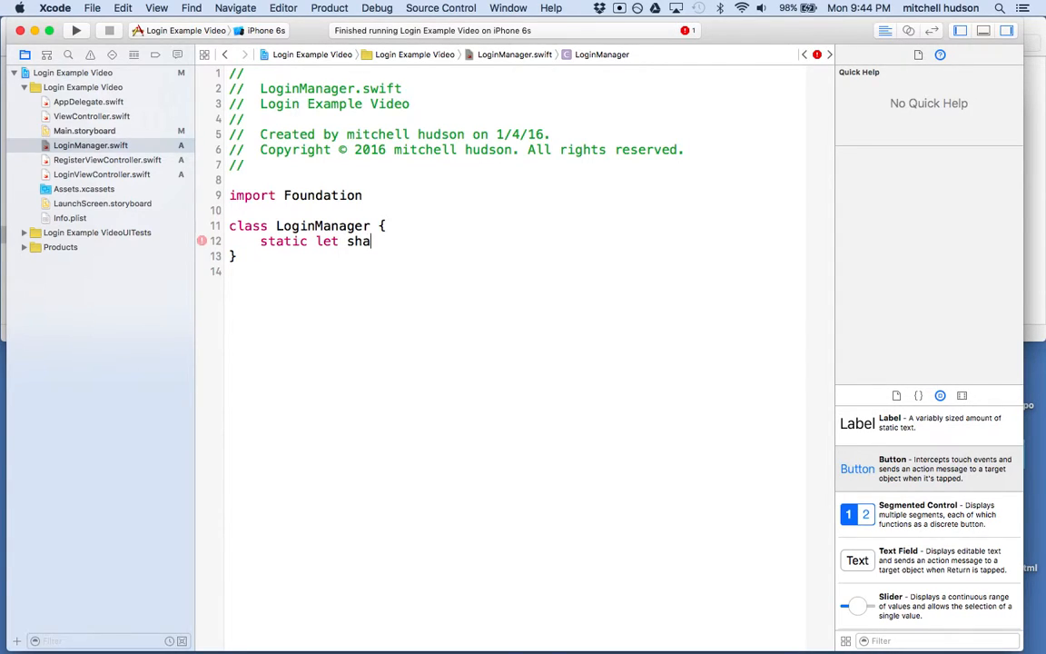
pyautogui.write('redInstance')
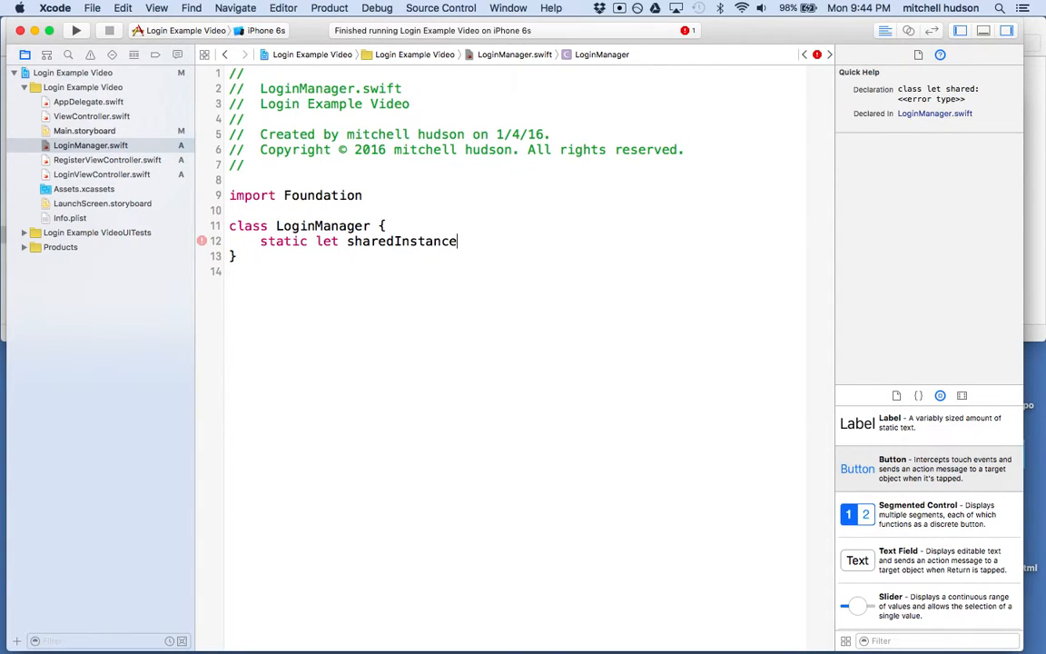
pyautogui.write('= LoginManager(')
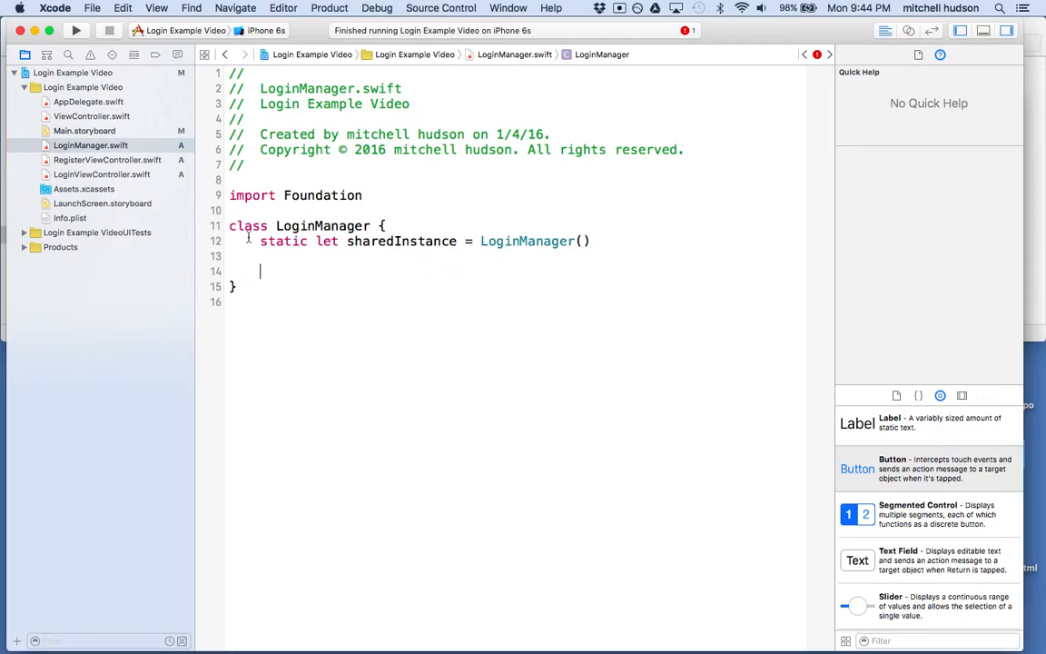
# - Add a private init() { } below it, then review the sharedInstance and init lines
pyautogui.write('init()')
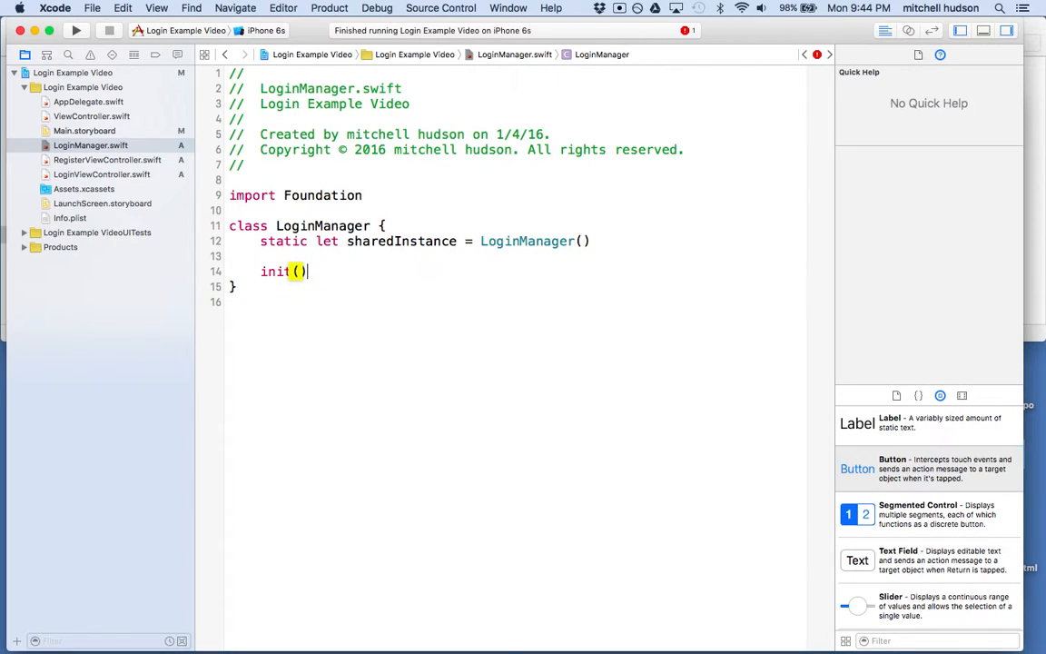
pyautogui.write('{')
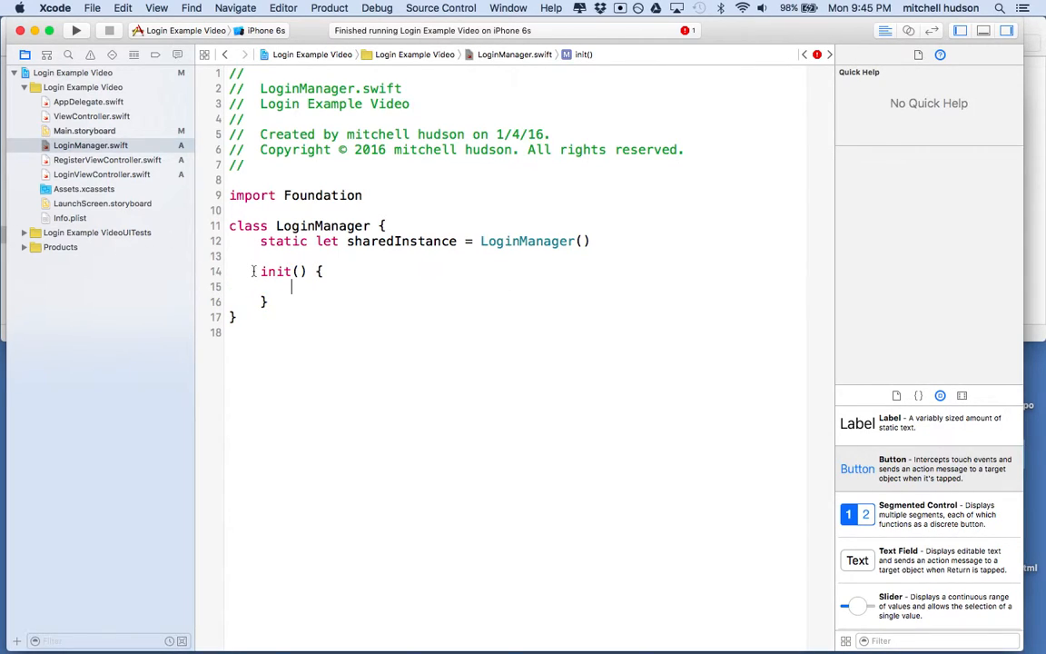
pyautogui.write('private')
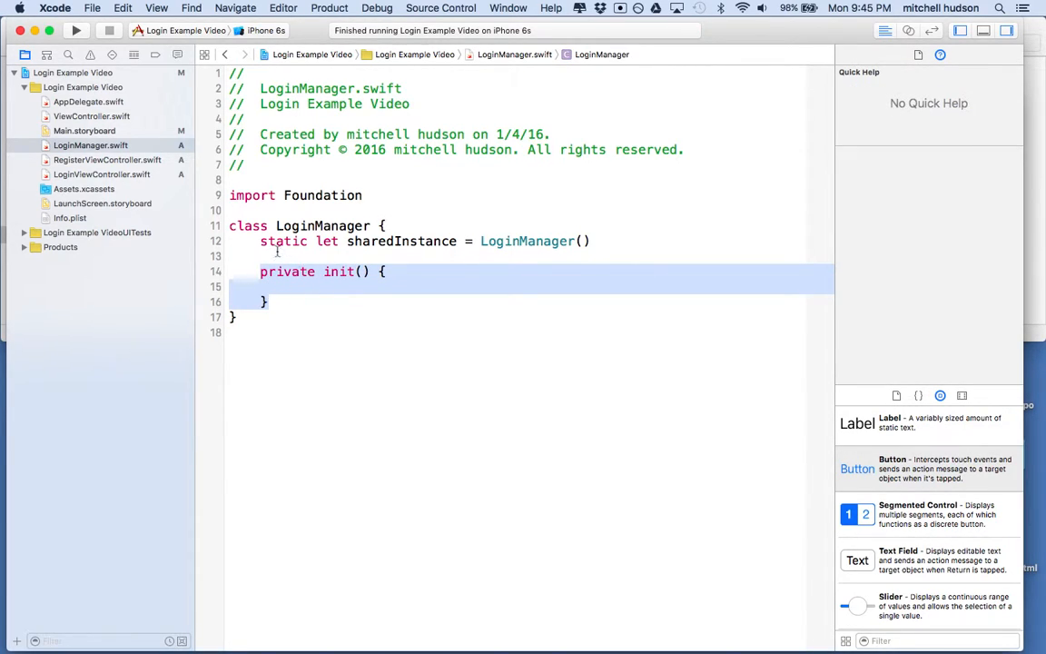
pyautogui.click(380, 240)
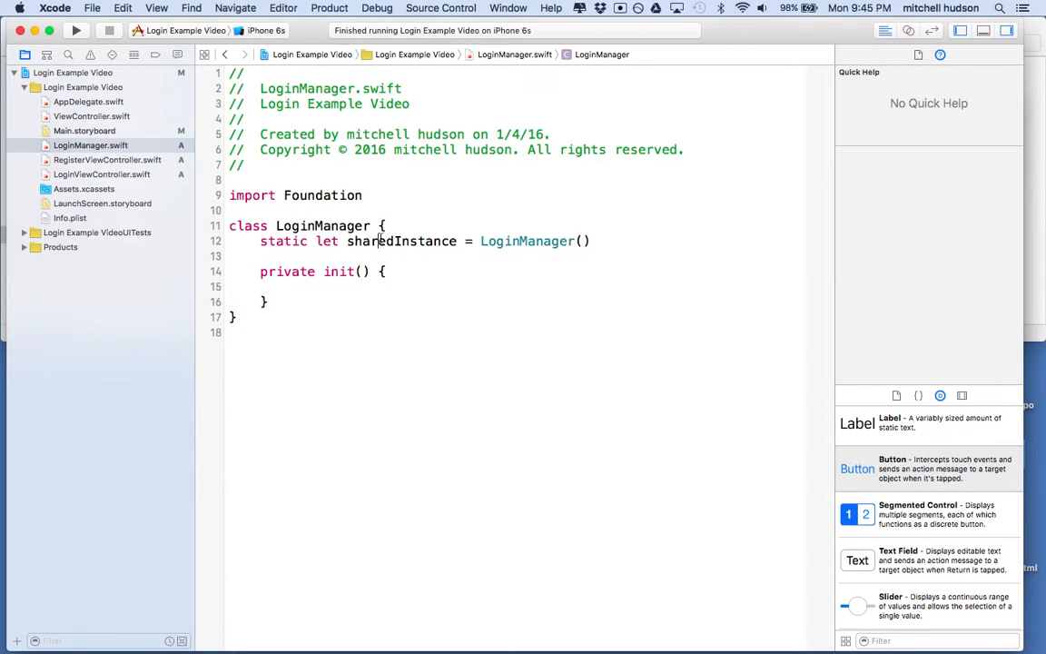
pyautogui.doubleClick(401, 240)
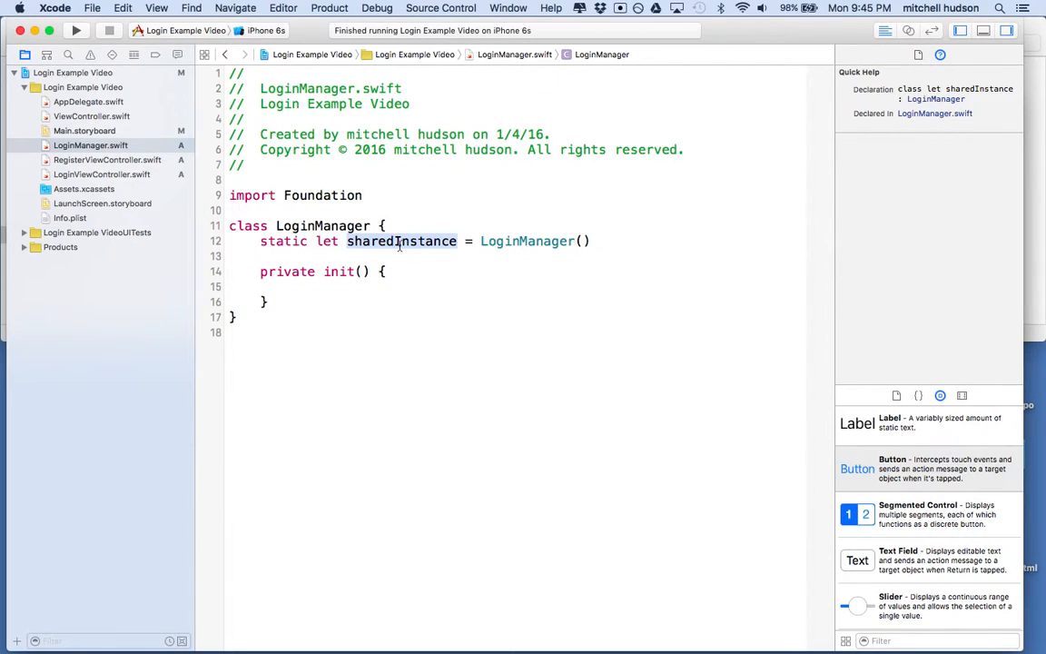
pyautogui.click(323, 225)
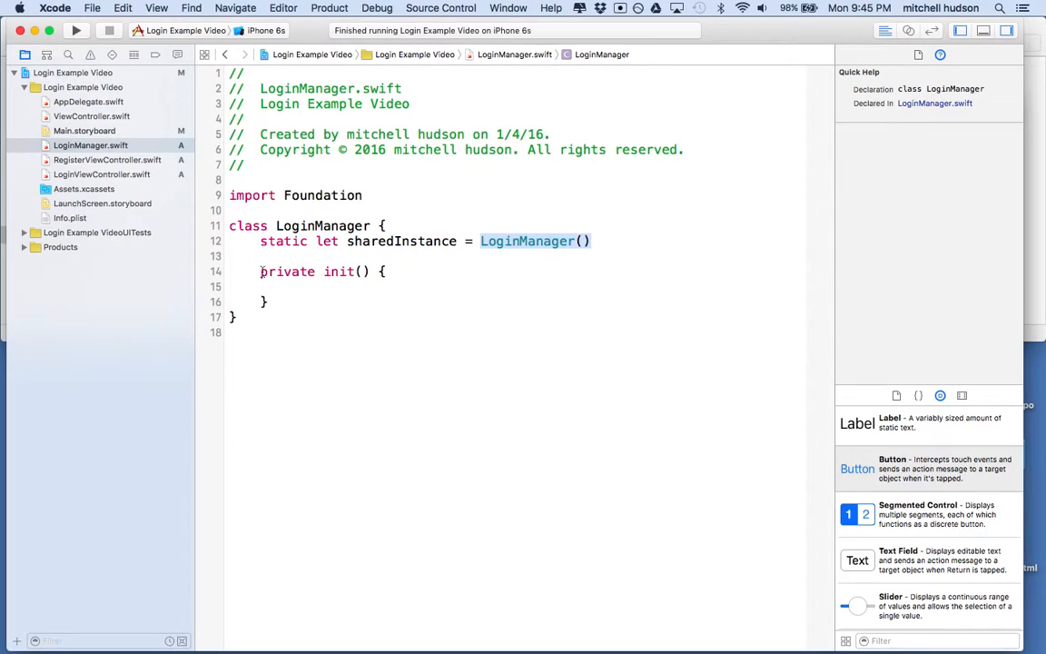
pyautogui.click(336, 271)
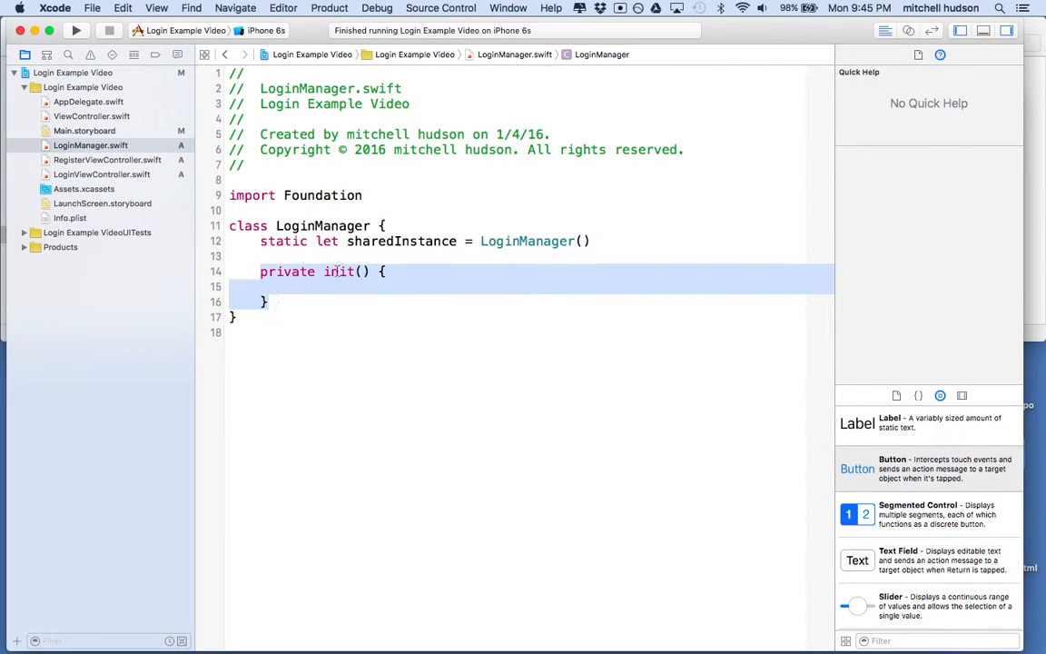
pyautogui.click(337, 271)
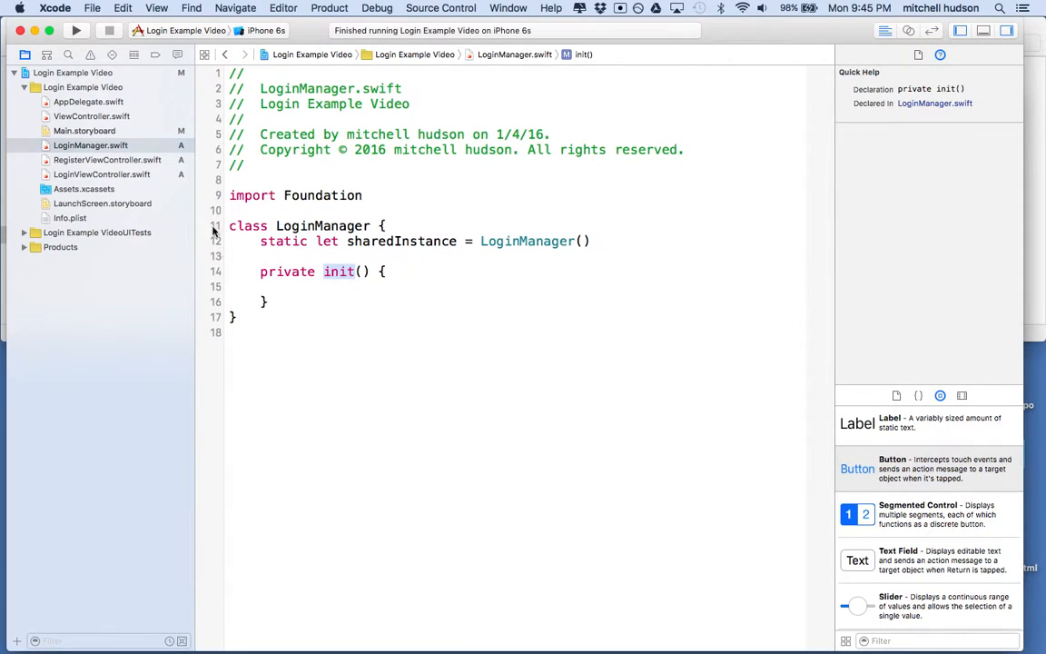
pyautogui.moveTo(116, 138)
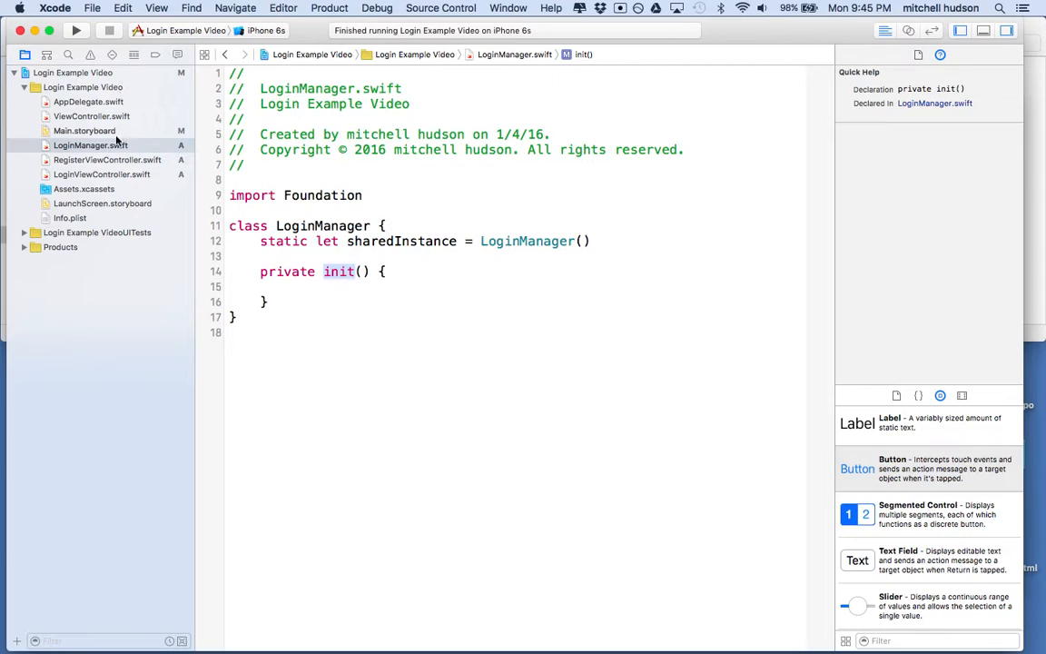
pyautogui.moveTo(98, 249)
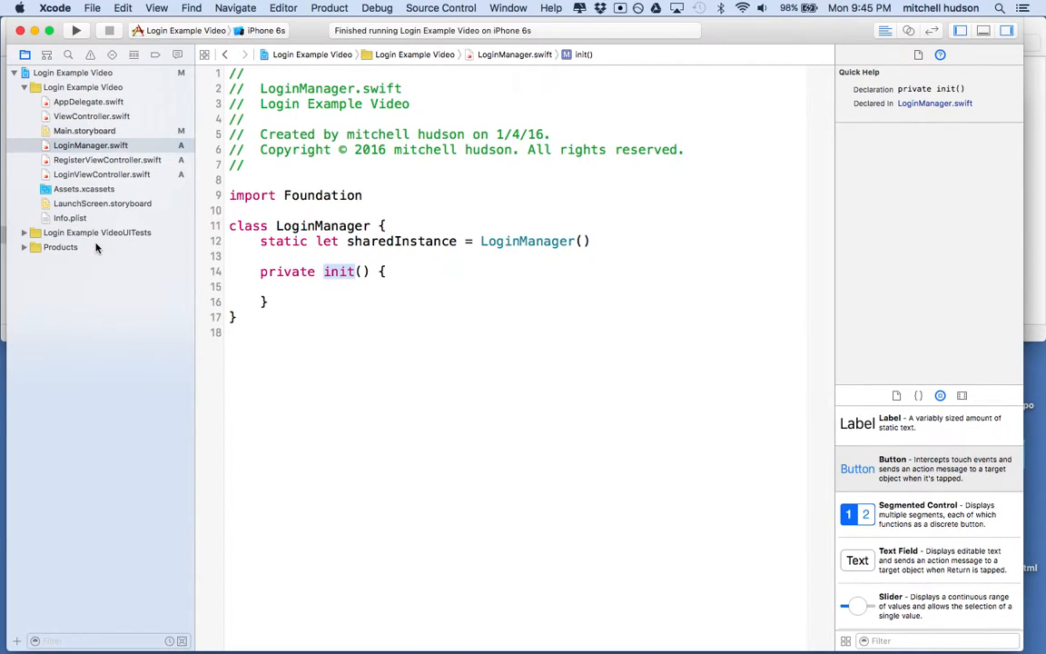